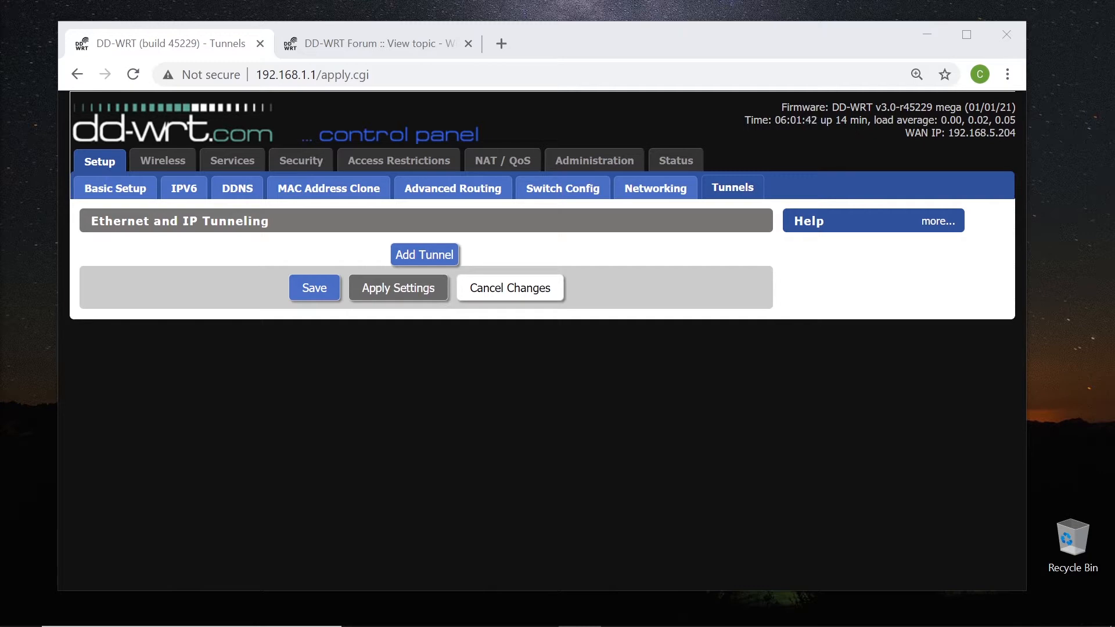
# Switch to the DD-WRT forum's WireGuard setup guide and read its introduction.
pyautogui.click(372, 43)
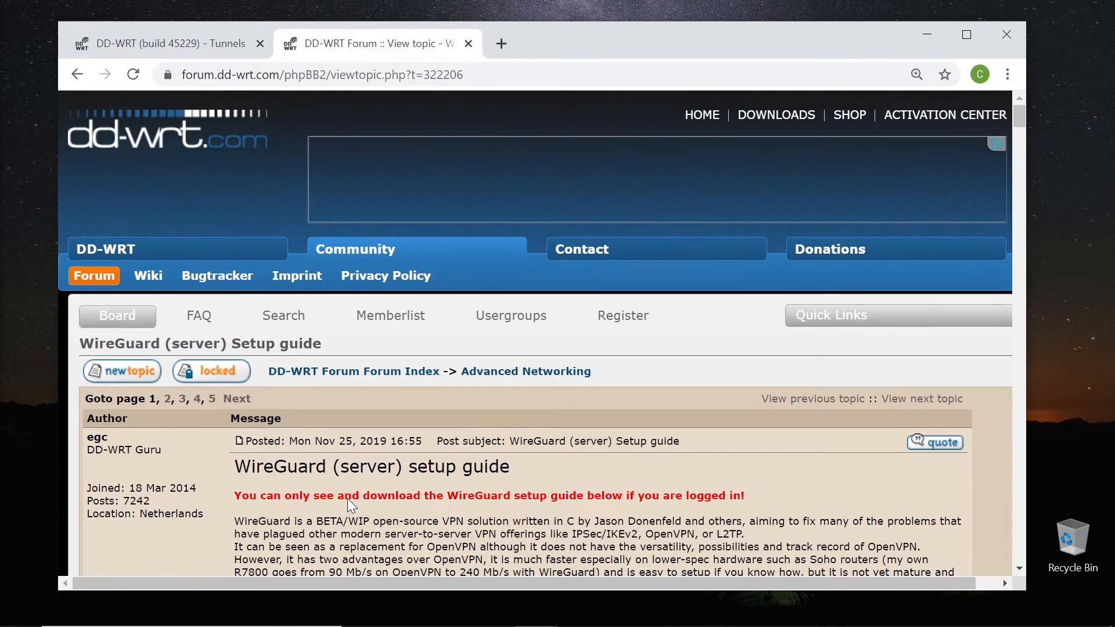
pyautogui.scroll(-3)
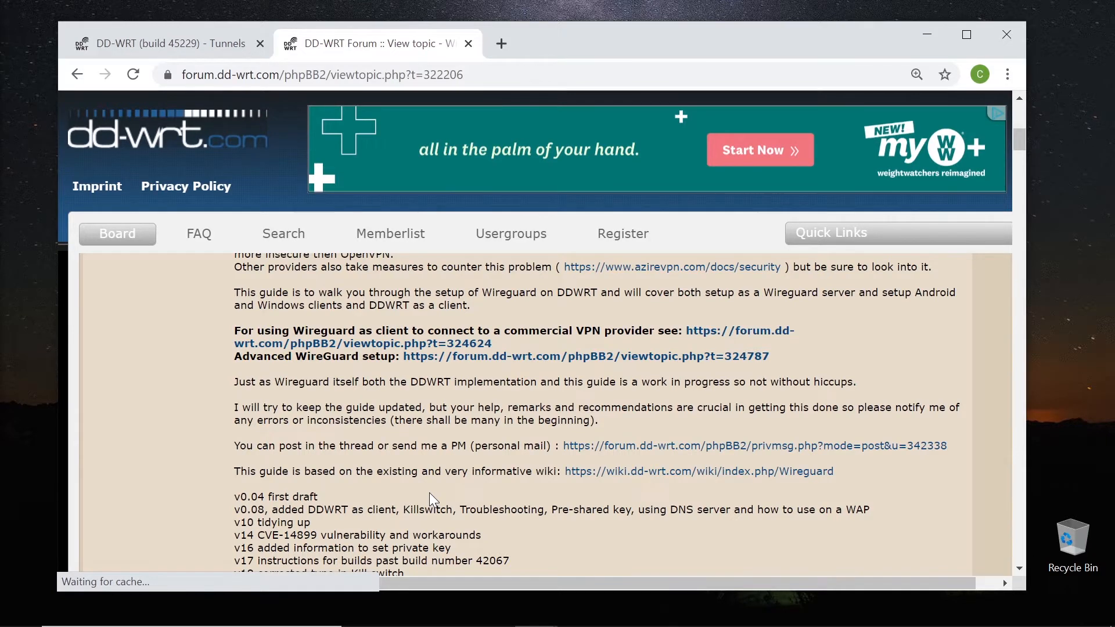
# Return to the router's Tunnels page, which has no tunnels yet.
pyautogui.click(163, 43)
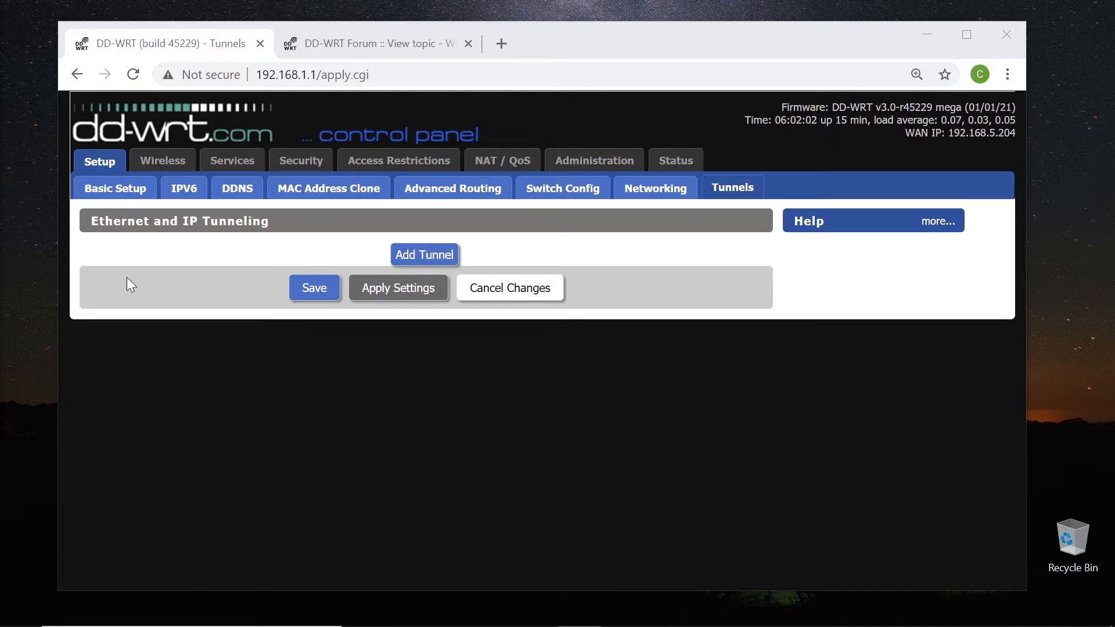
pyautogui.moveTo(479, 259)
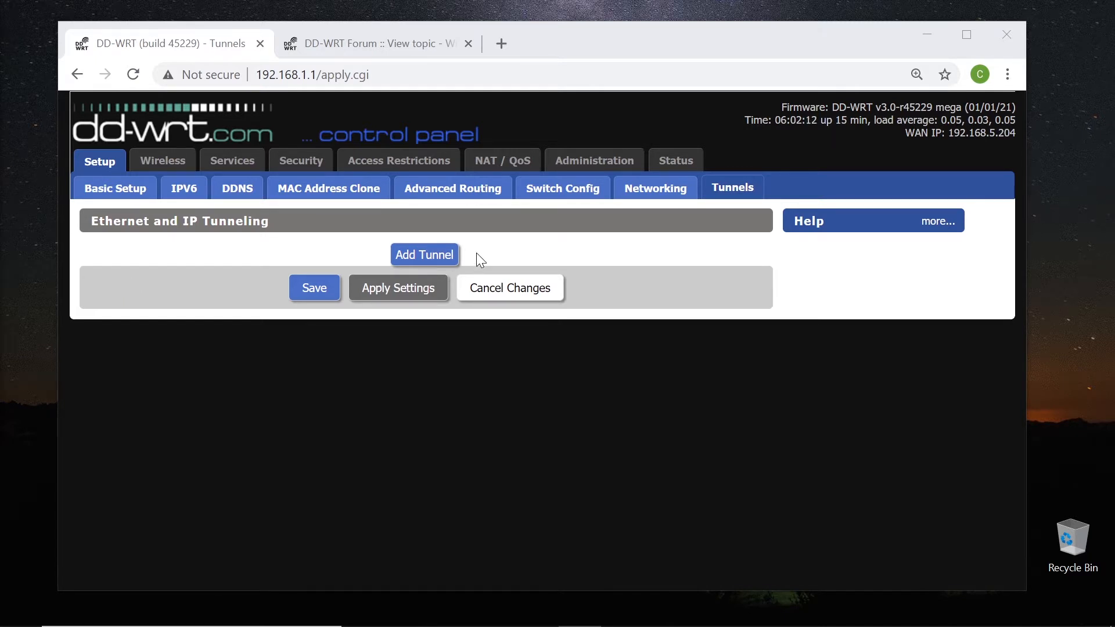
pyautogui.moveTo(974, 120)
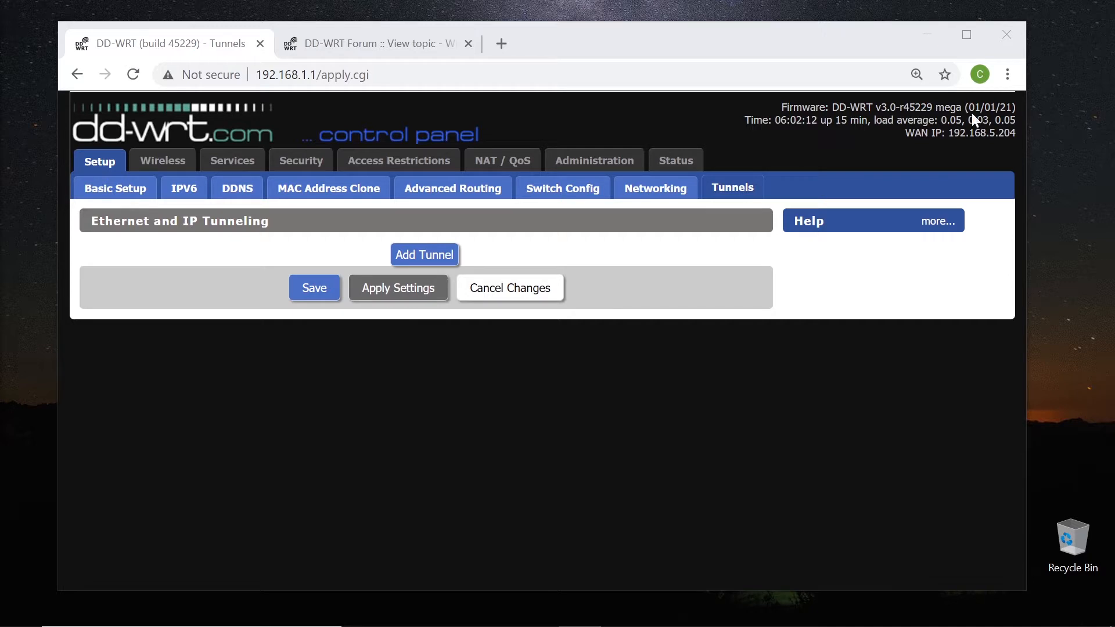
pyautogui.moveTo(400, 216)
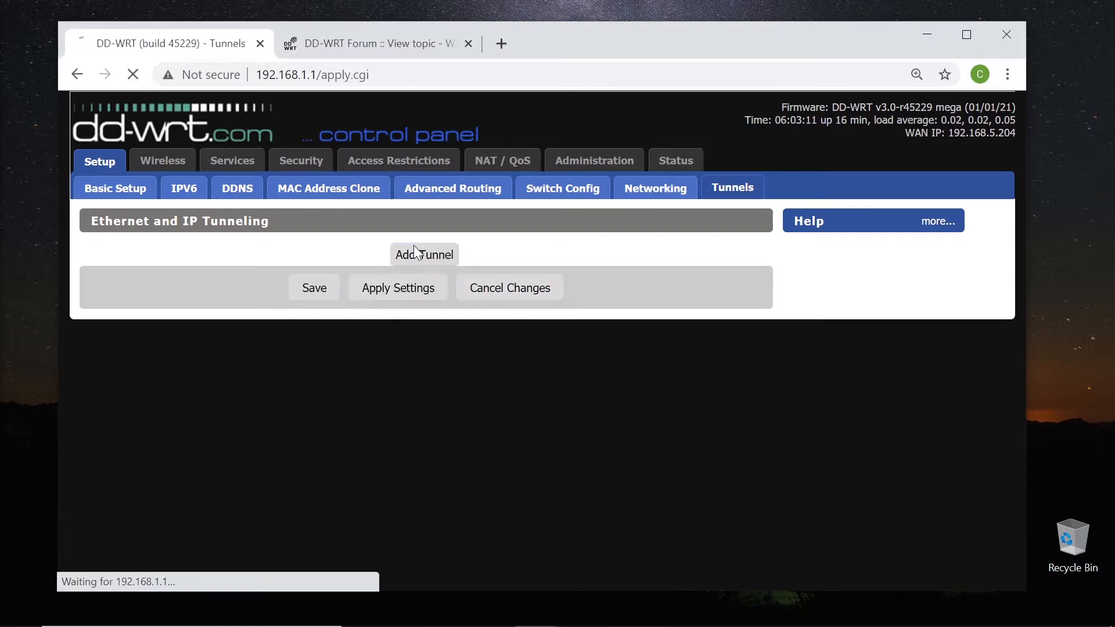
# Add an enabled tunnel oet1 with CVE-2019-14899 mitigation and NAT via tunnel disabled.
pyautogui.click(423, 254)
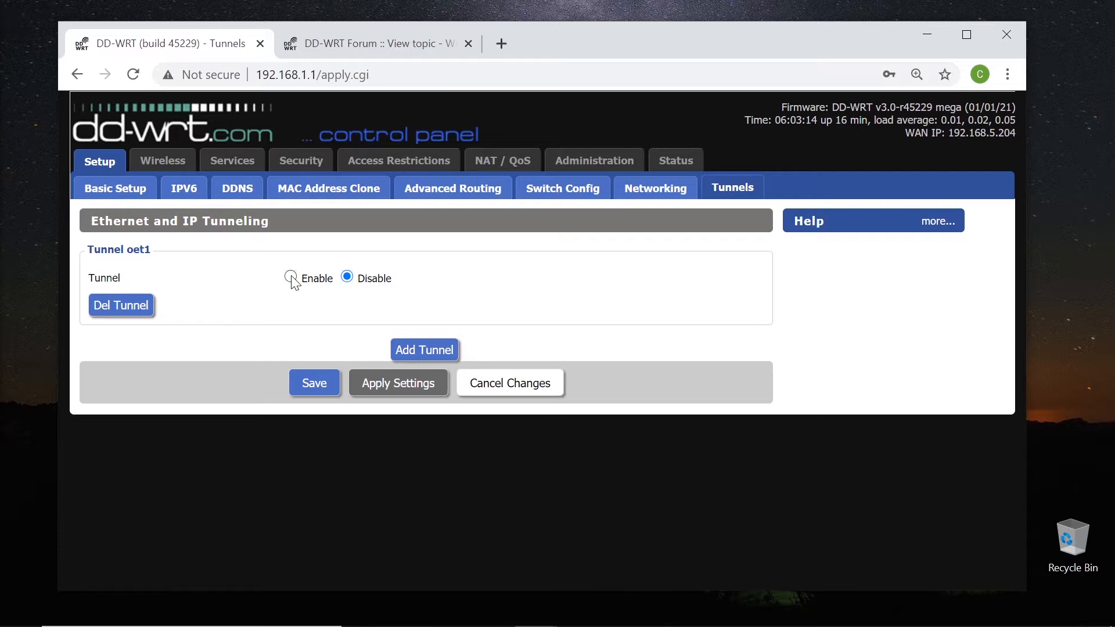
pyautogui.click(283, 277)
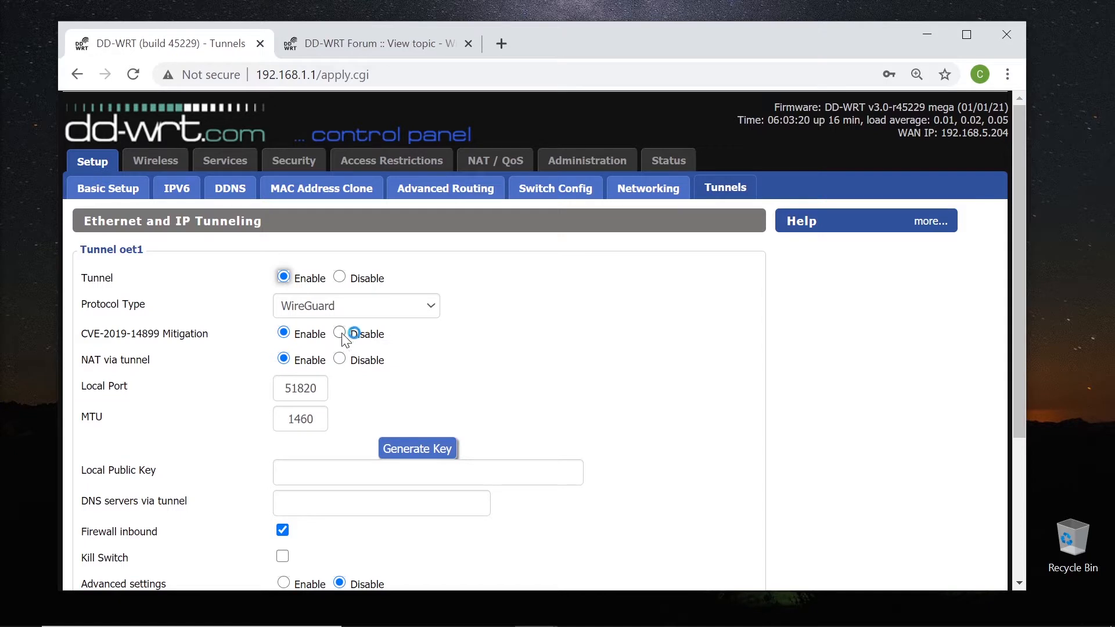
pyautogui.click(339, 333)
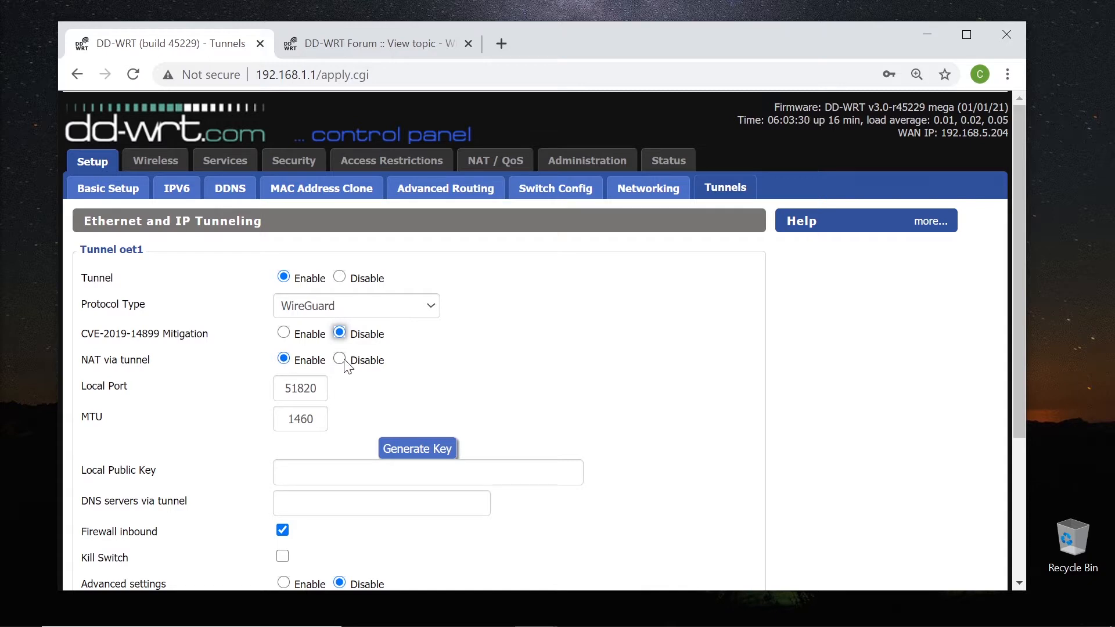
pyautogui.click(339, 360)
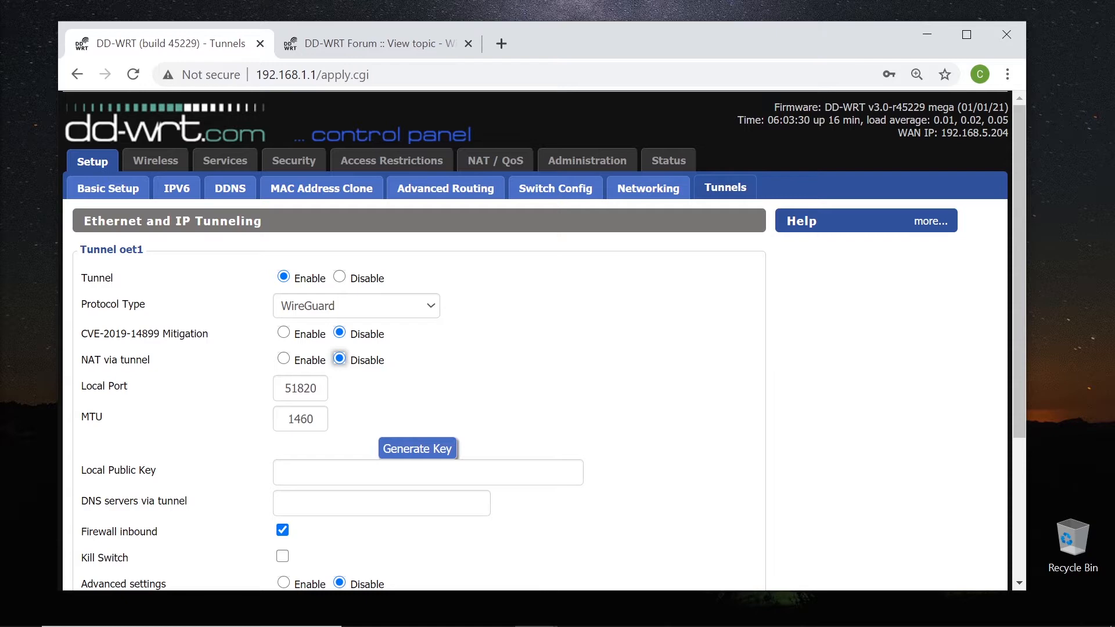
pyautogui.scroll(-3)
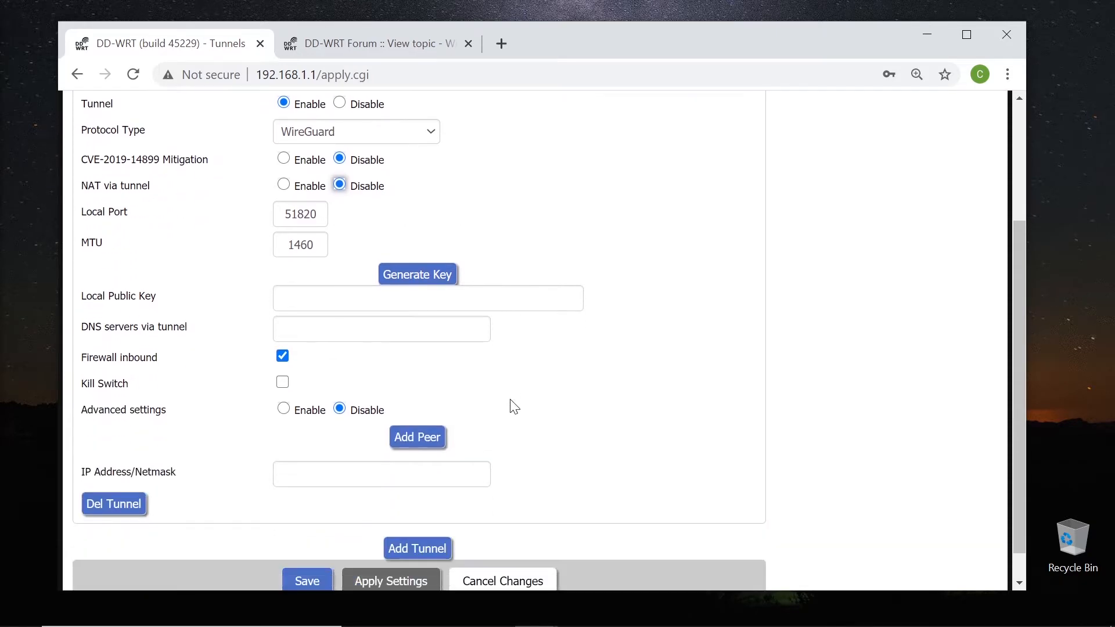
pyautogui.moveTo(417, 287)
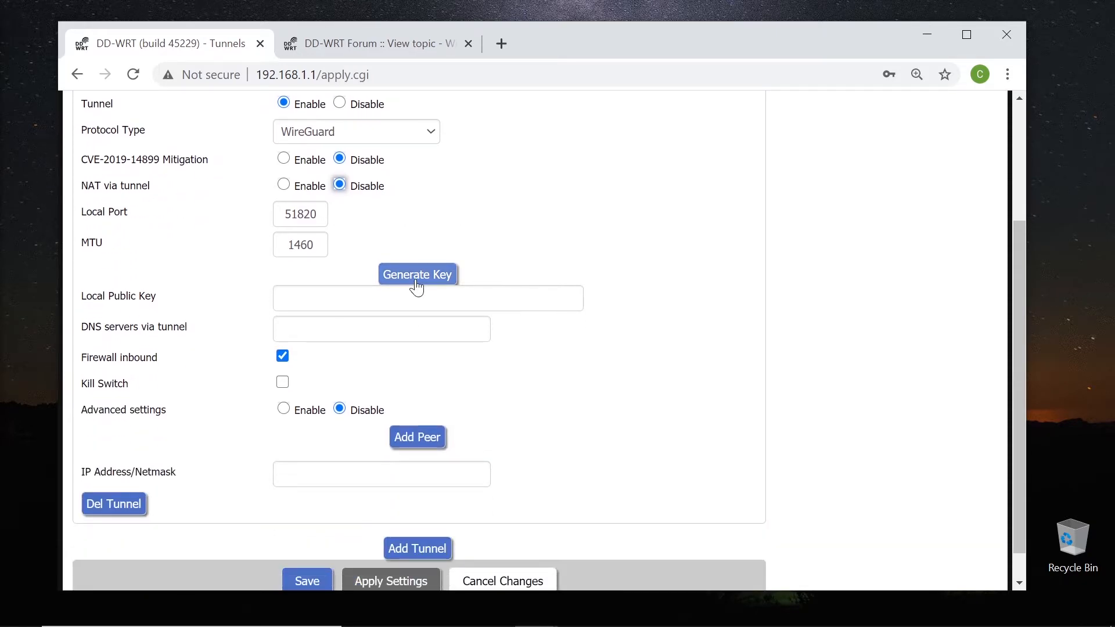
# Generate the tunnel key, disable firewall inbound, set address 10.4.0.1/24 and save.
pyautogui.click(417, 274)
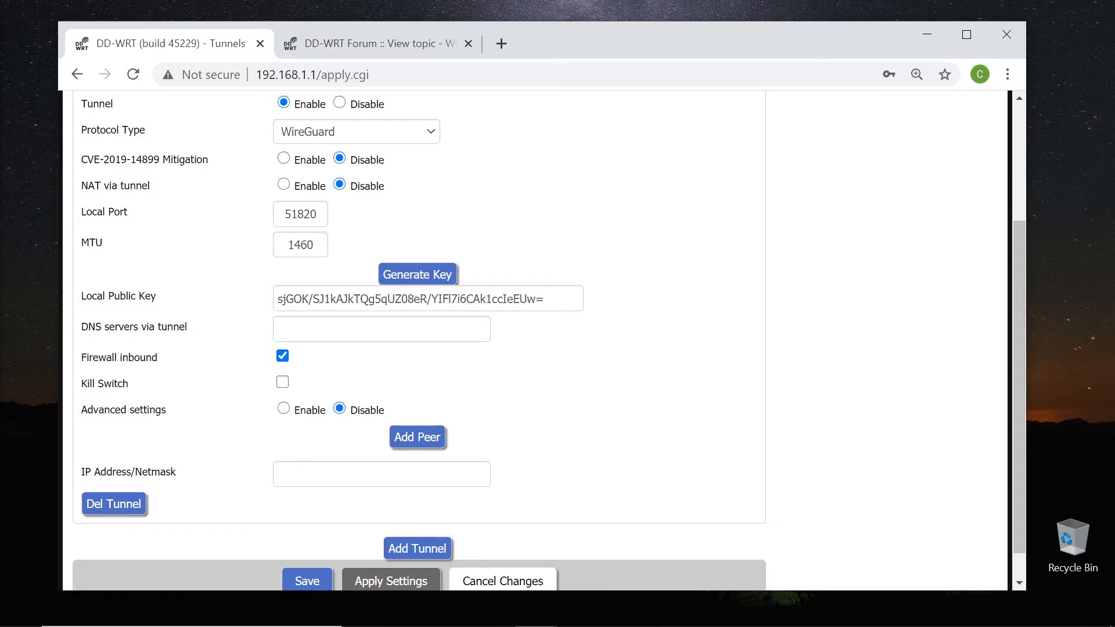
pyautogui.click(282, 355)
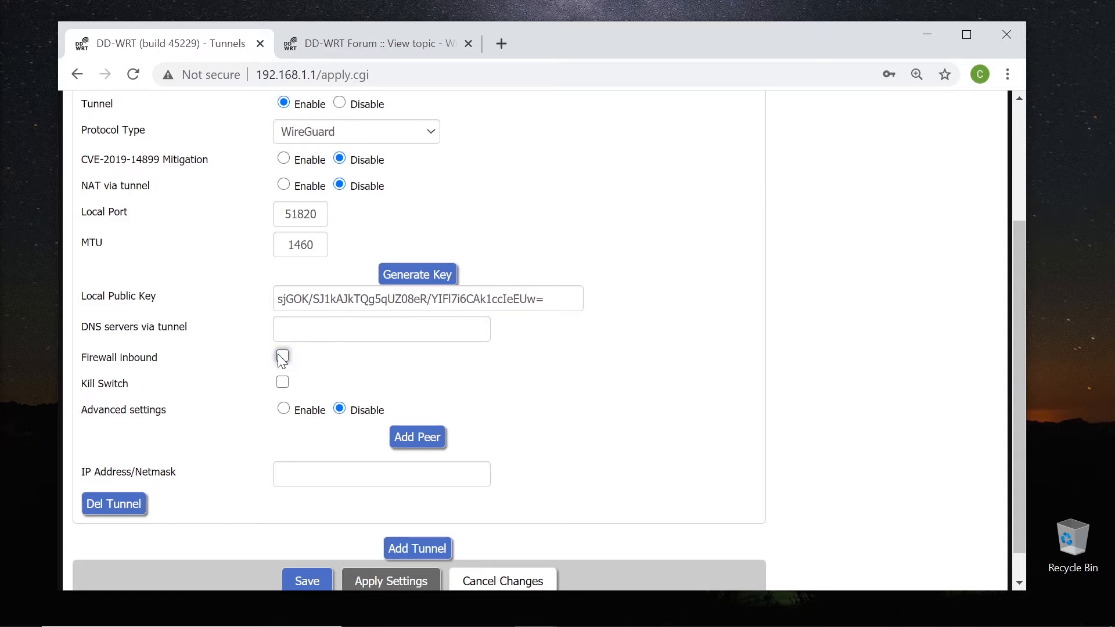
pyautogui.click(381, 474)
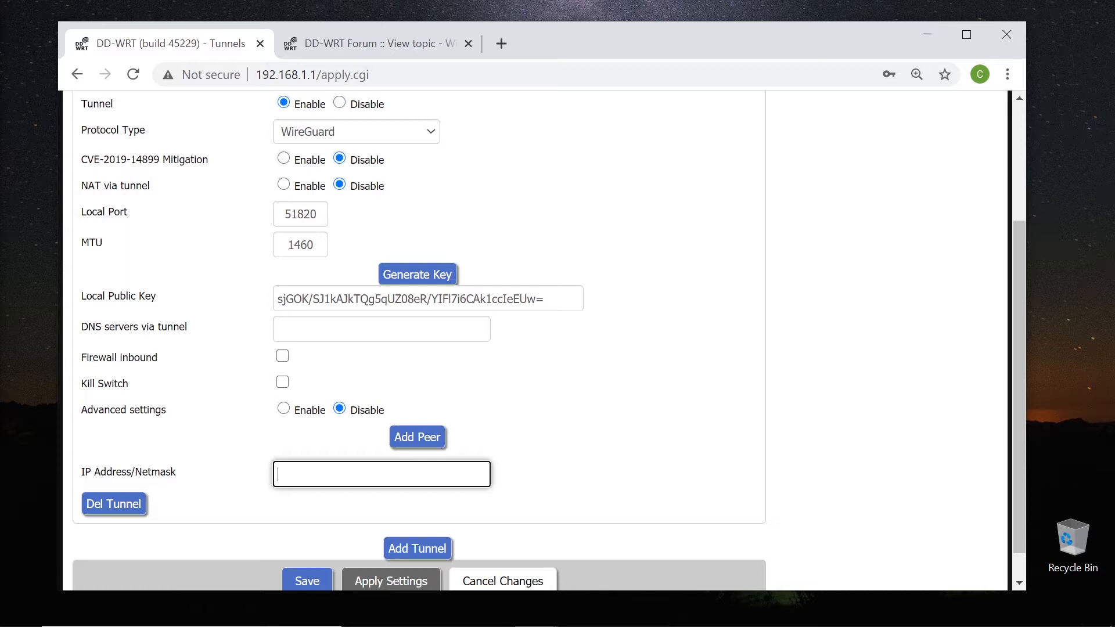
pyautogui.write('10')
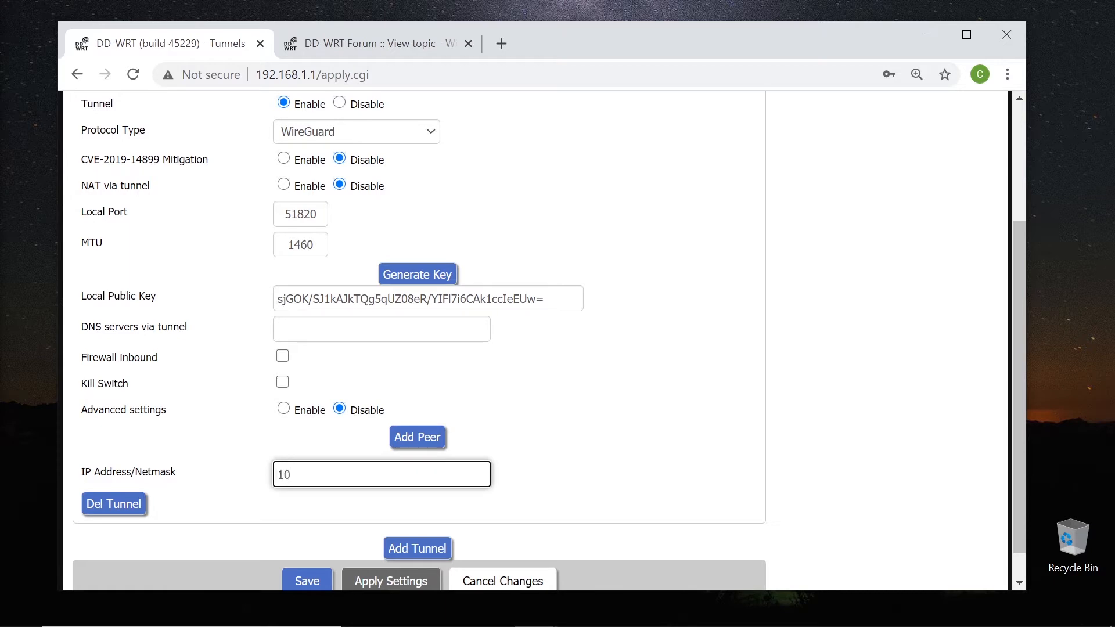
pyautogui.write('.4.0.1')
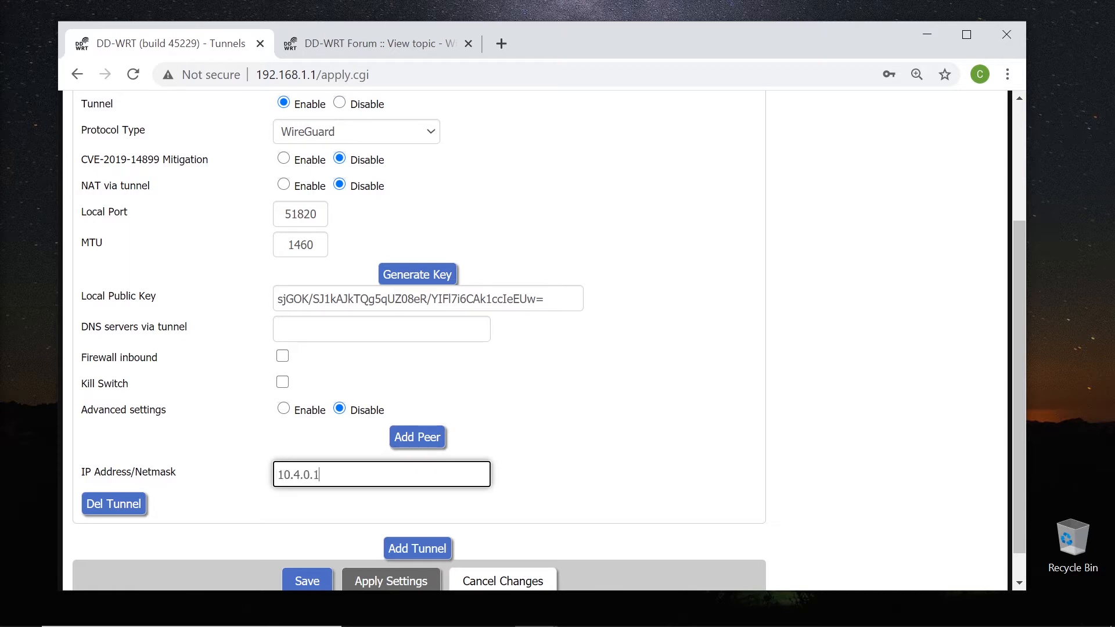
pyautogui.write('/24')
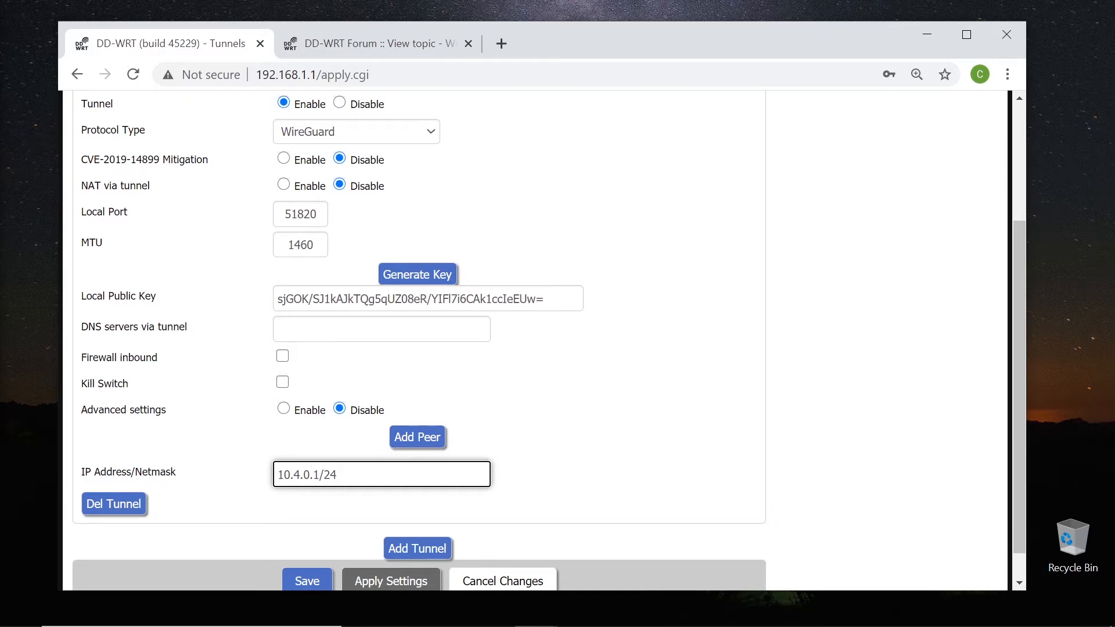
pyautogui.click(381, 474)
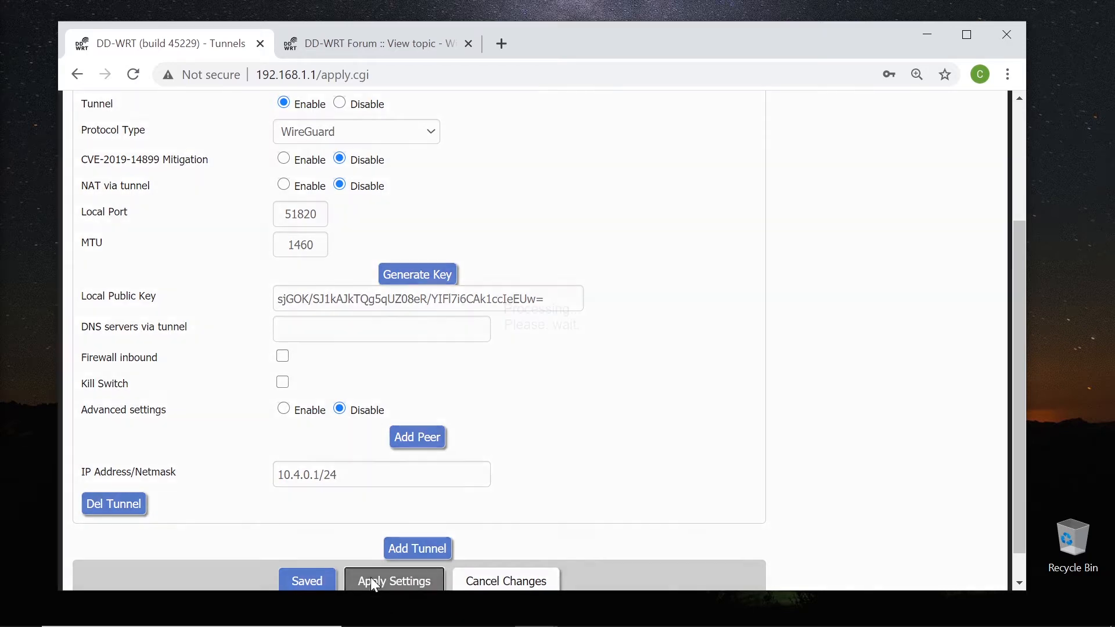
# Apply the tunnel settings and add a first peer entry to oet1.
pyautogui.click(394, 581)
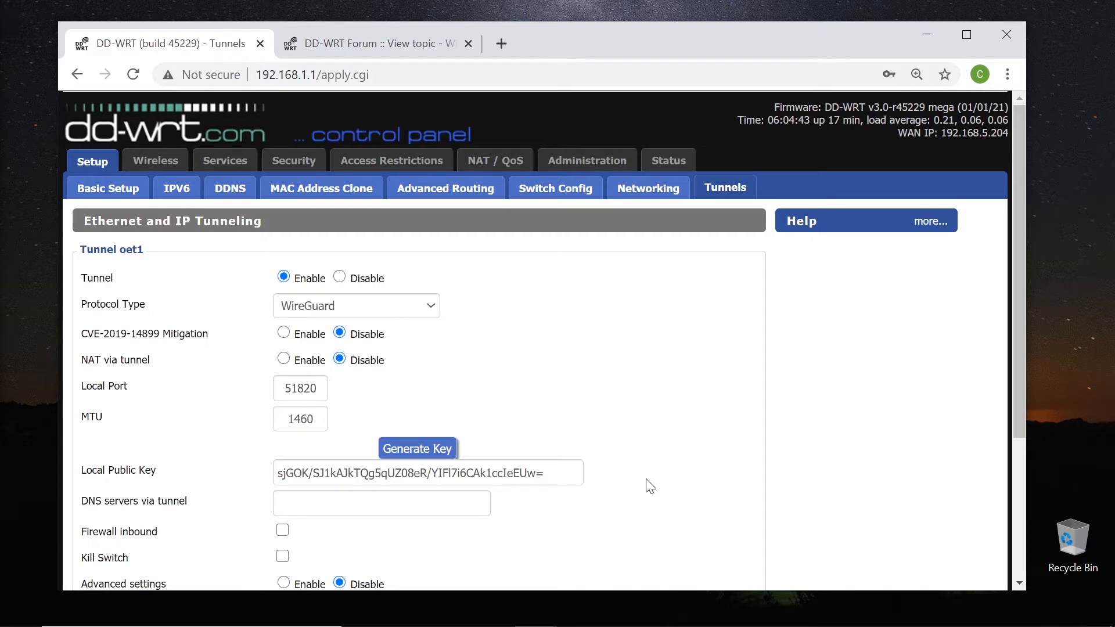
pyautogui.scroll(-3)
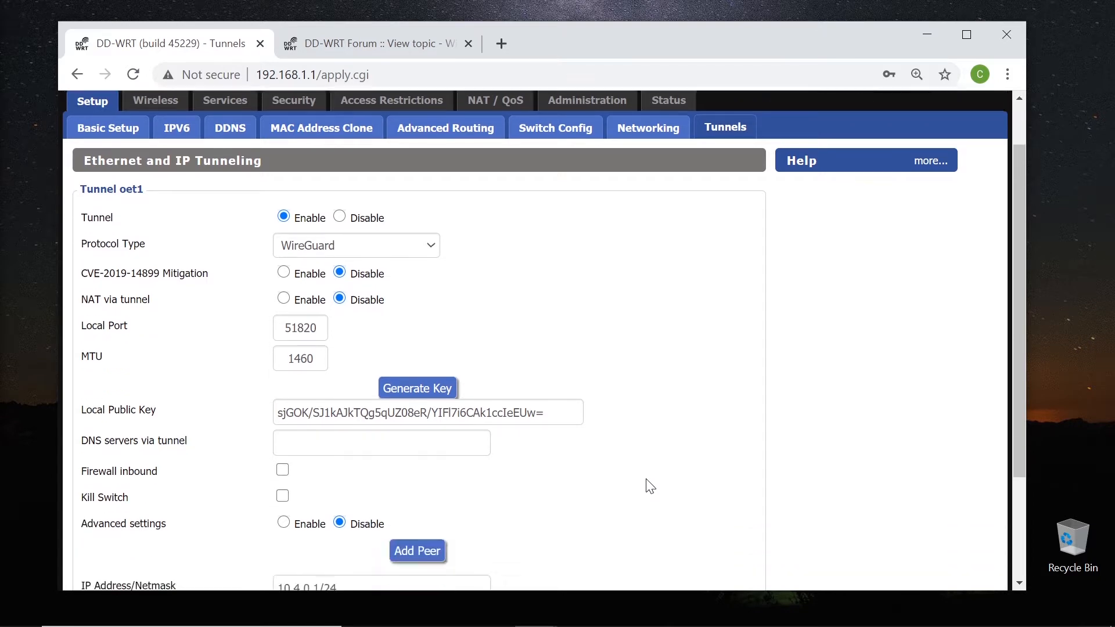
pyautogui.scroll(-3)
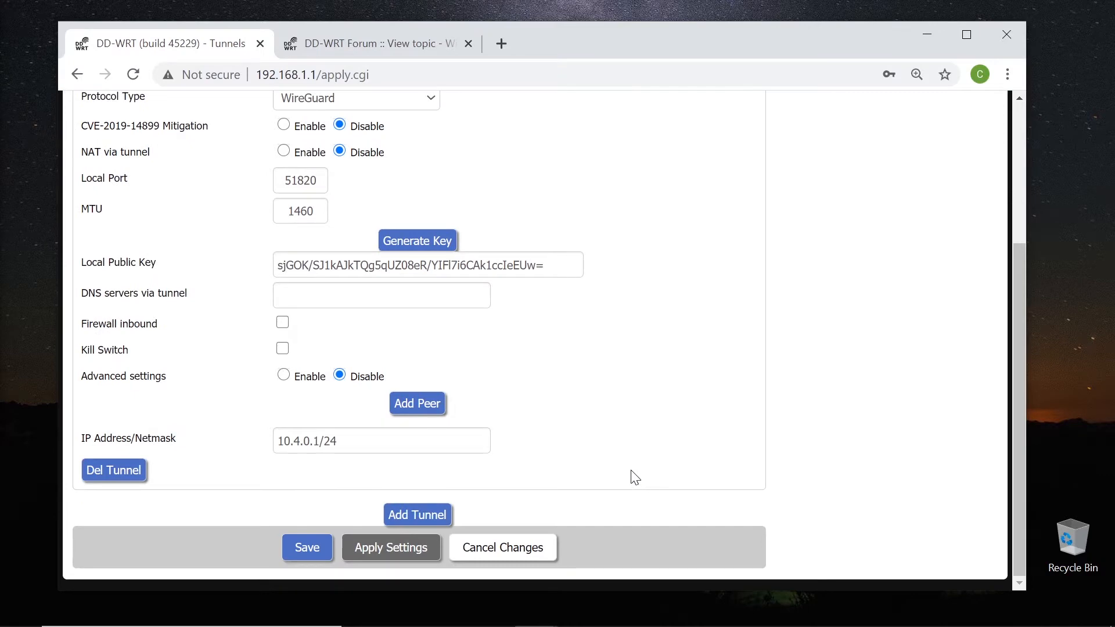
pyautogui.moveTo(417, 403)
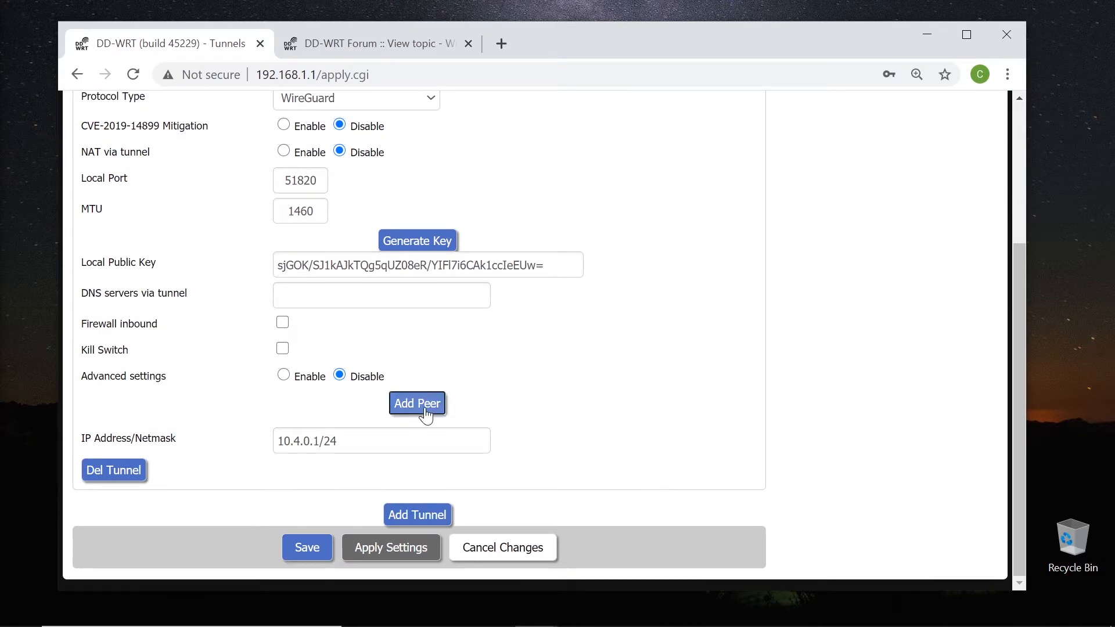
pyautogui.scroll(3)
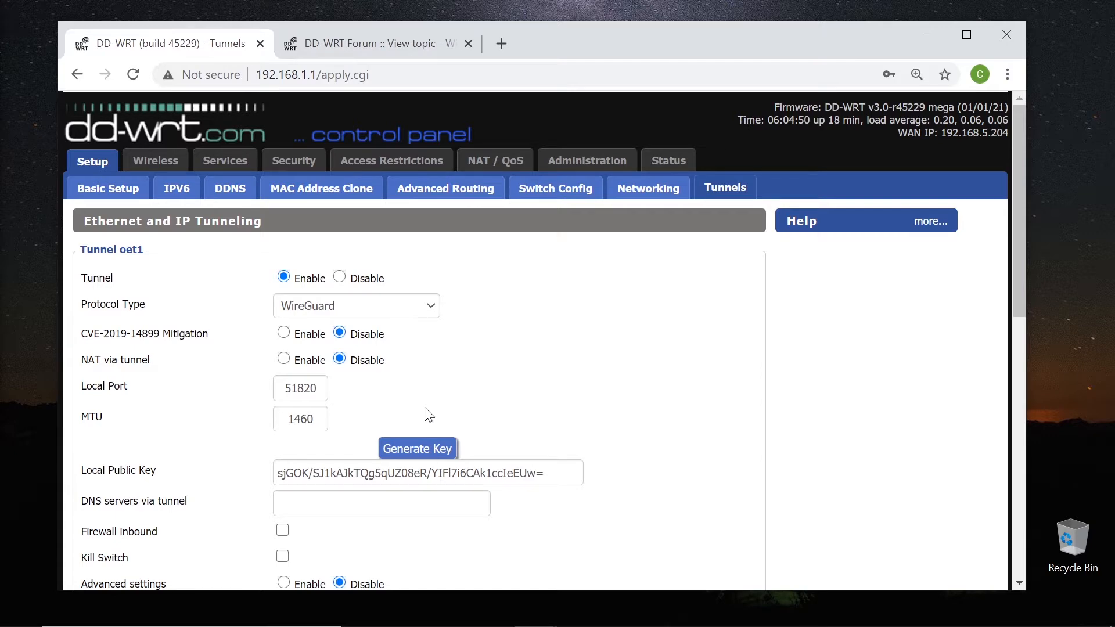
pyautogui.scroll(-3)
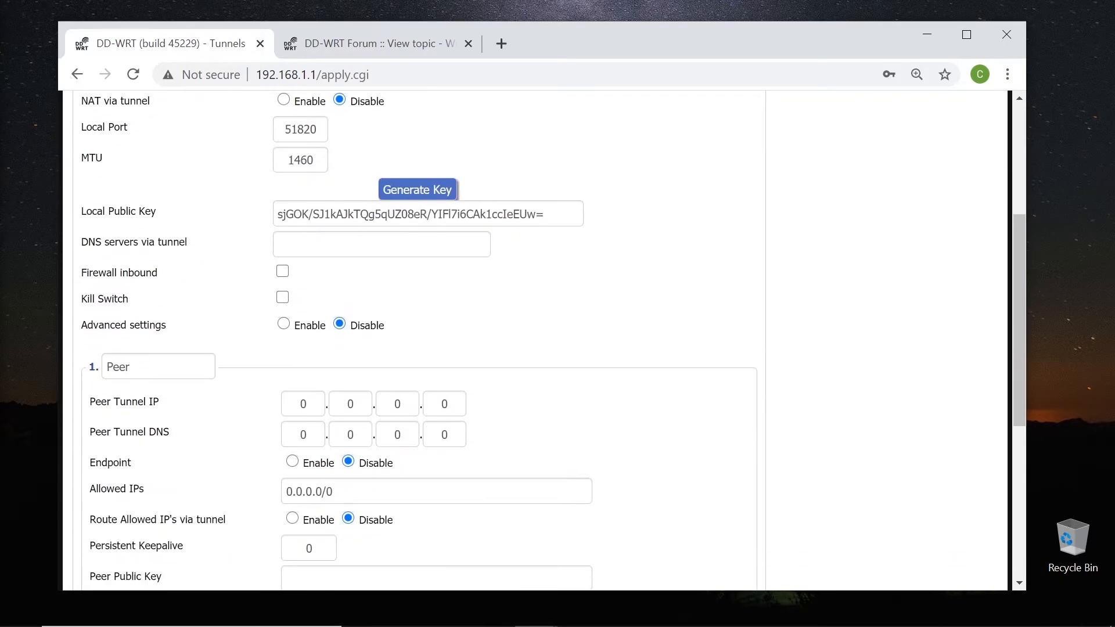
# Name the peer 'laptop' with tunnel IP 10 and DNS 8.8.8.8.
pyautogui.scroll(-3)
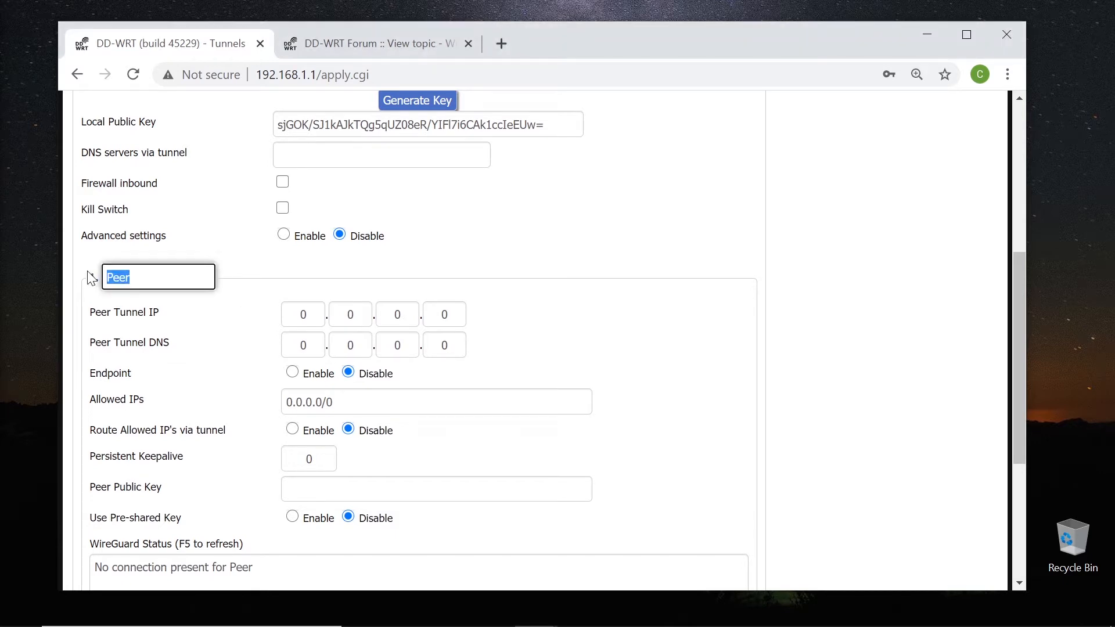
pyautogui.write('laptop')
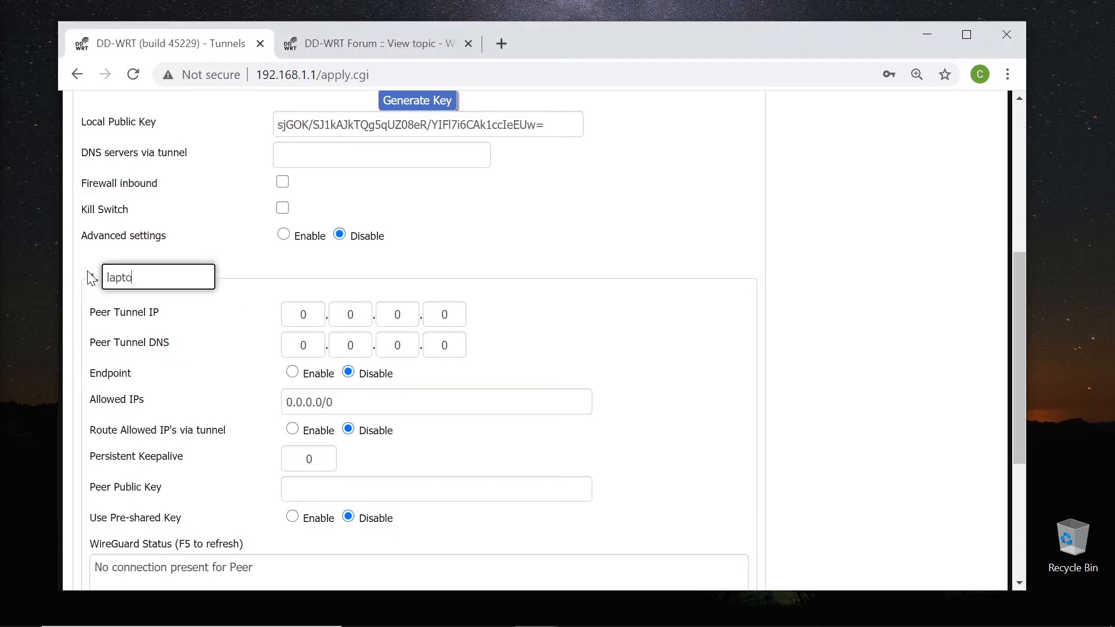
pyautogui.click(302, 314)
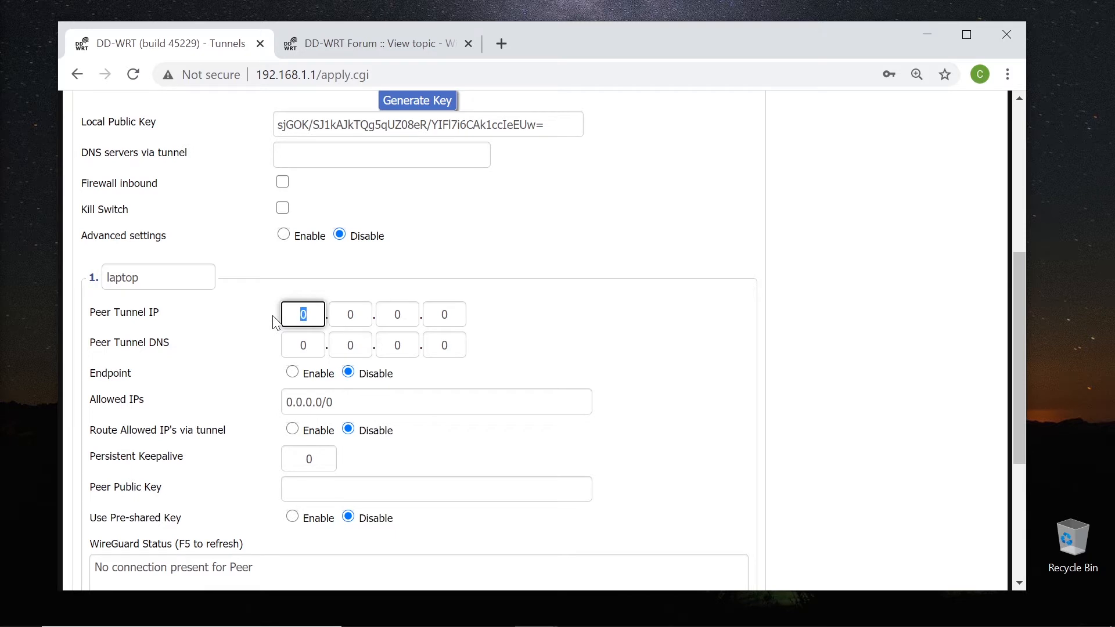
pyautogui.write('10')
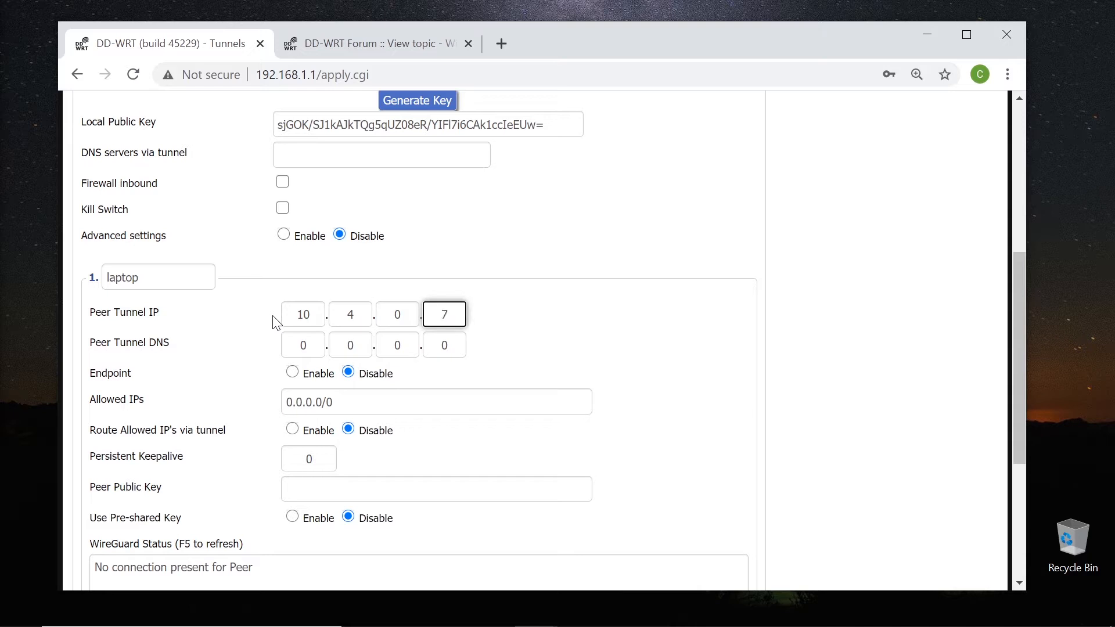
pyautogui.click(302, 345)
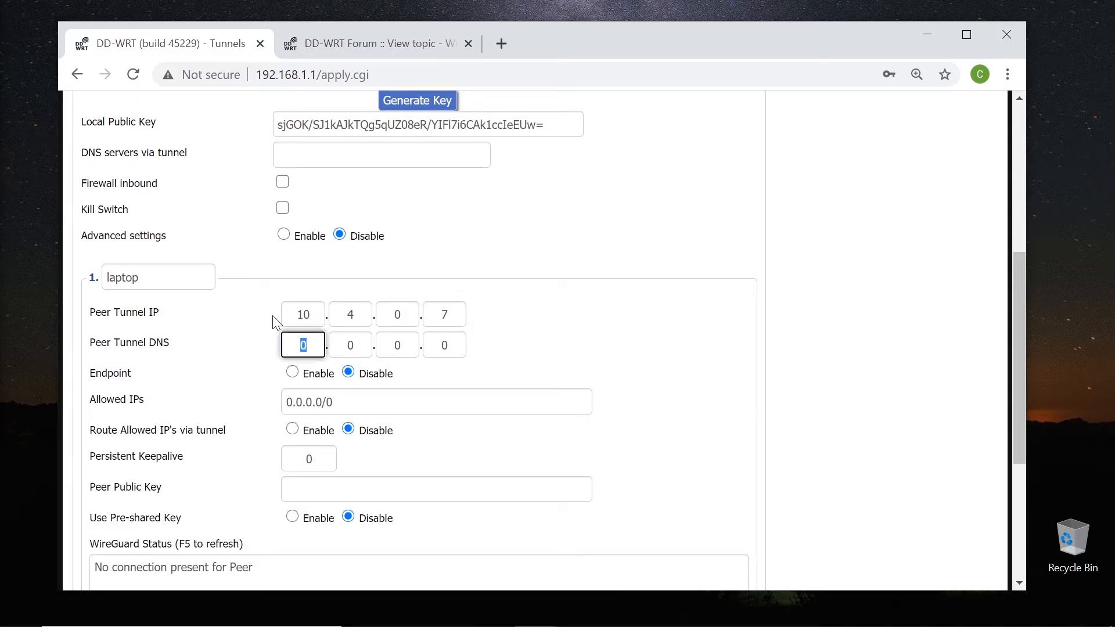
pyautogui.write('8.8.8.8')
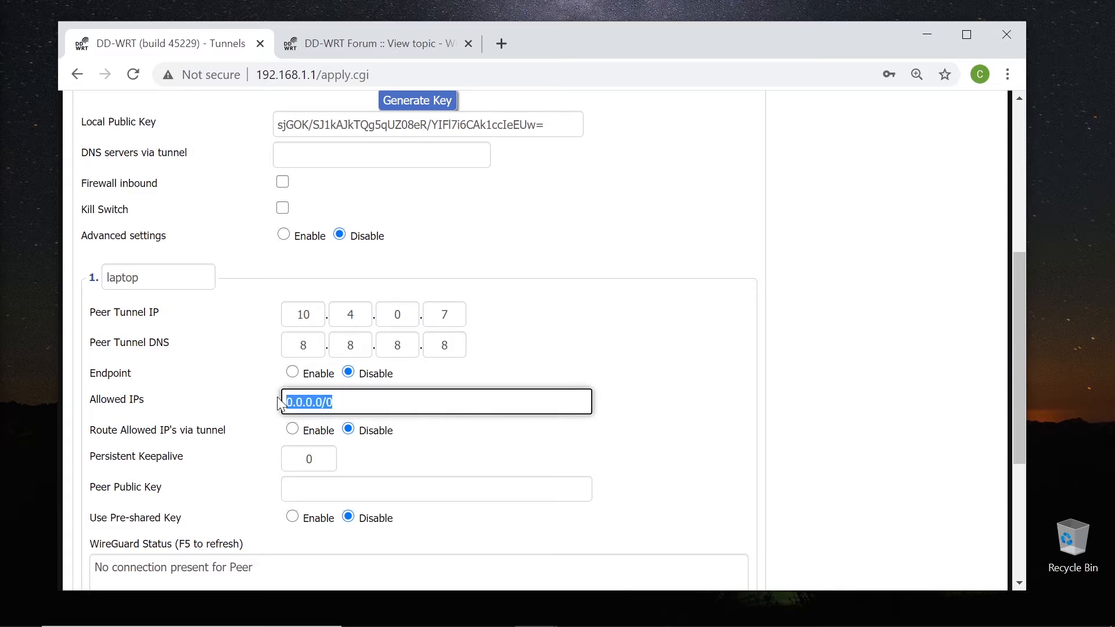
# Set allowed IPs 10.4.0.7/32 routed via tunnel, keepalive 25, and apply settings.
pyautogui.write('10.4.0')
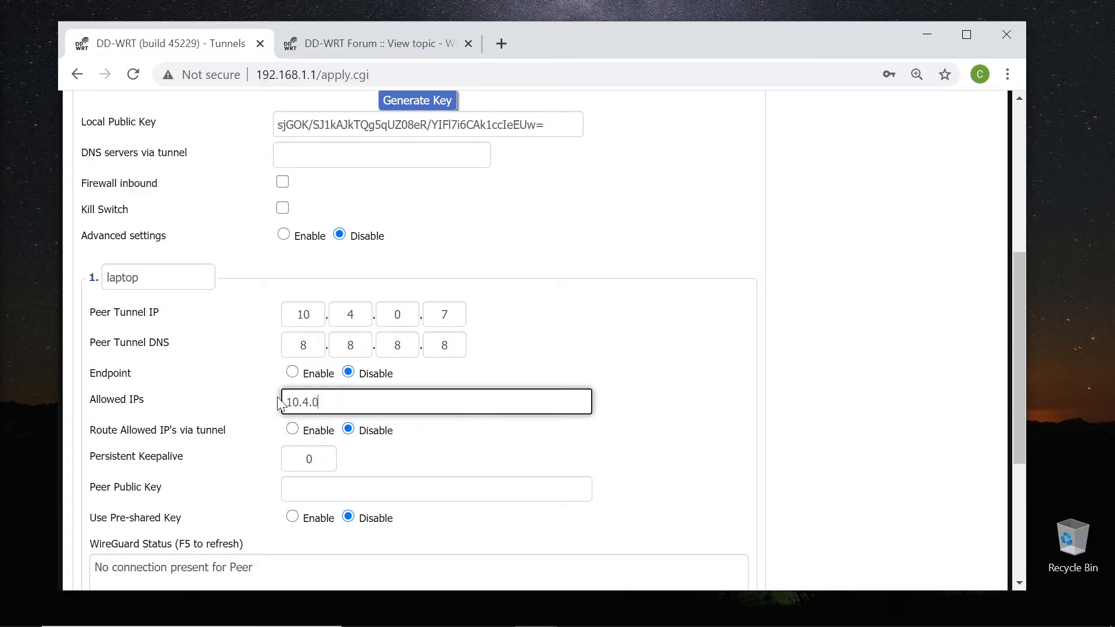
pyautogui.write('.7/32')
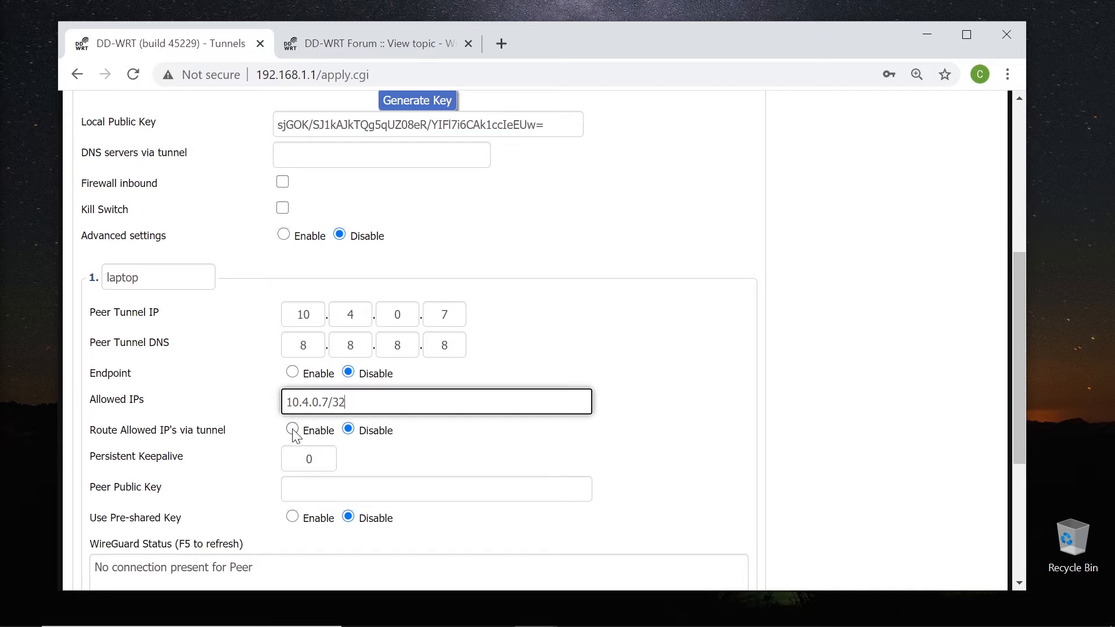
pyautogui.click(291, 430)
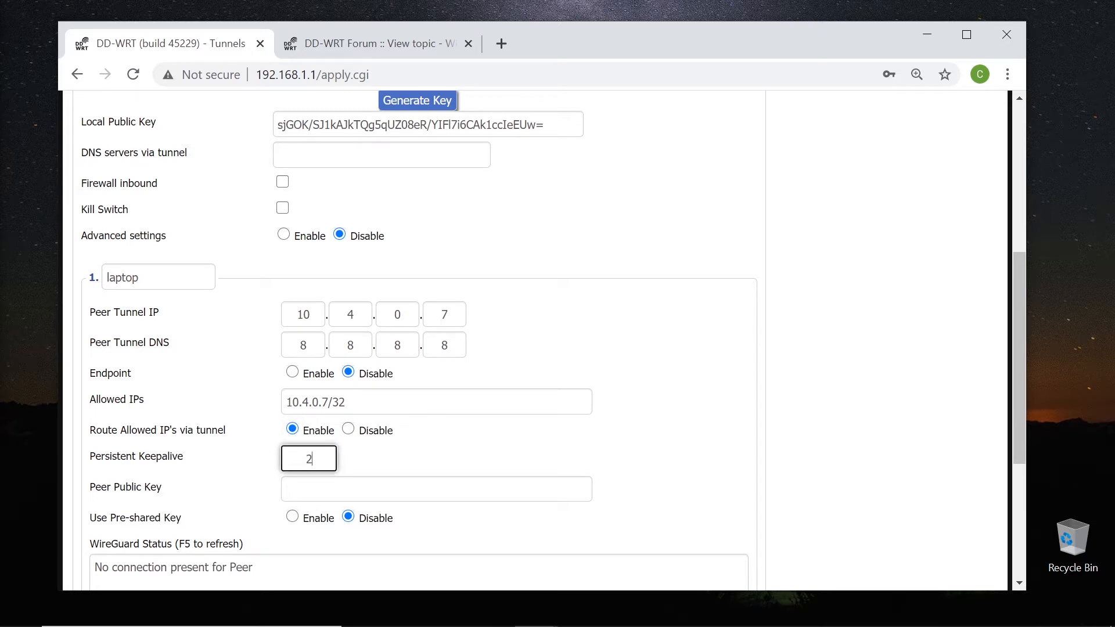
pyautogui.write('5')
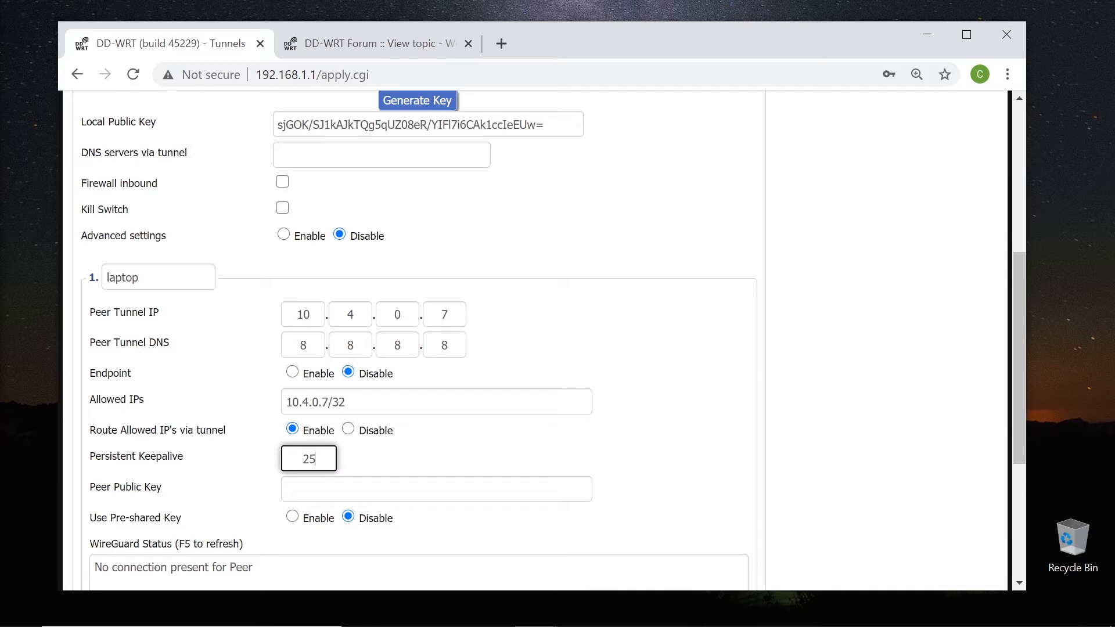
pyautogui.moveTo(357, 476)
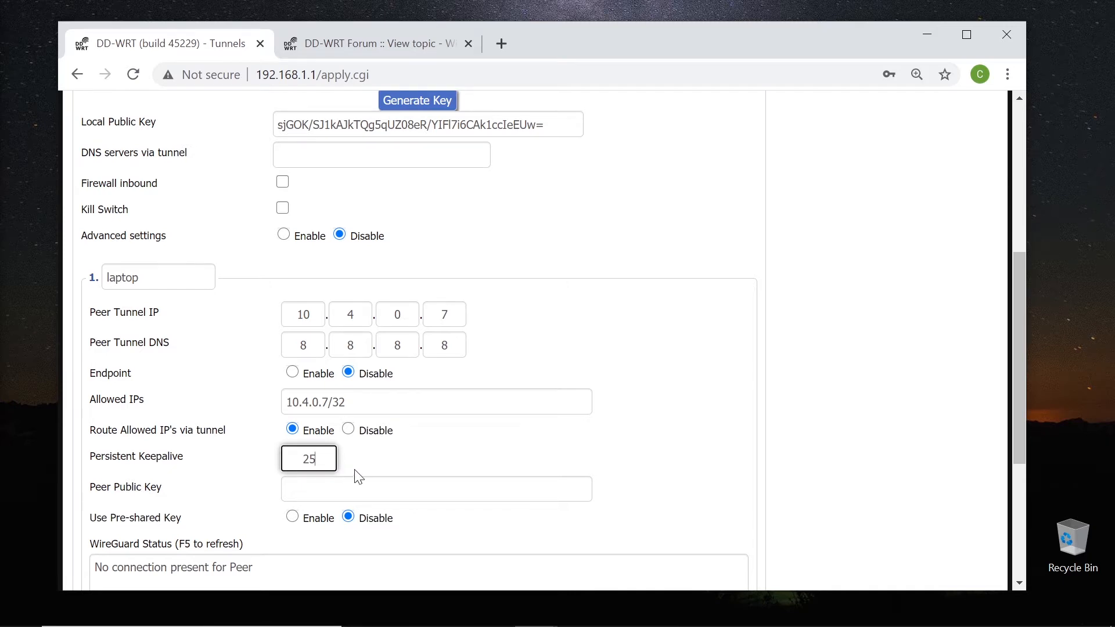
pyautogui.scroll(-3)
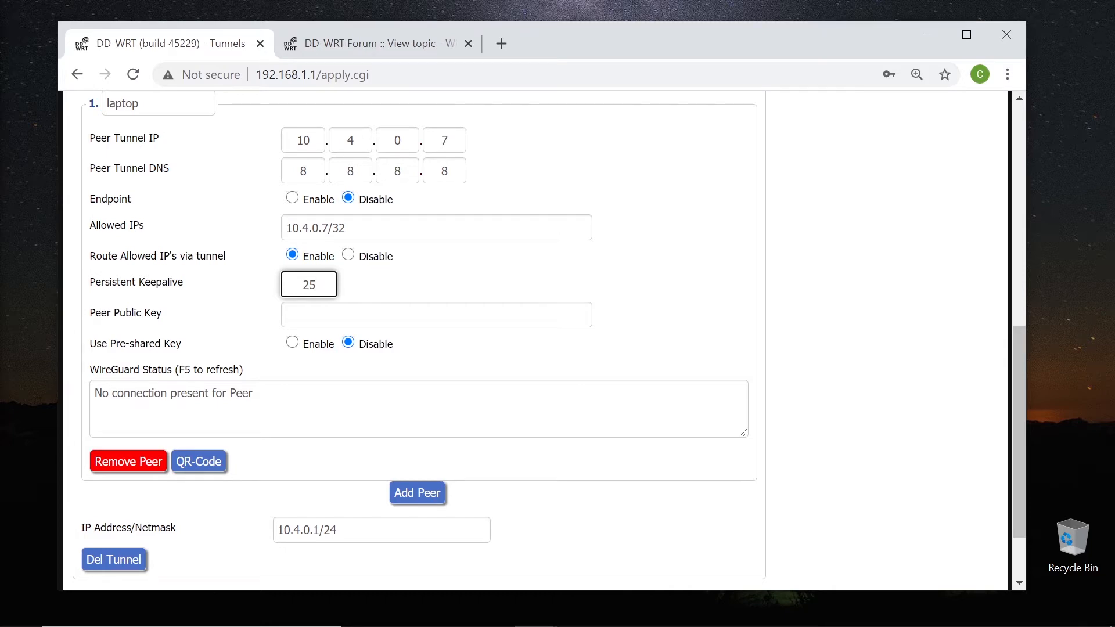
pyautogui.scroll(-3)
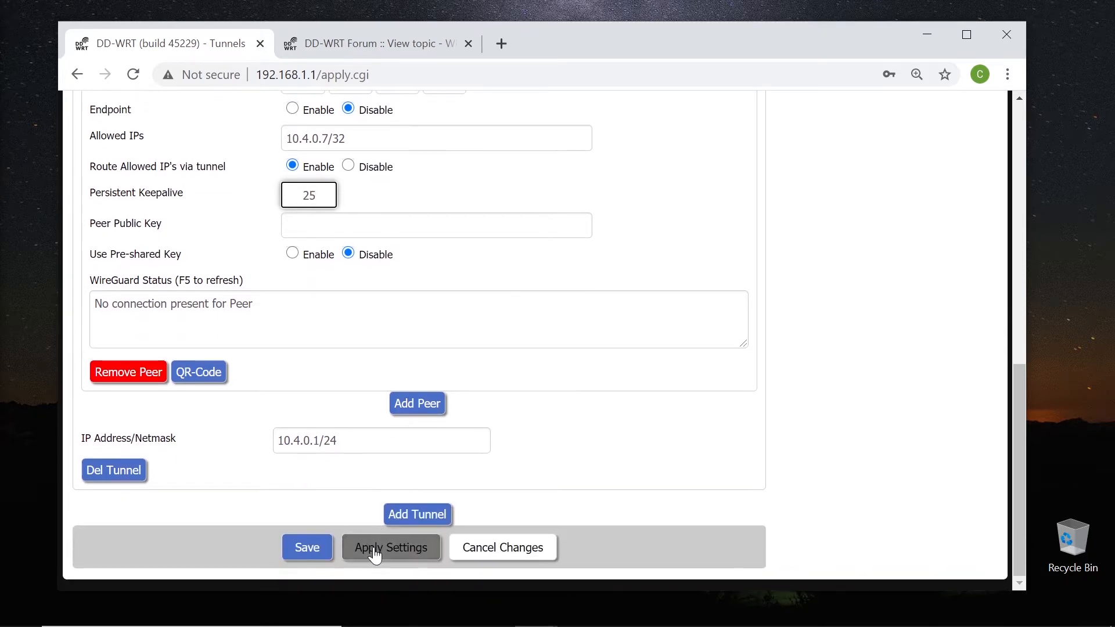
pyautogui.click(391, 547)
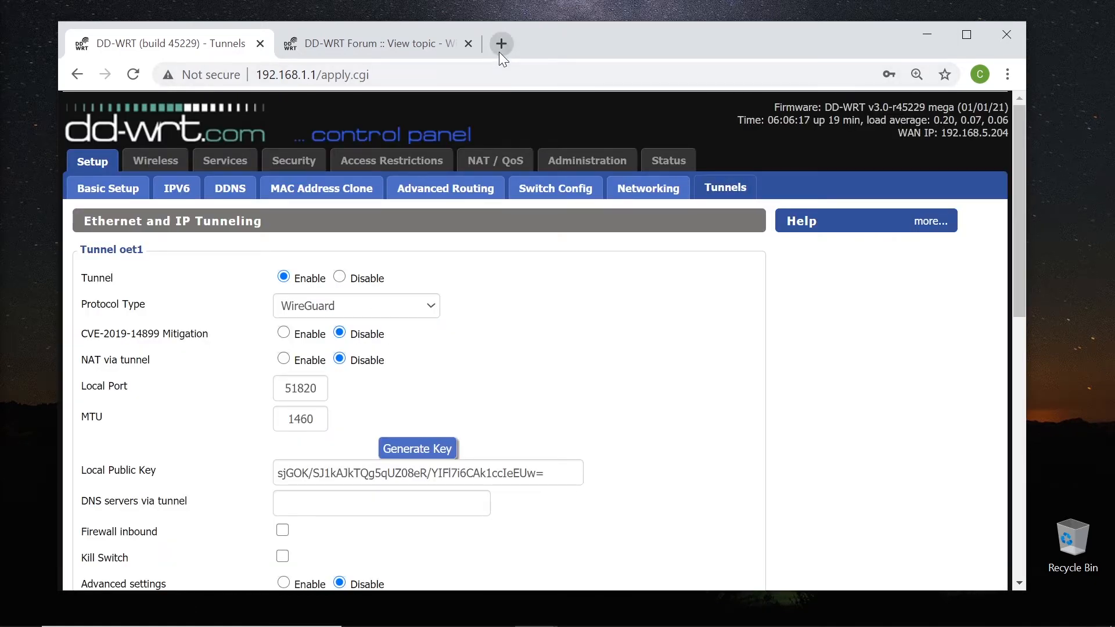
# Open the WireGuard installation page in a new browser tab.
pyautogui.click(501, 43)
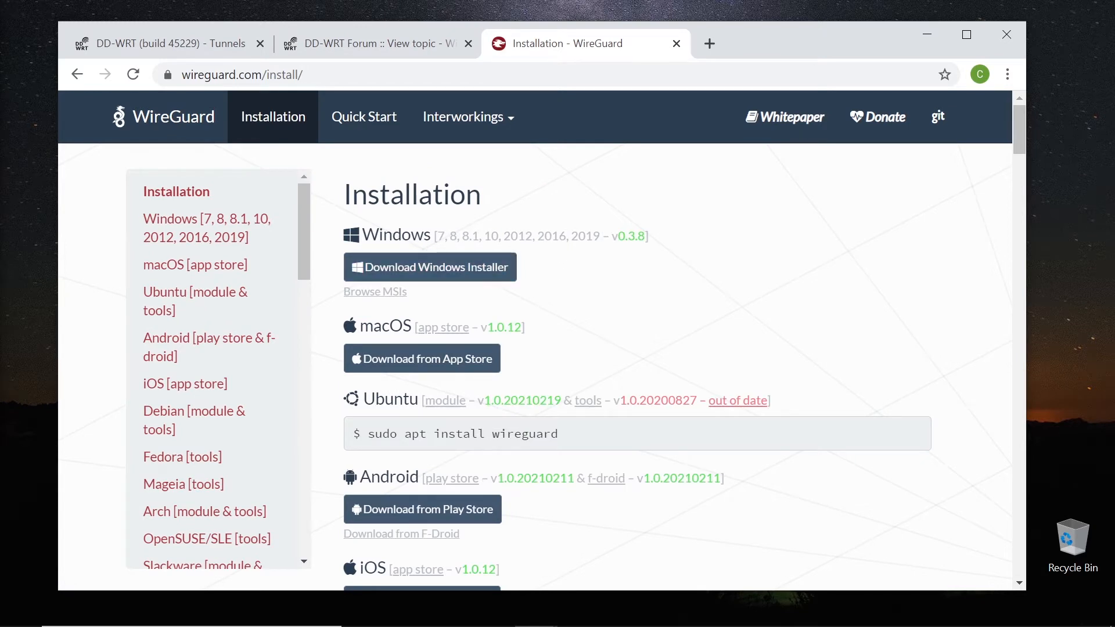
pyautogui.moveTo(533, 279)
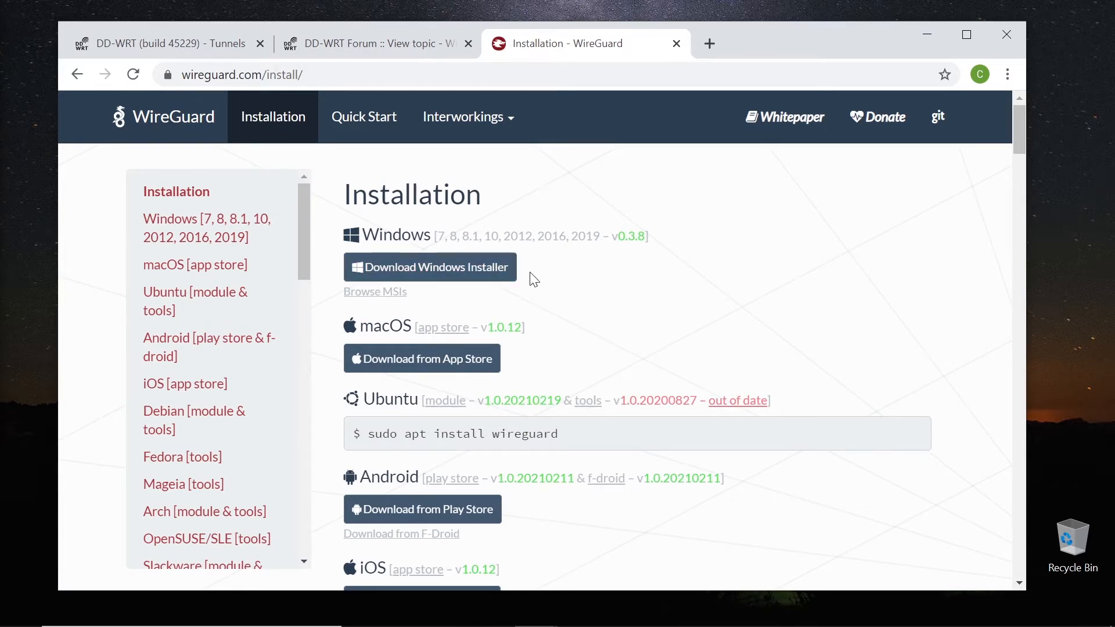
pyautogui.moveTo(439, 274)
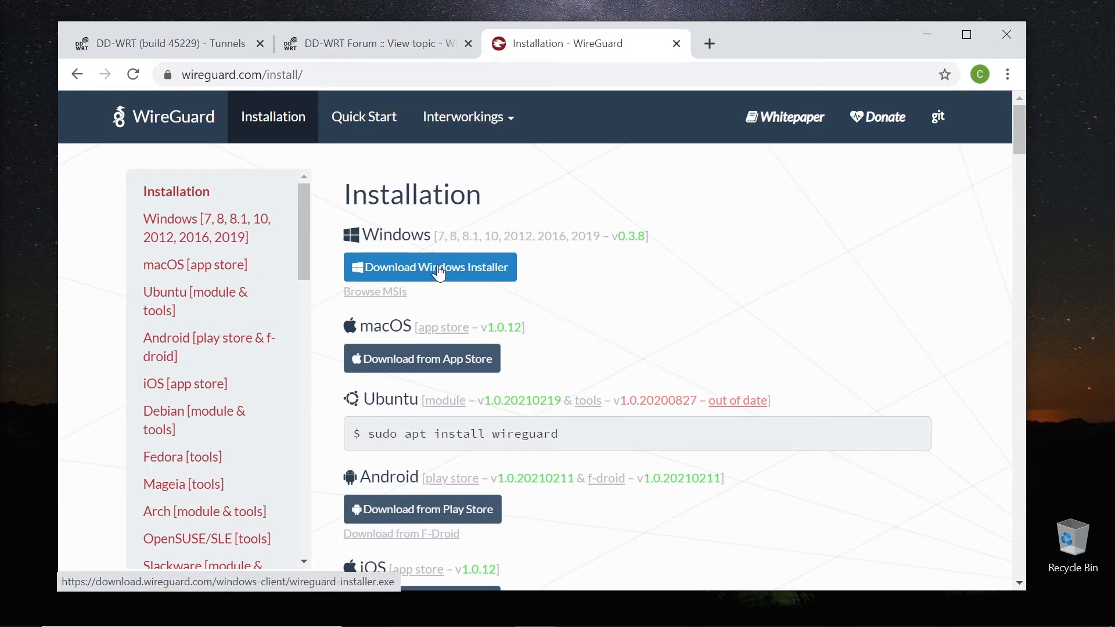
pyautogui.moveTo(394, 378)
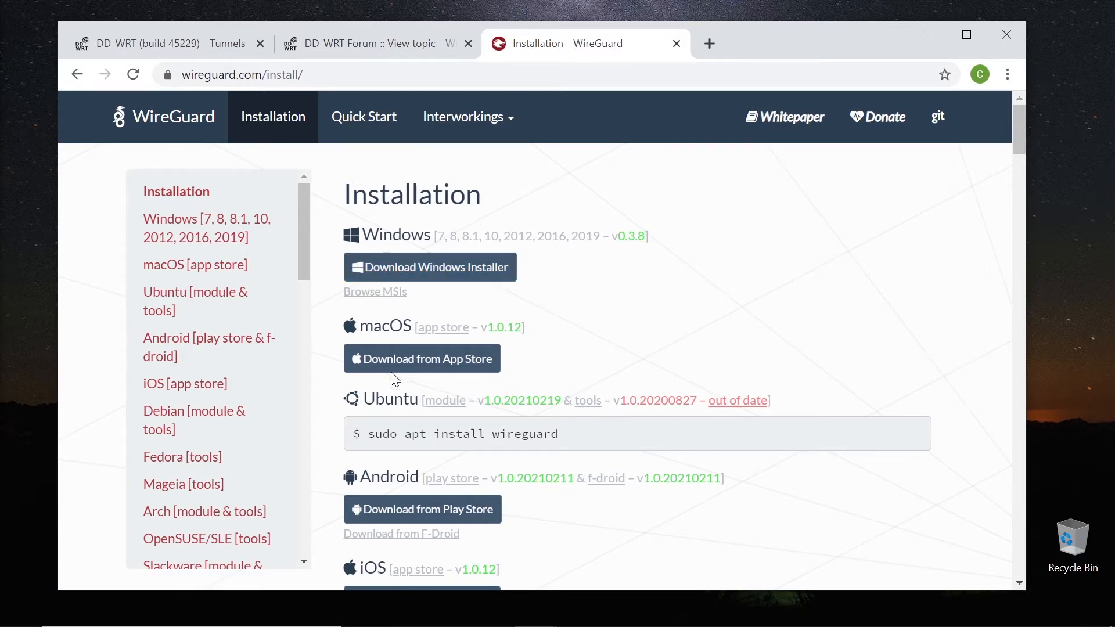
pyautogui.moveTo(421, 358)
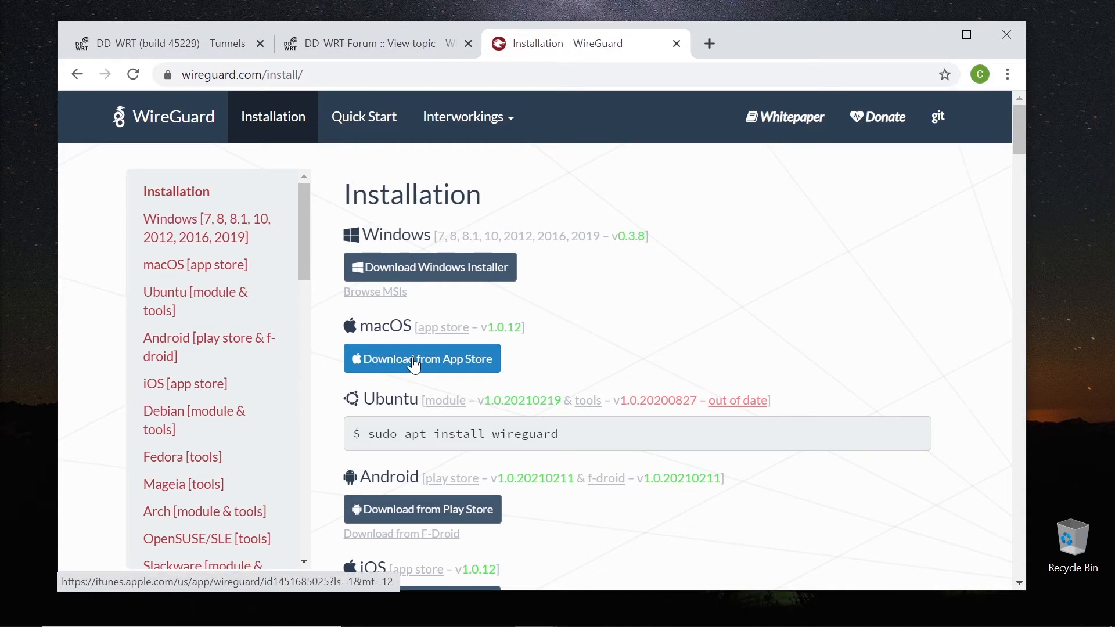
pyautogui.moveTo(761, 381)
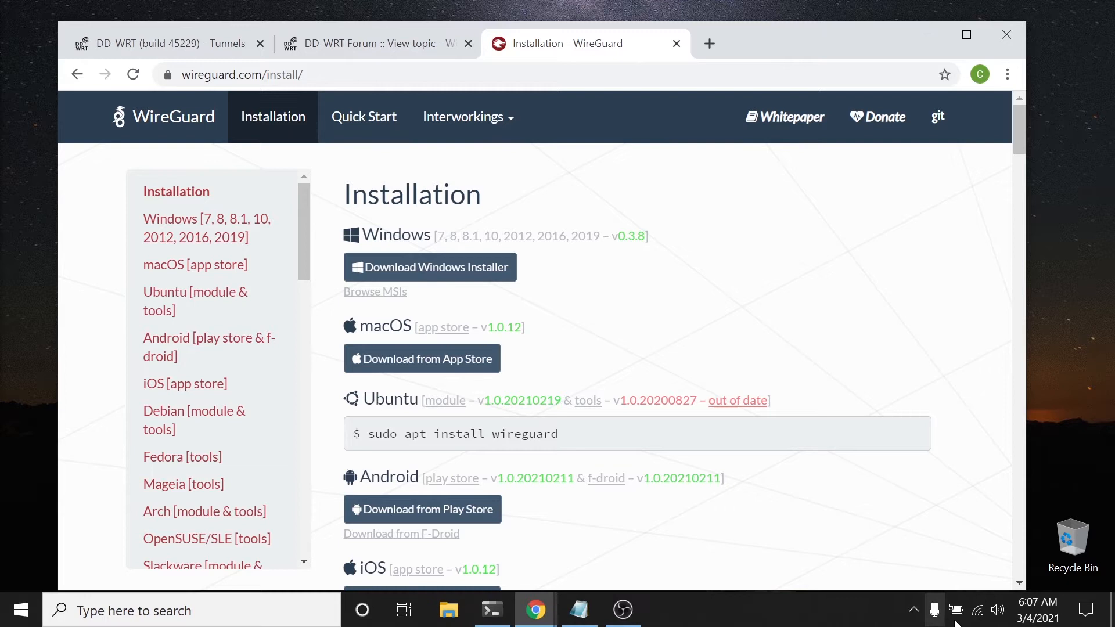
# Open the WireGuard for Windows tunnel manager from the tray and show the add-tunnel choices.
pyautogui.click(913, 610)
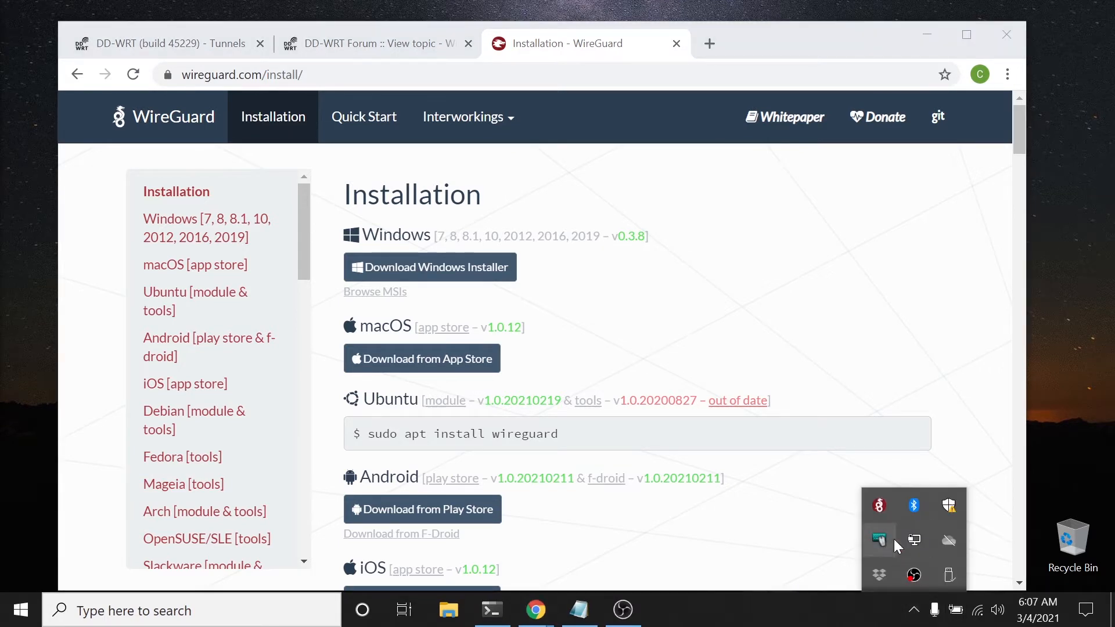
pyautogui.moveTo(879, 505)
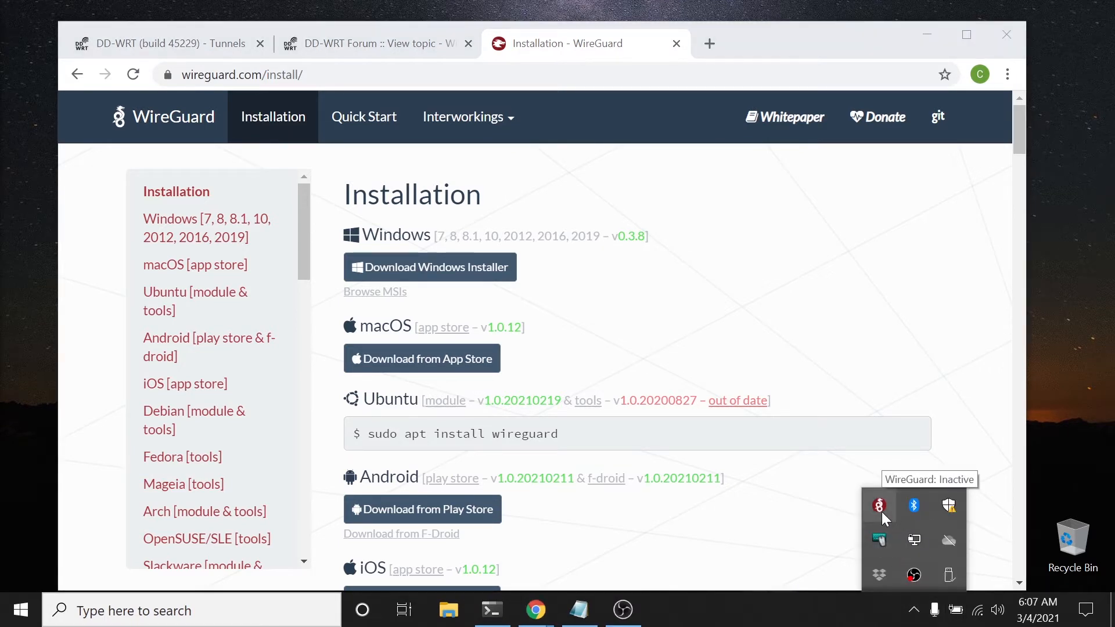
pyautogui.click(879, 505)
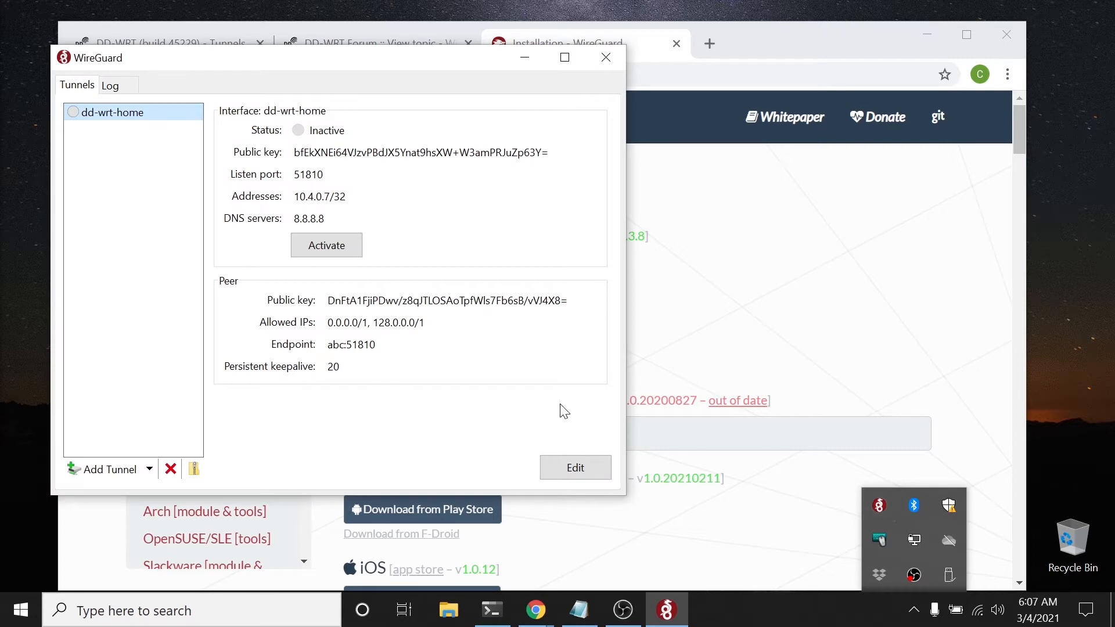
pyautogui.moveTo(100, 410)
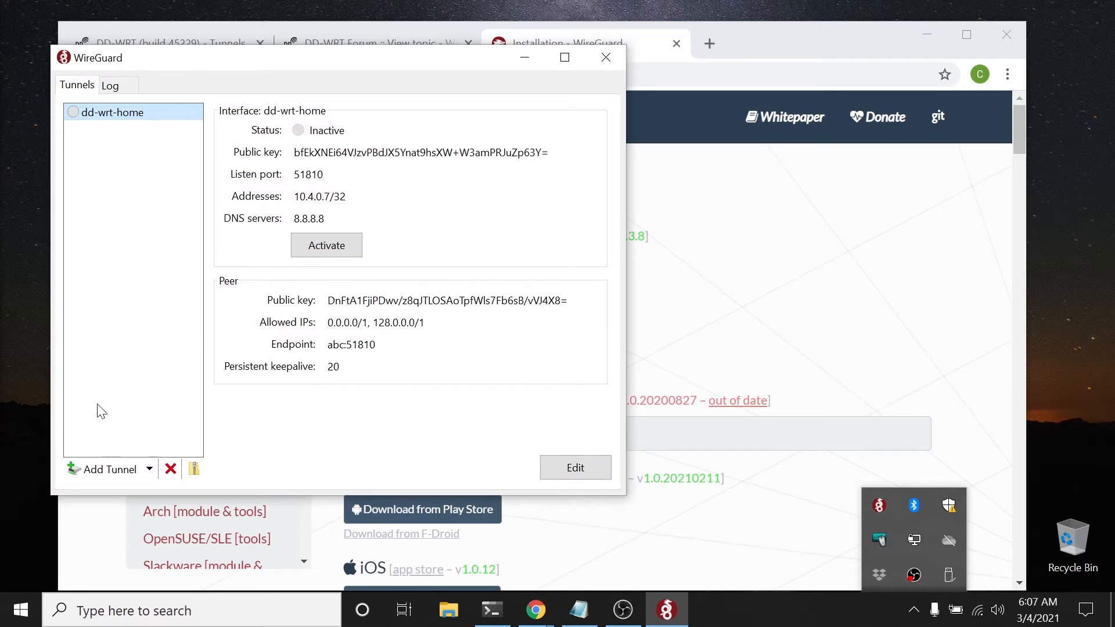
pyautogui.click(148, 468)
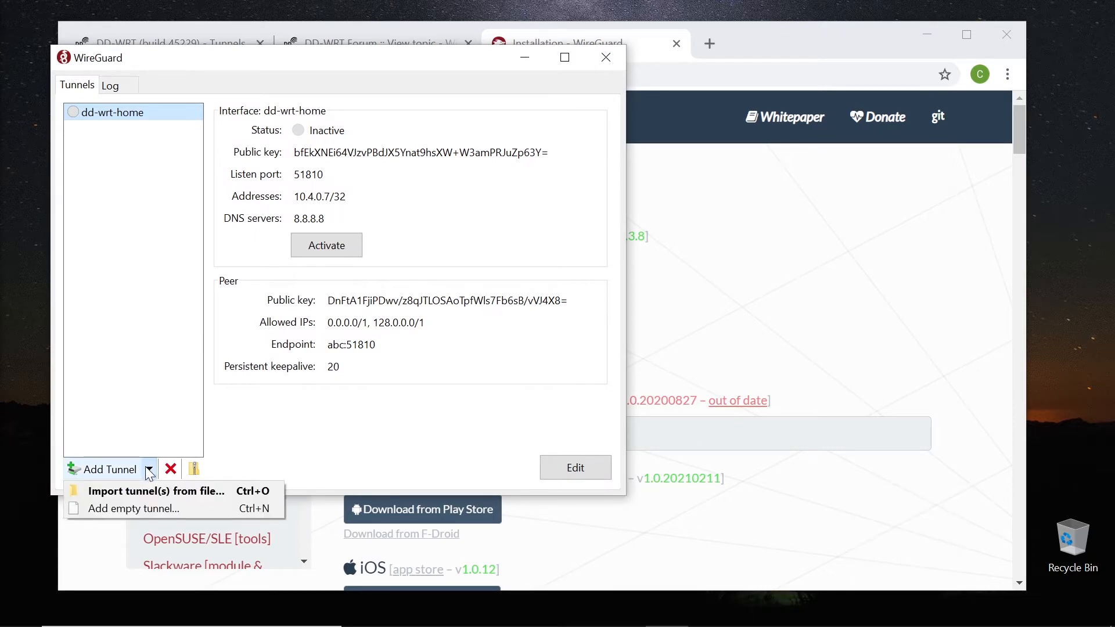
pyautogui.moveTo(132, 508)
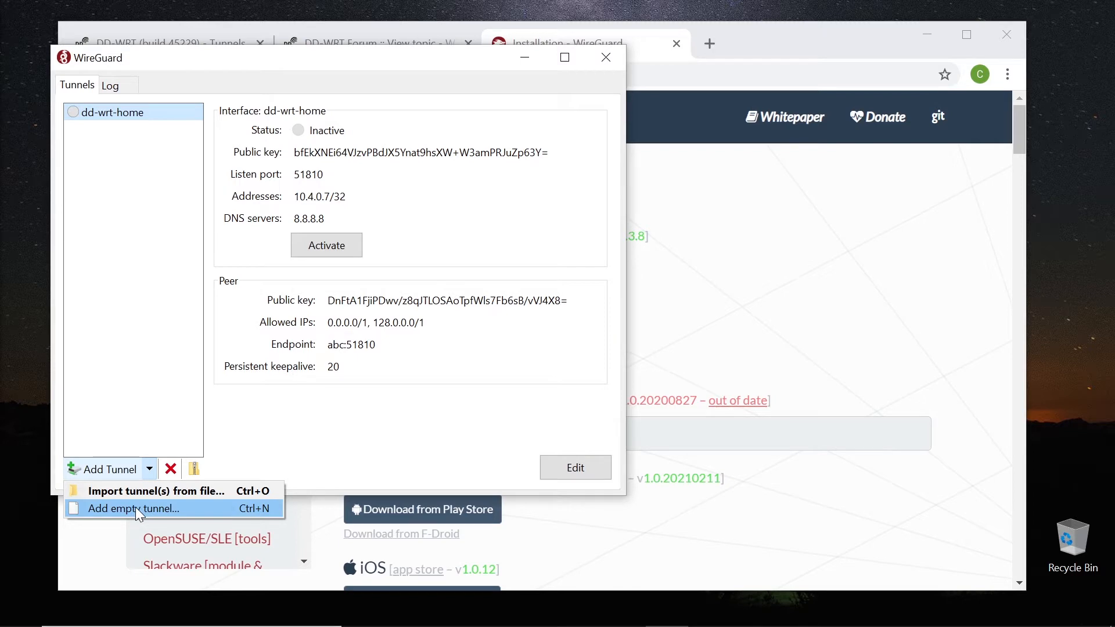
# Create an empty tunnel named ddwrt-demo and select its generated public key.
pyautogui.click(129, 509)
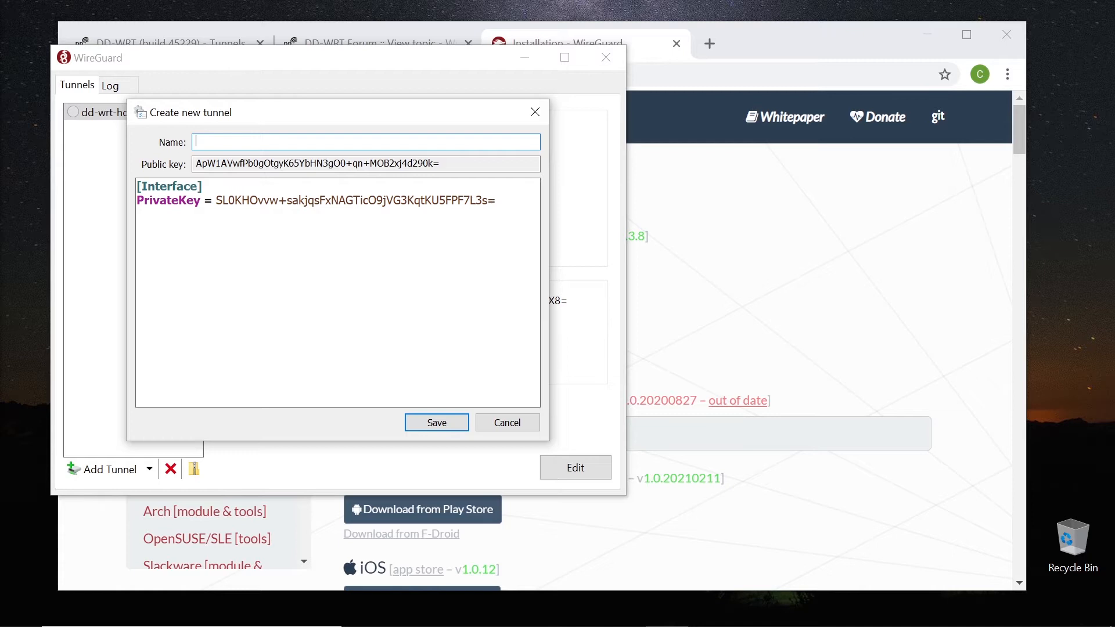
pyautogui.write('ddwrt-dem')
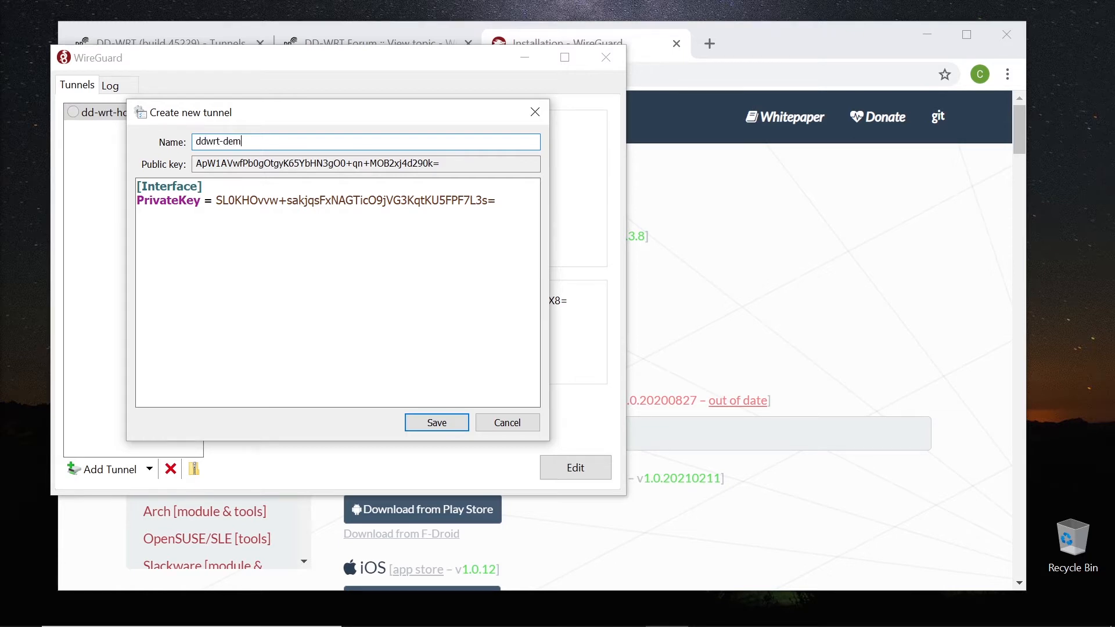
pyautogui.write('o')
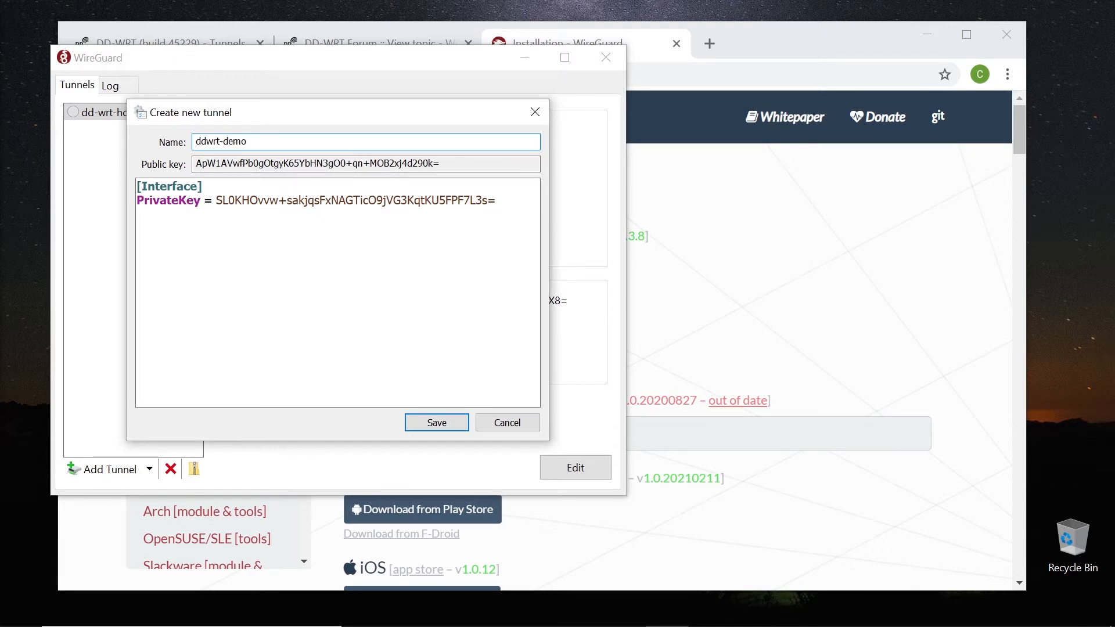
pyautogui.tripleClick(366, 163)
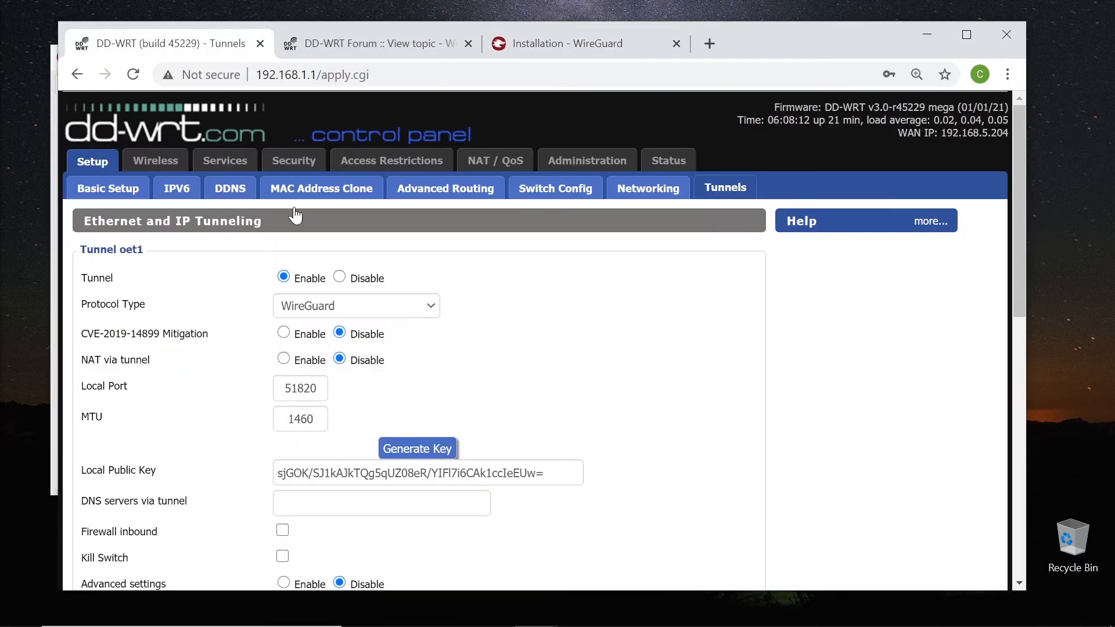
# Paste ddwrt-demo's public key into the laptop peer's Peer Public Key field.
pyautogui.scroll(-3)
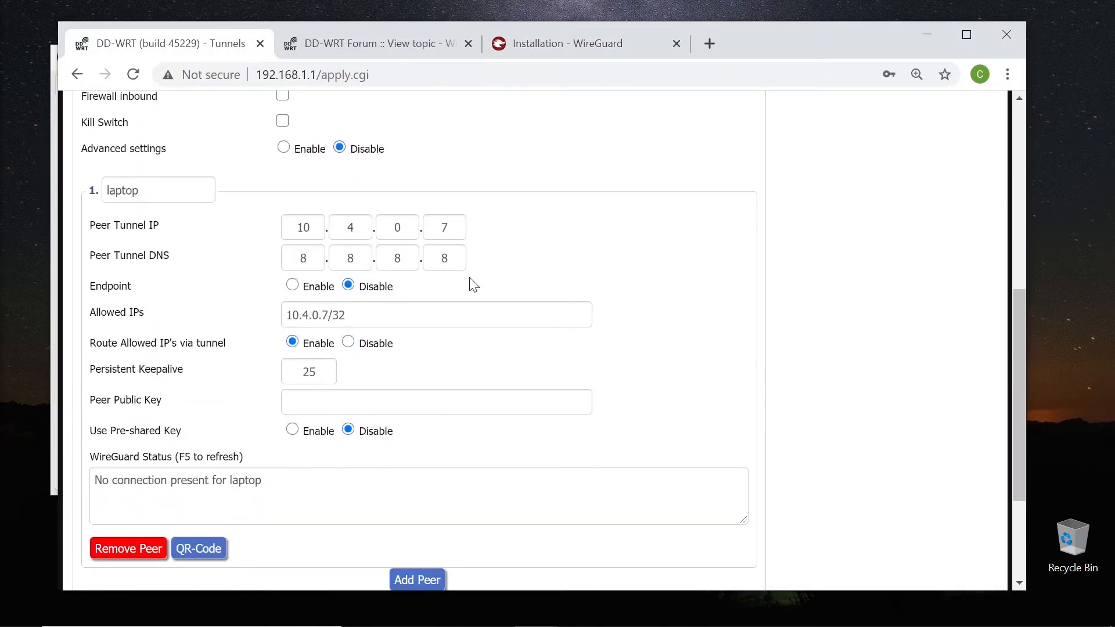
pyautogui.moveTo(254, 382)
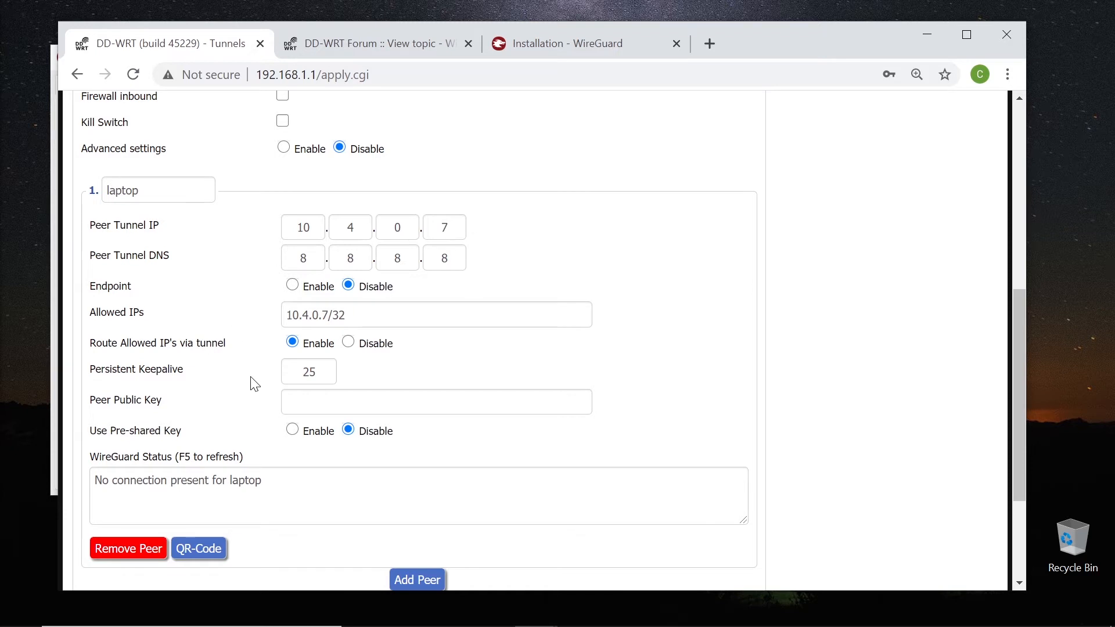
pyautogui.click(436, 401)
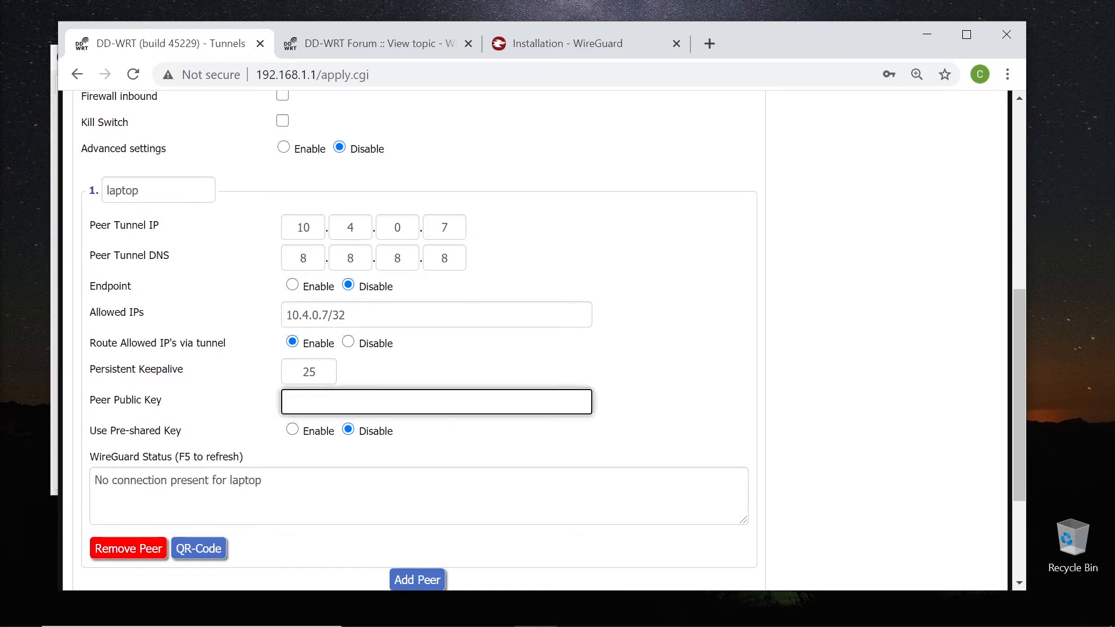
pyautogui.write('ApW1AVwfPb0gOtgyK65YbHN3gO0+qn+MOB2xj4d290k=')
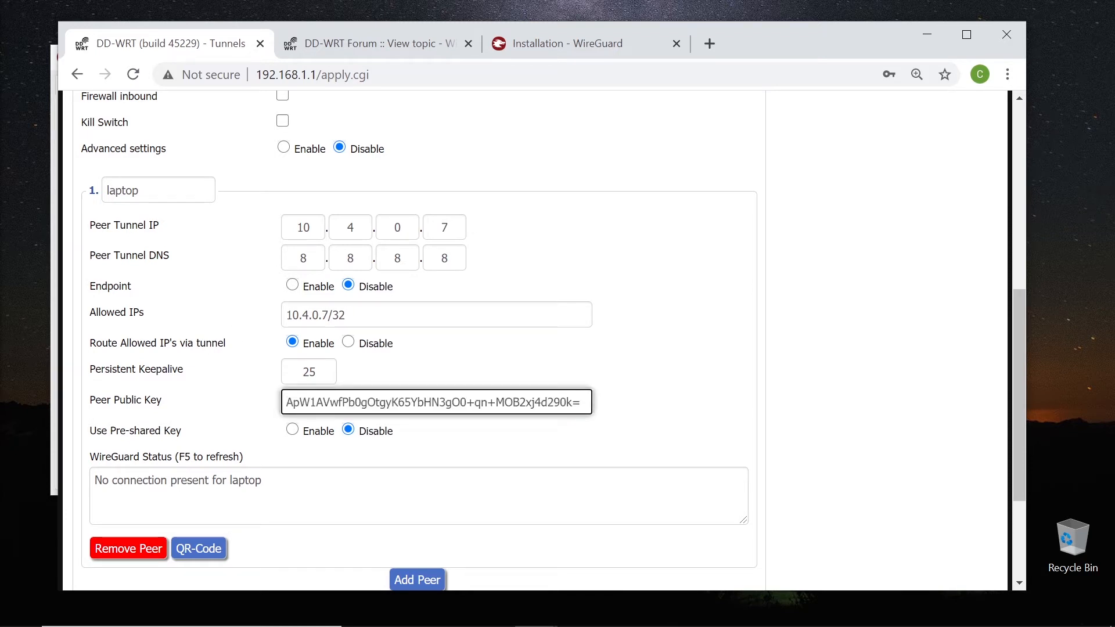
pyautogui.scroll(-3)
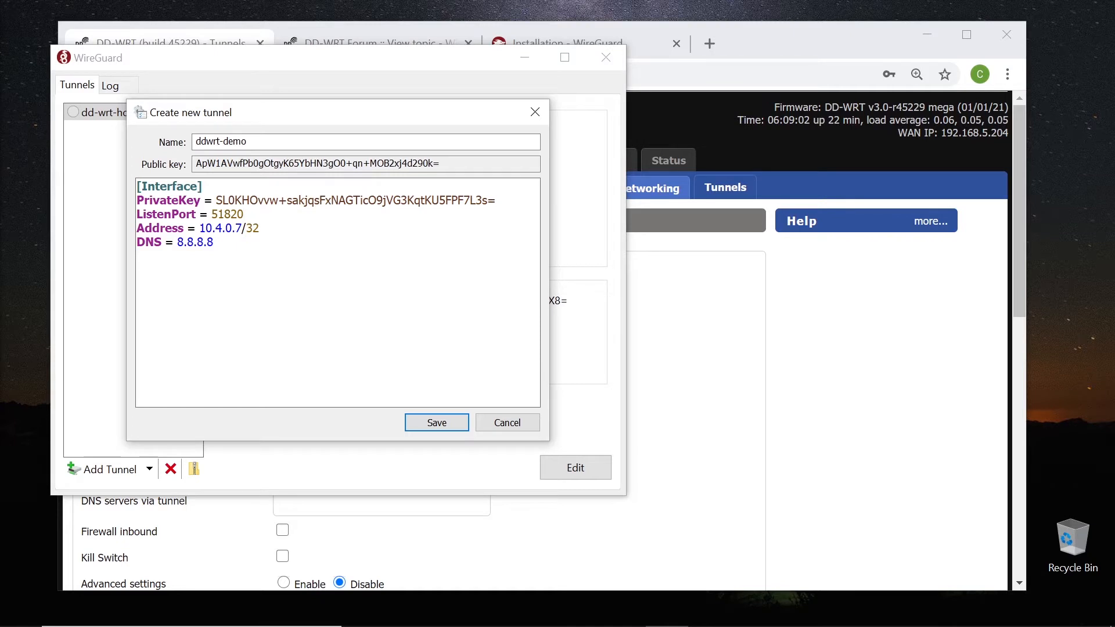
# Enter ListenPort 51820, Address 10.4.0.7/32 and DNS 8.8.8.8 under [Interface] for ddwrt-demo.
pyautogui.click(243, 214)
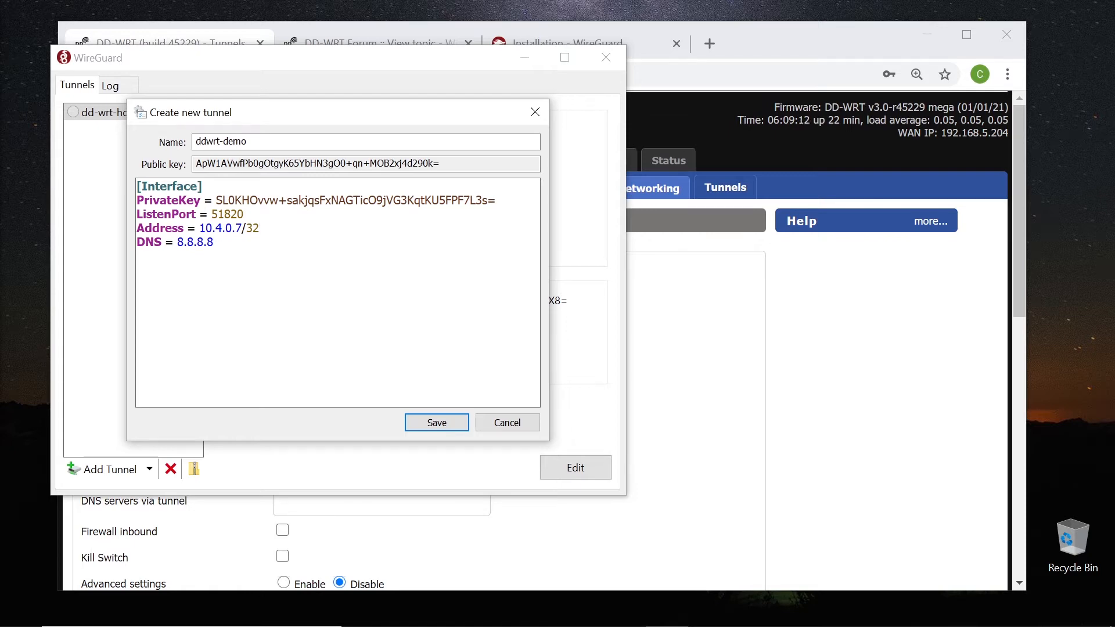
pyautogui.moveTo(662, 365)
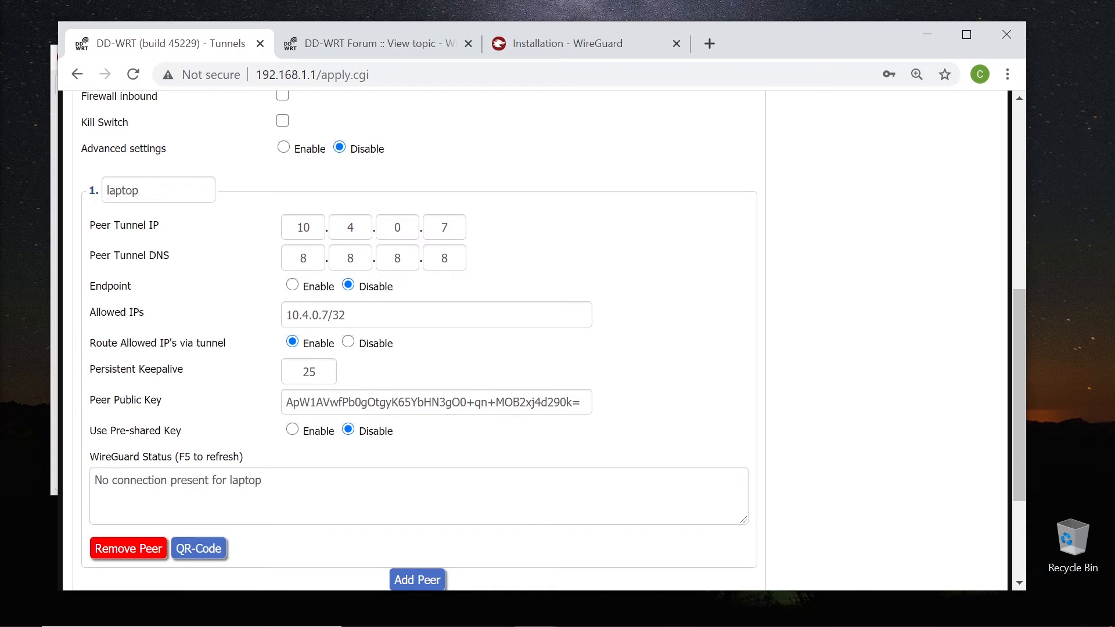
pyautogui.moveTo(468, 240)
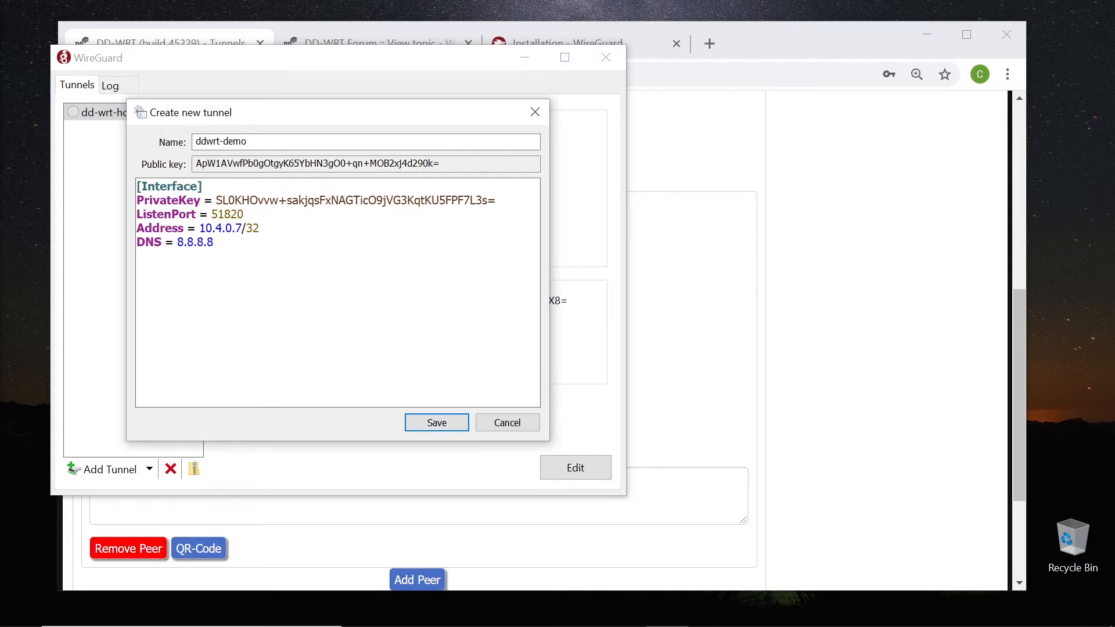
# Add a [Peer] with AllowedIPs 0.0.0.0/1, 128.0.0.0/1, Endpoint 192.168.5.204:51820 and PersistentKeepalive 25.
pyautogui.click(216, 241)
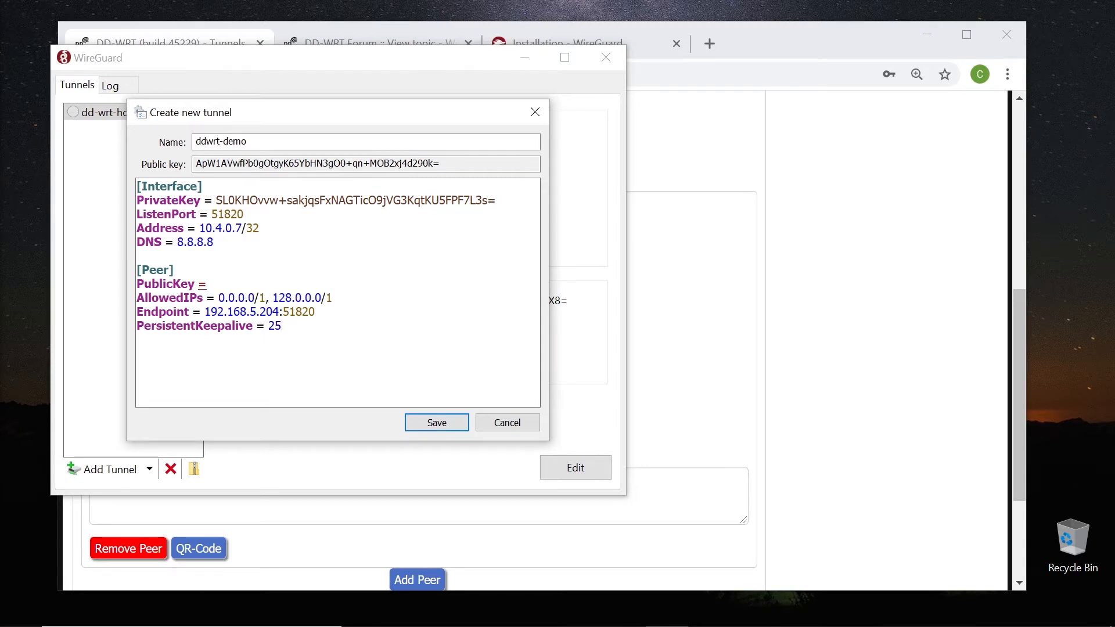
pyautogui.click(281, 325)
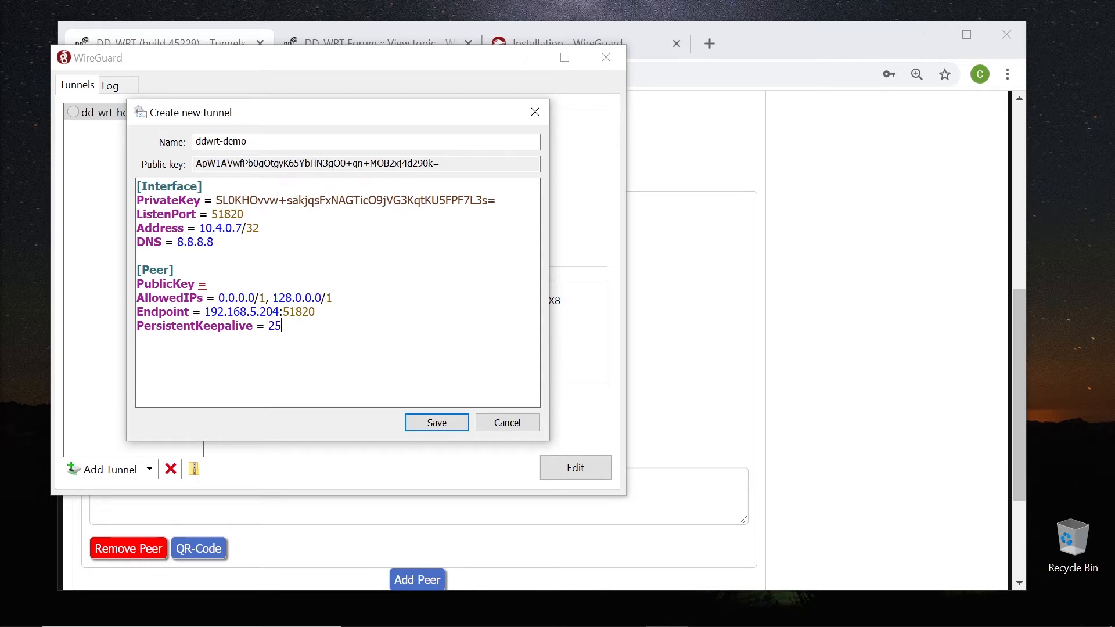
pyautogui.click(435, 423)
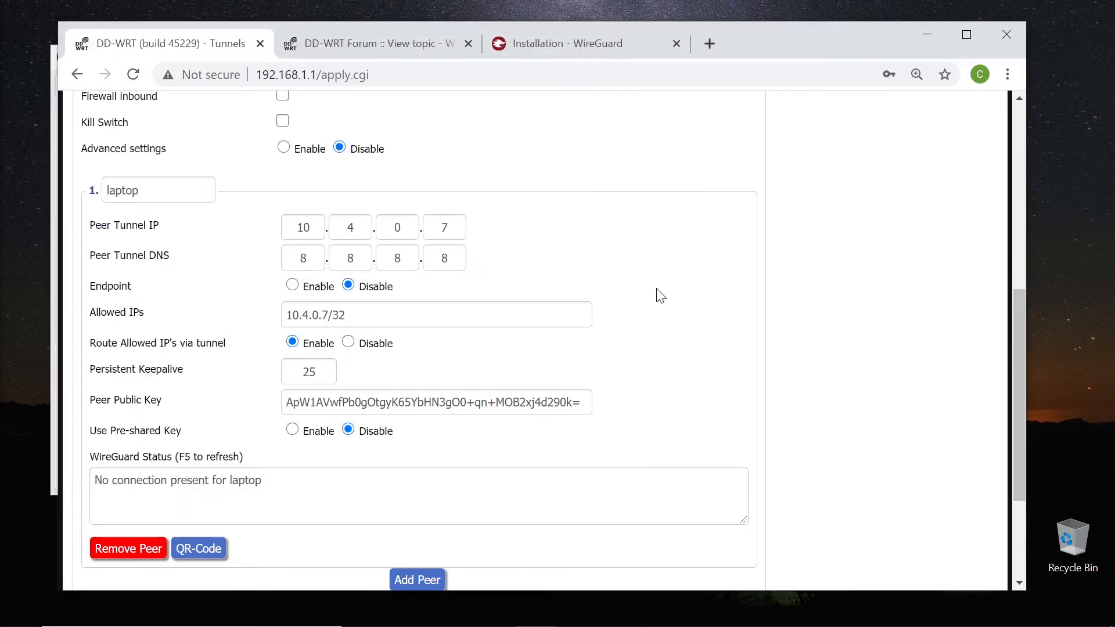
# Copy the router's Local Public Key from the Tunnels page into the peer's PublicKey line.
pyautogui.scroll(3)
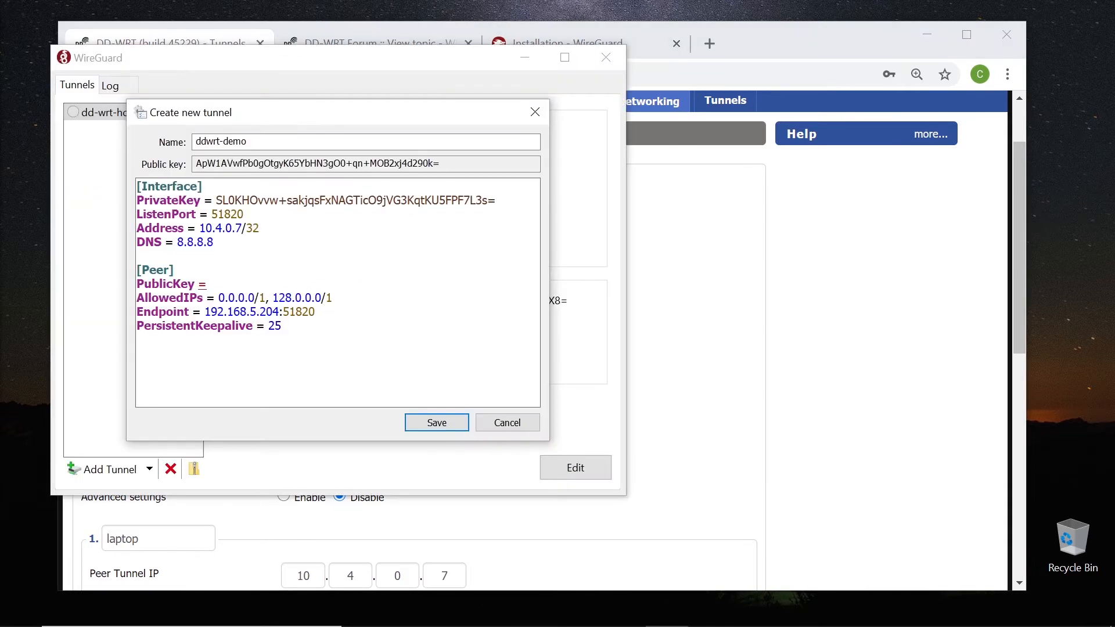
pyautogui.write('sjGOK/SJ1kAJkTQg5qUZ08eR/YIFl7i6CAk1ccIeEUw=')
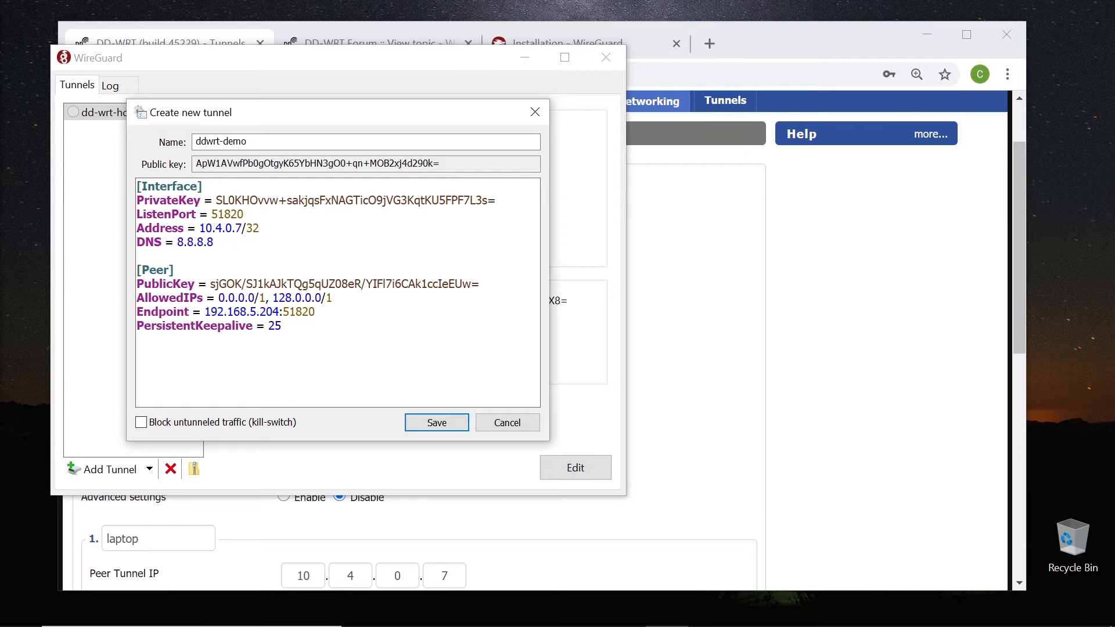
pyautogui.doubleClick(241, 312)
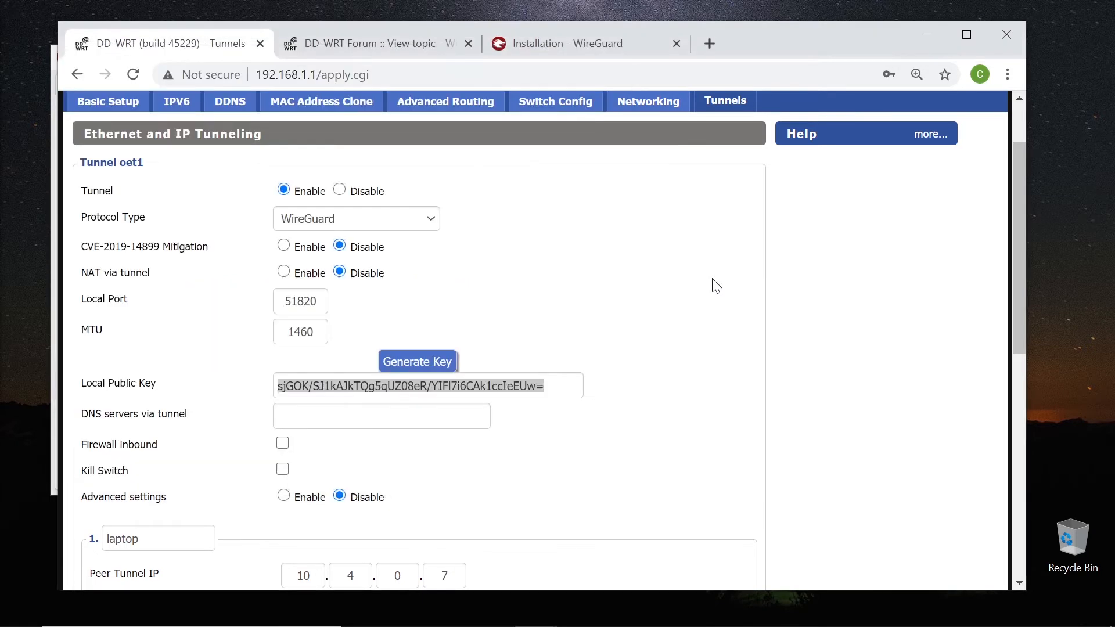
pyautogui.scroll(3)
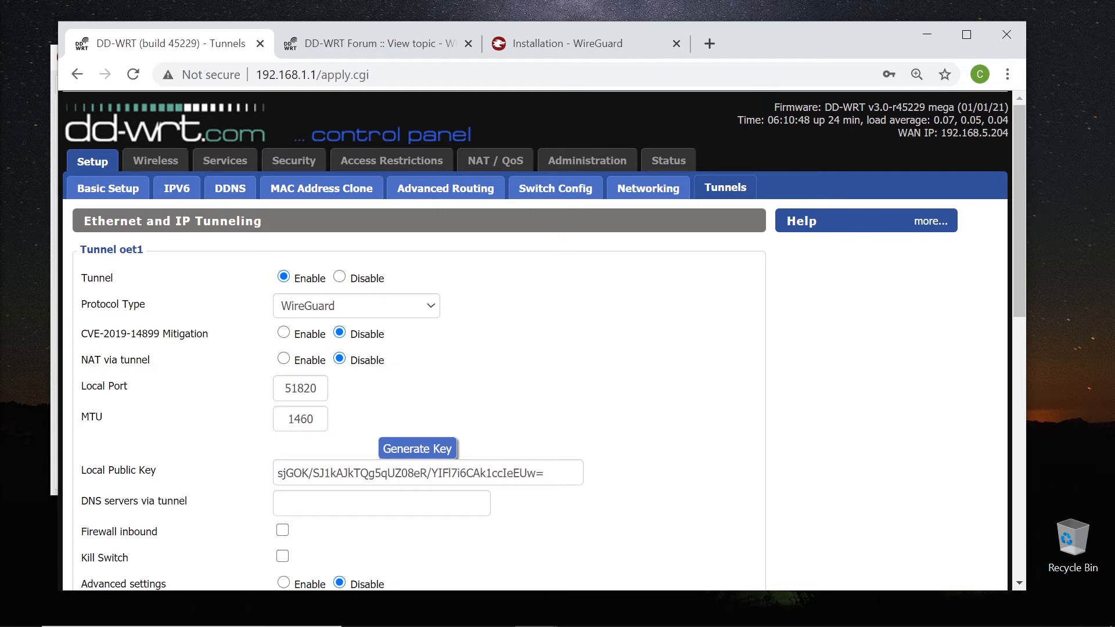
pyautogui.moveTo(980, 146)
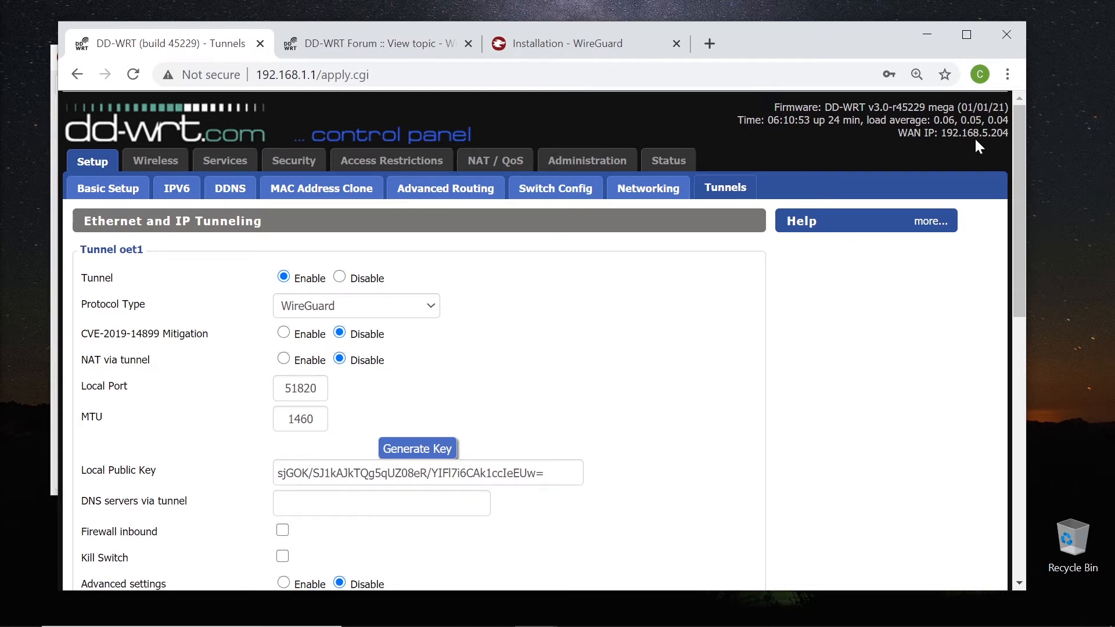
pyautogui.moveTo(873, 248)
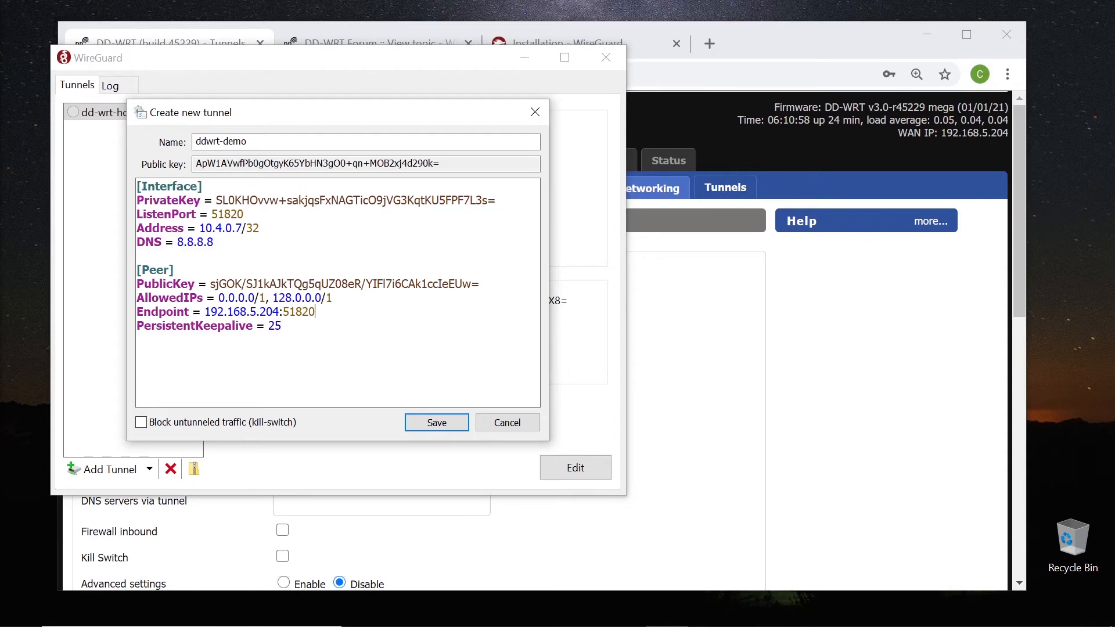
pyautogui.click(436, 422)
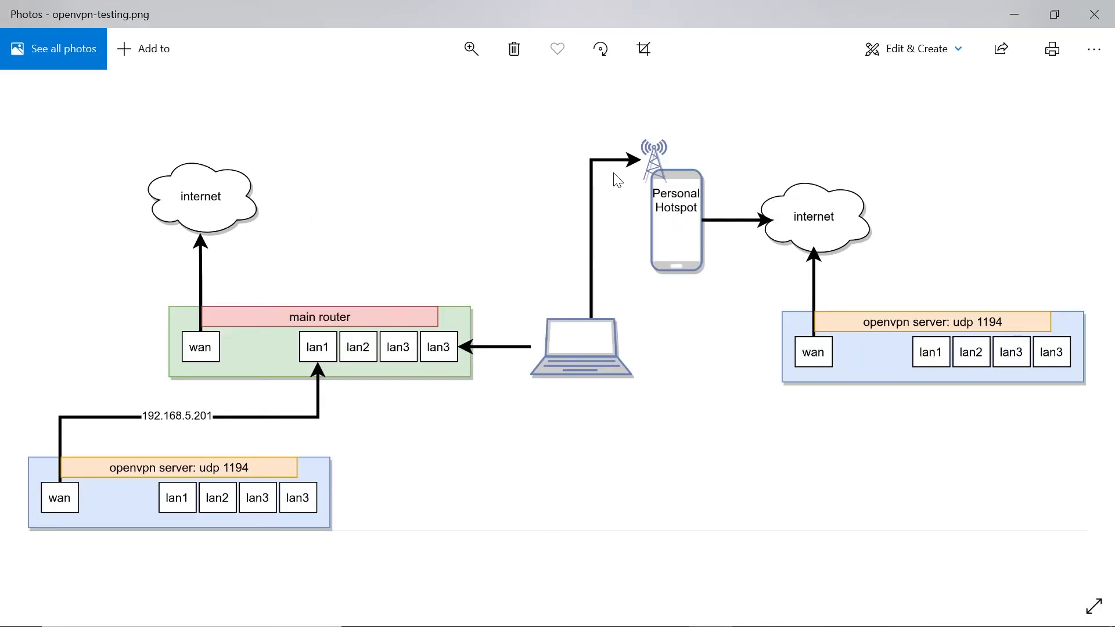
pyautogui.moveTo(205, 435)
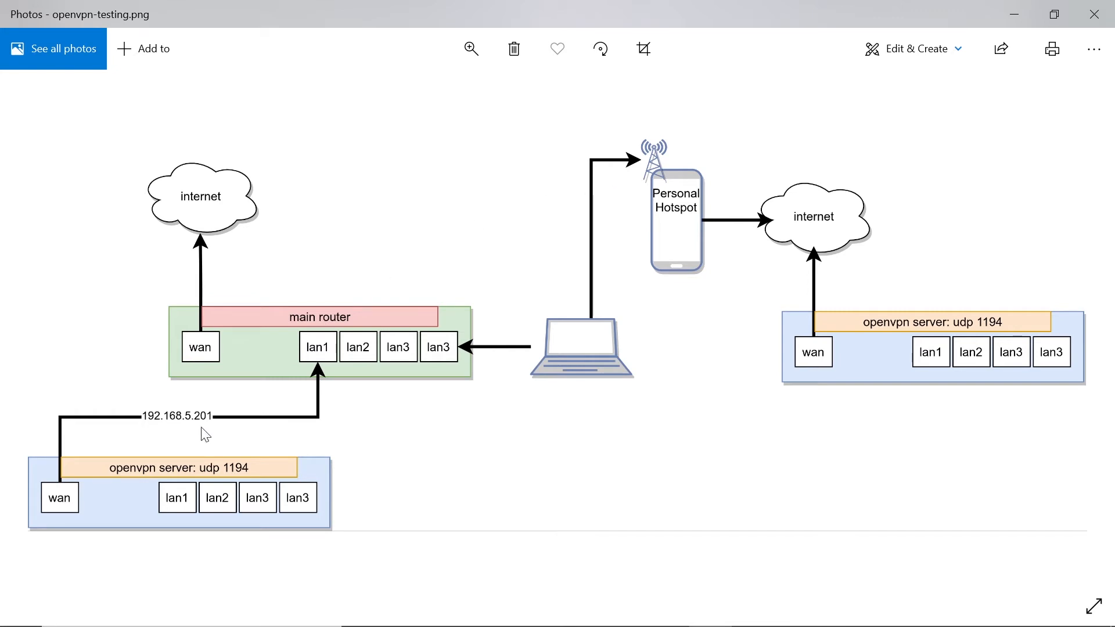
pyautogui.moveTo(116, 523)
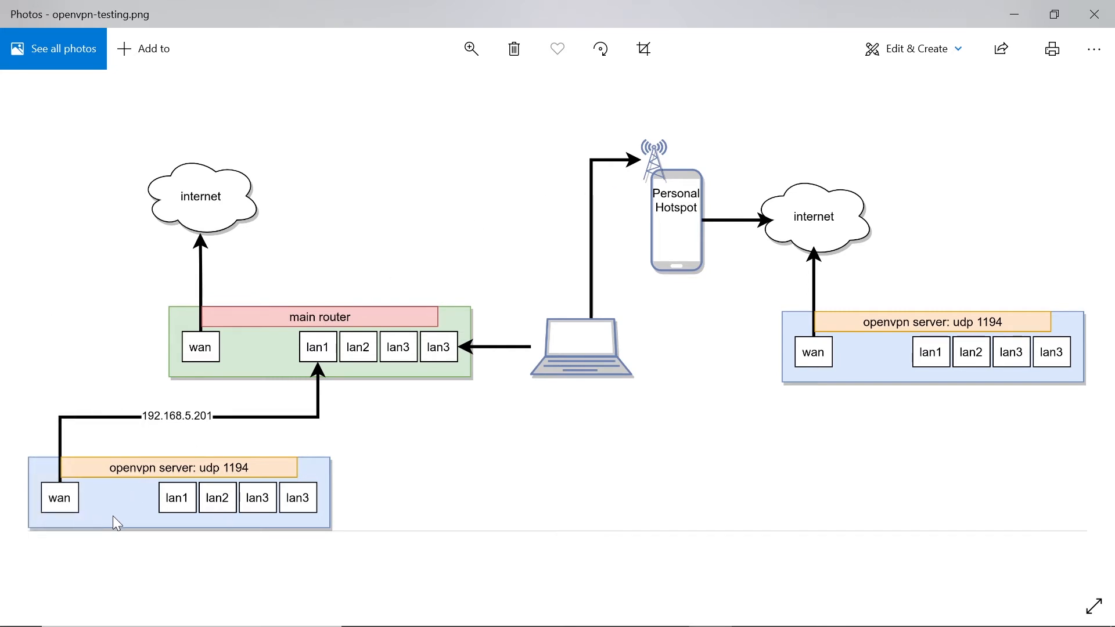
pyautogui.moveTo(293, 340)
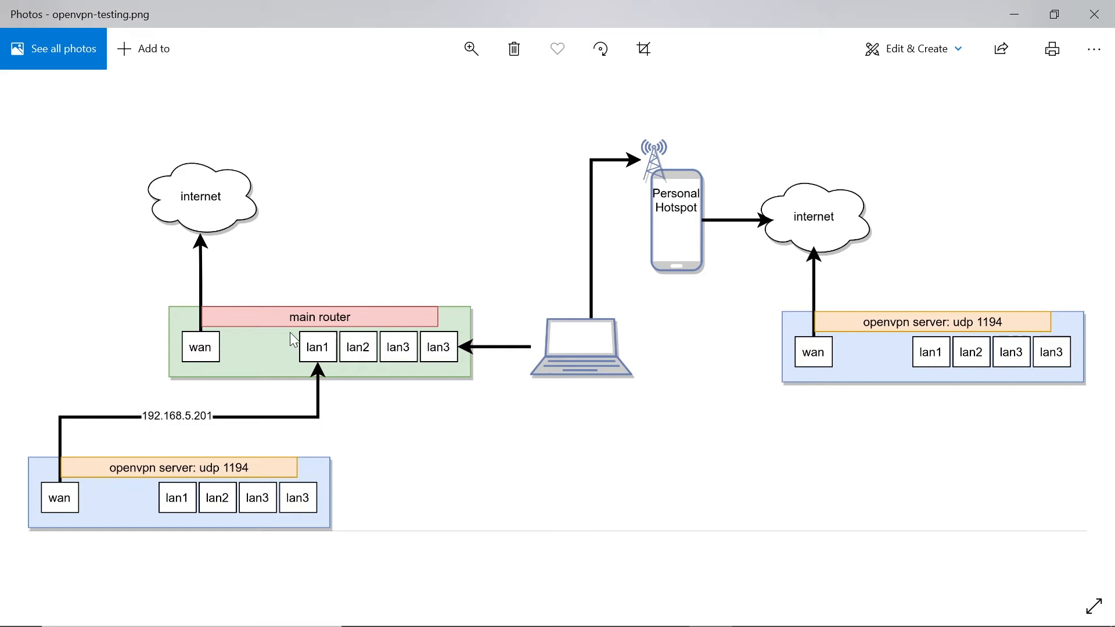
pyautogui.moveTo(365, 399)
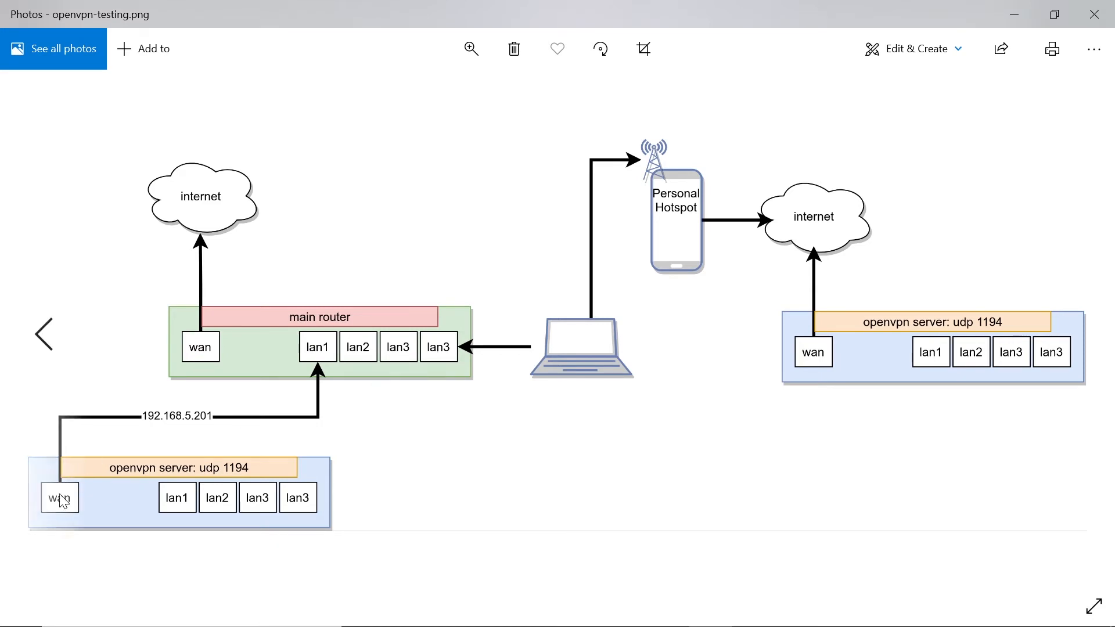
pyautogui.moveTo(88, 438)
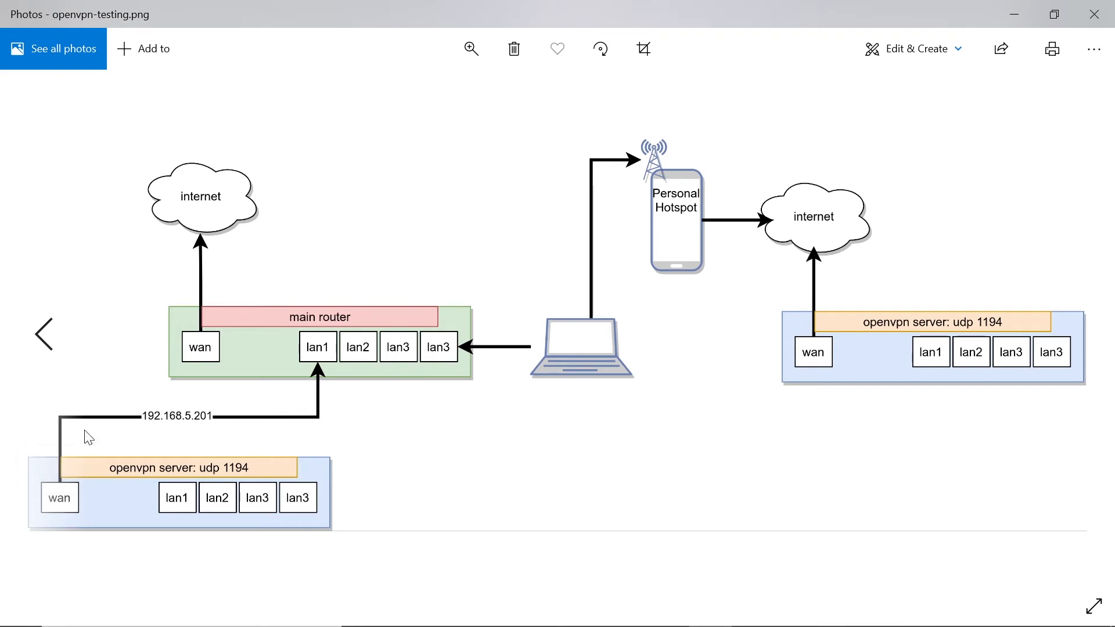
pyautogui.moveTo(205, 439)
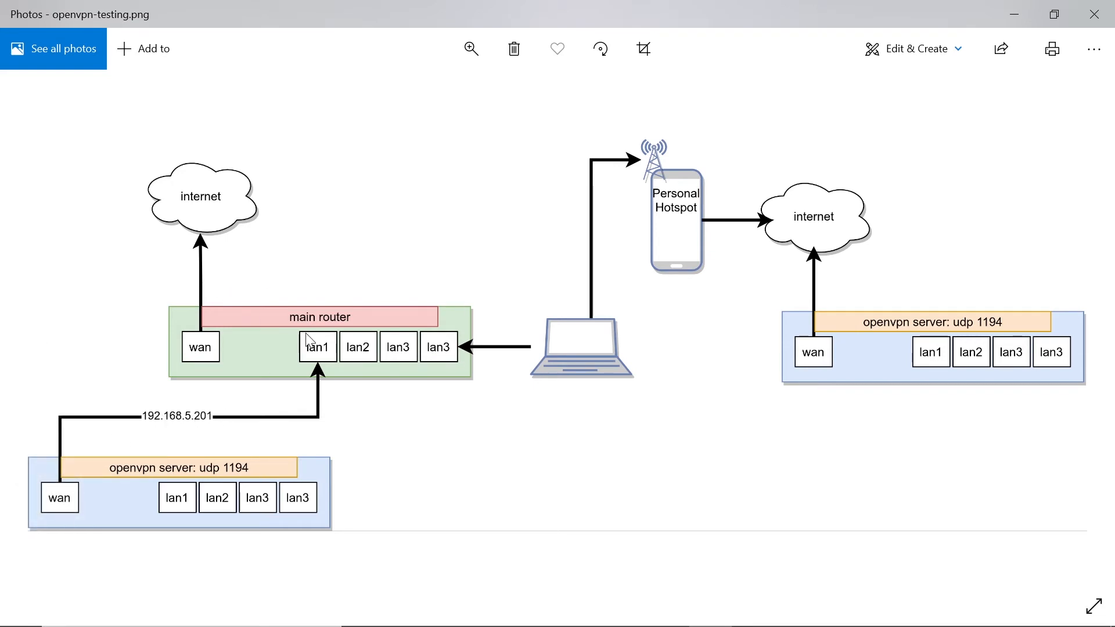
pyautogui.moveTo(147, 369)
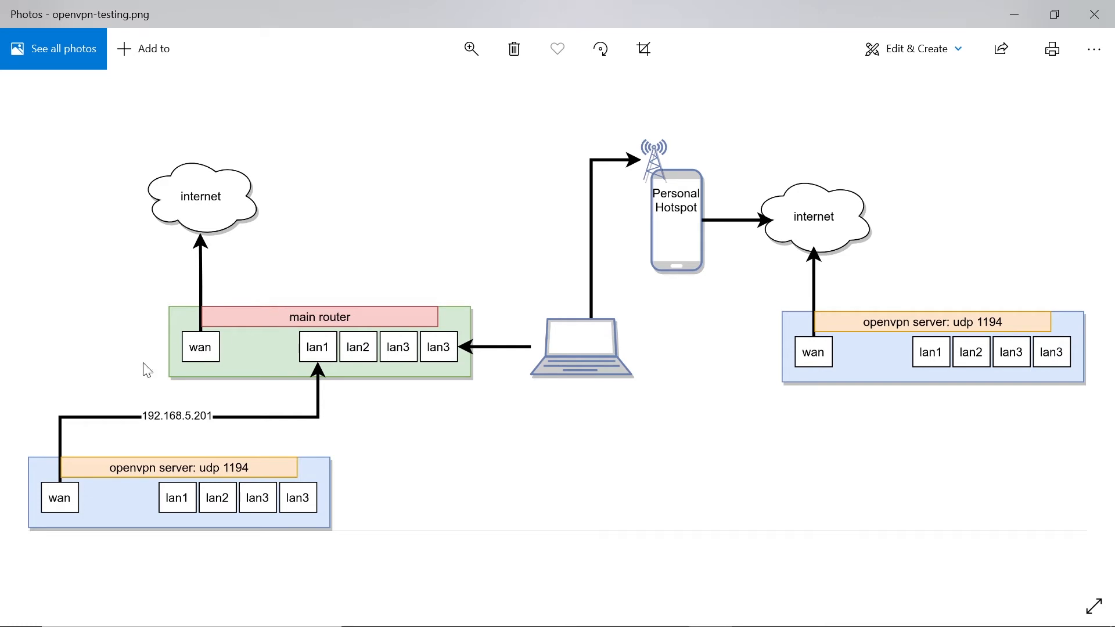
pyautogui.moveTo(177, 487)
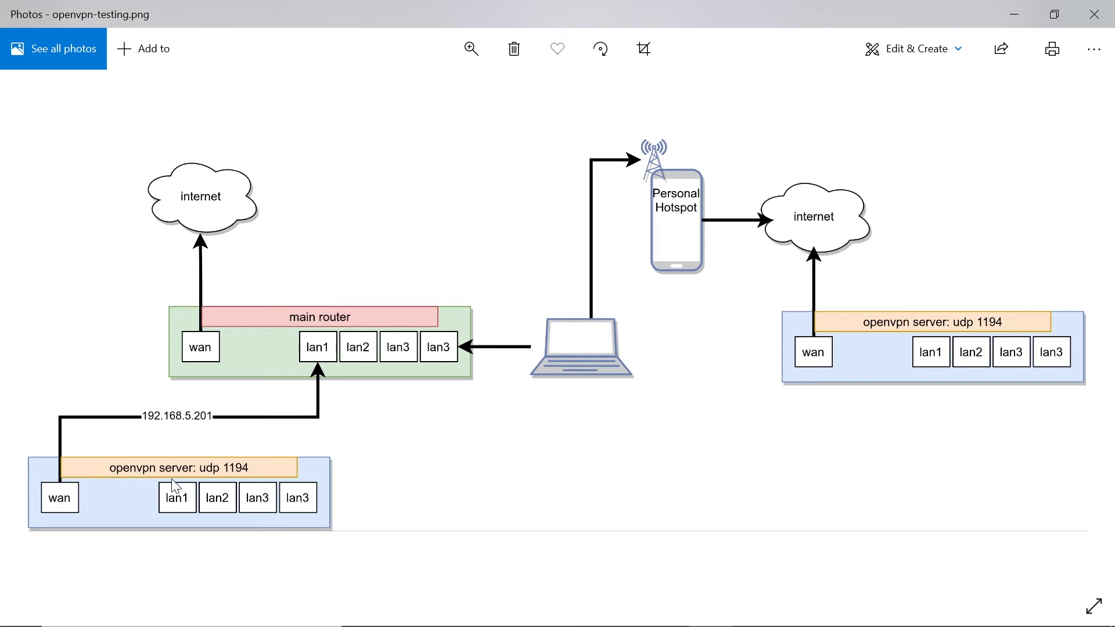
pyautogui.moveTo(142, 483)
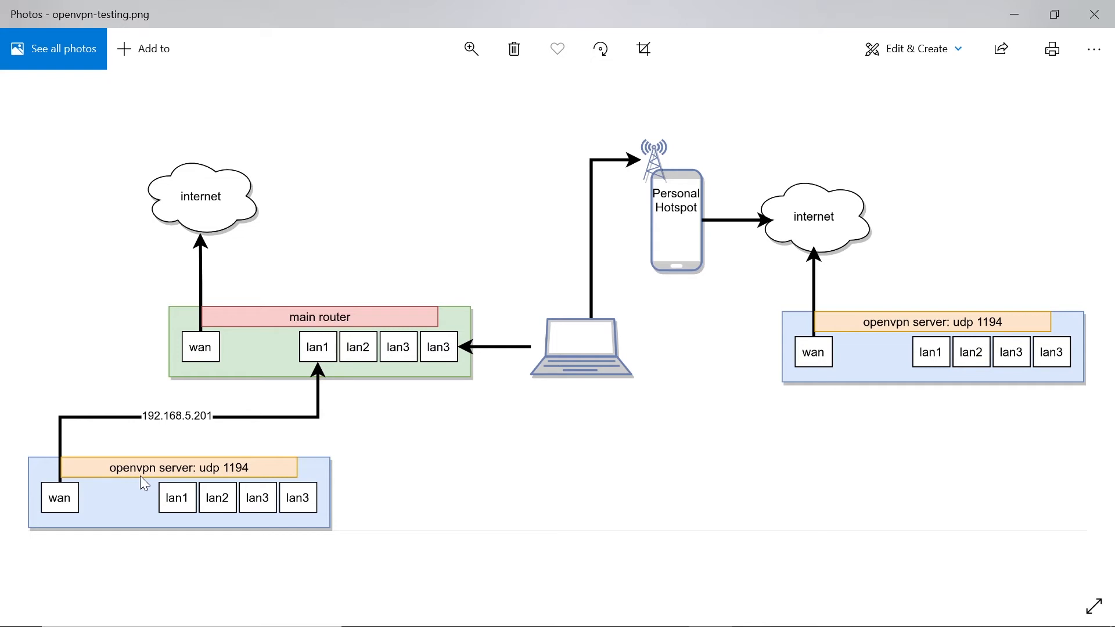
pyautogui.moveTo(250, 334)
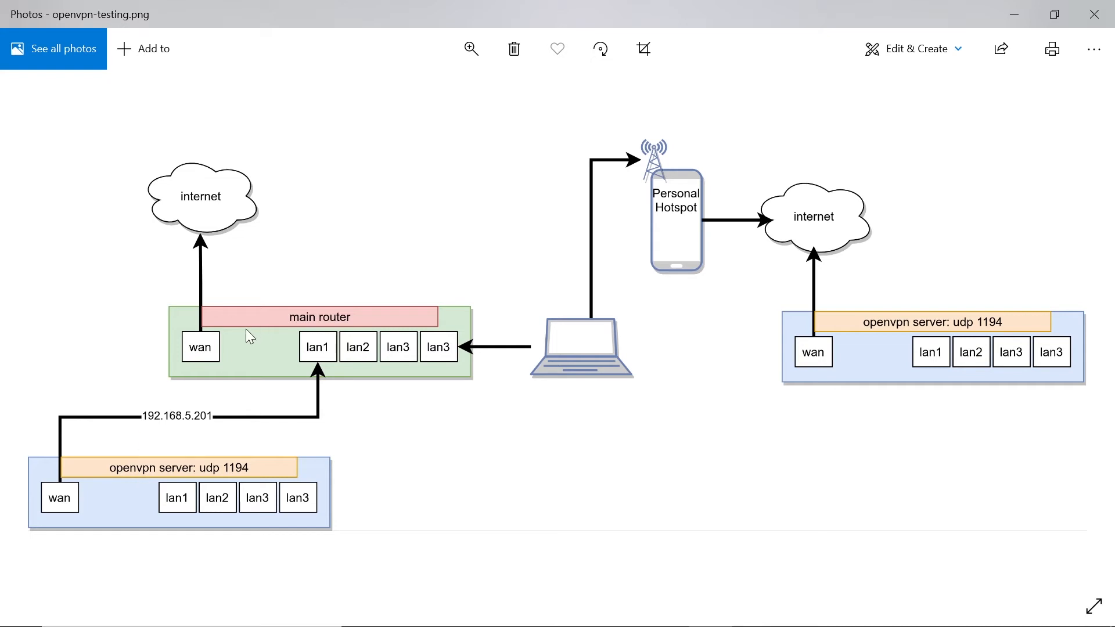
pyautogui.moveTo(258, 356)
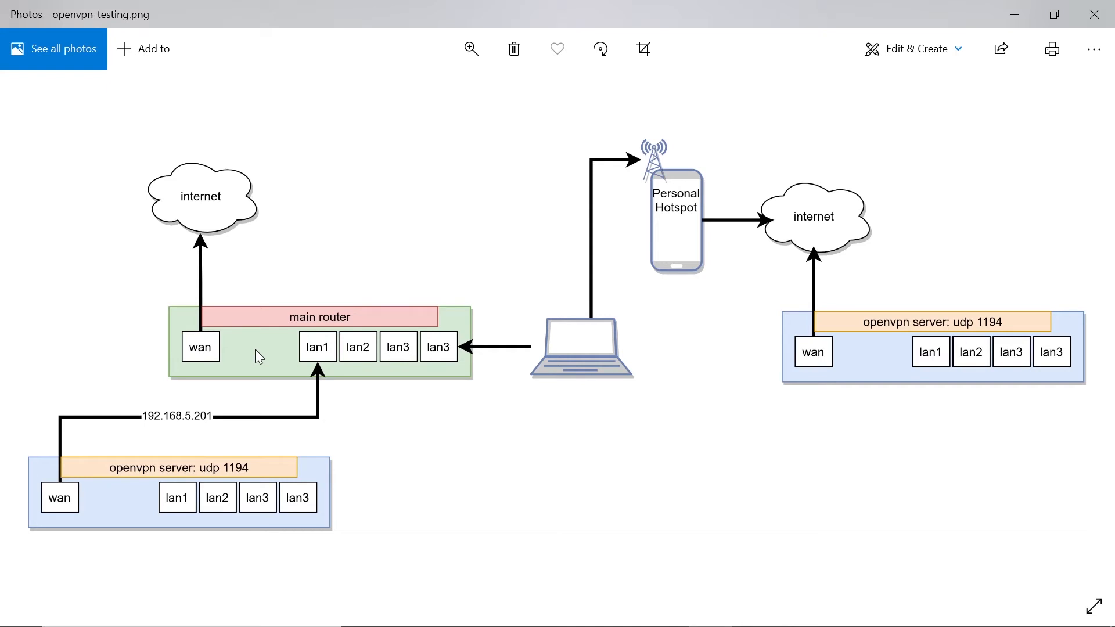
pyautogui.moveTo(265, 483)
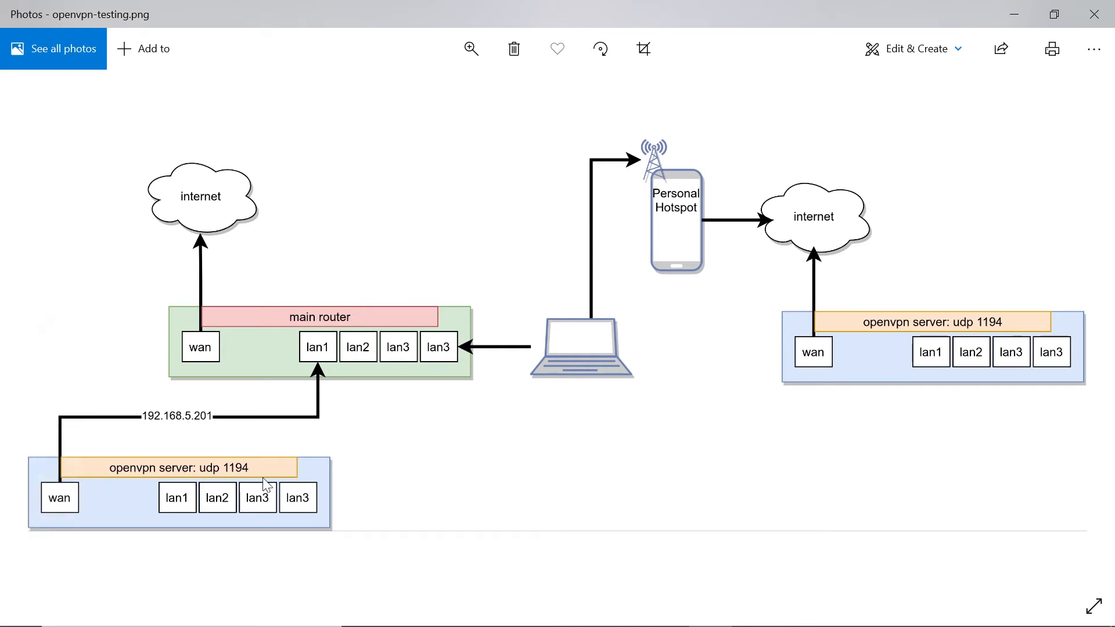
pyautogui.moveTo(141, 505)
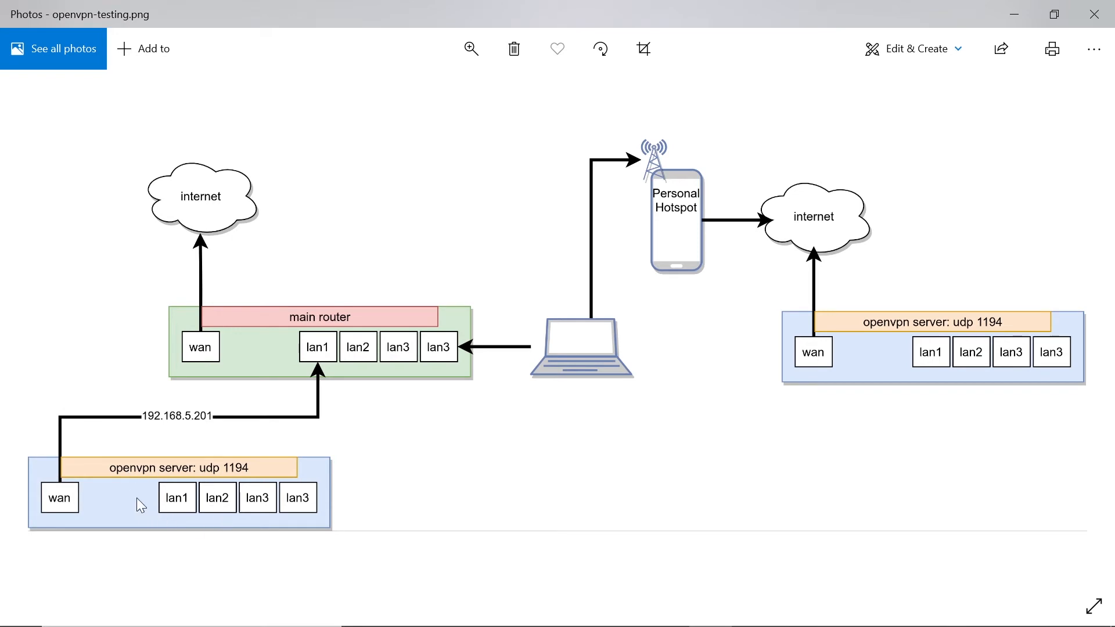
pyautogui.moveTo(163, 495)
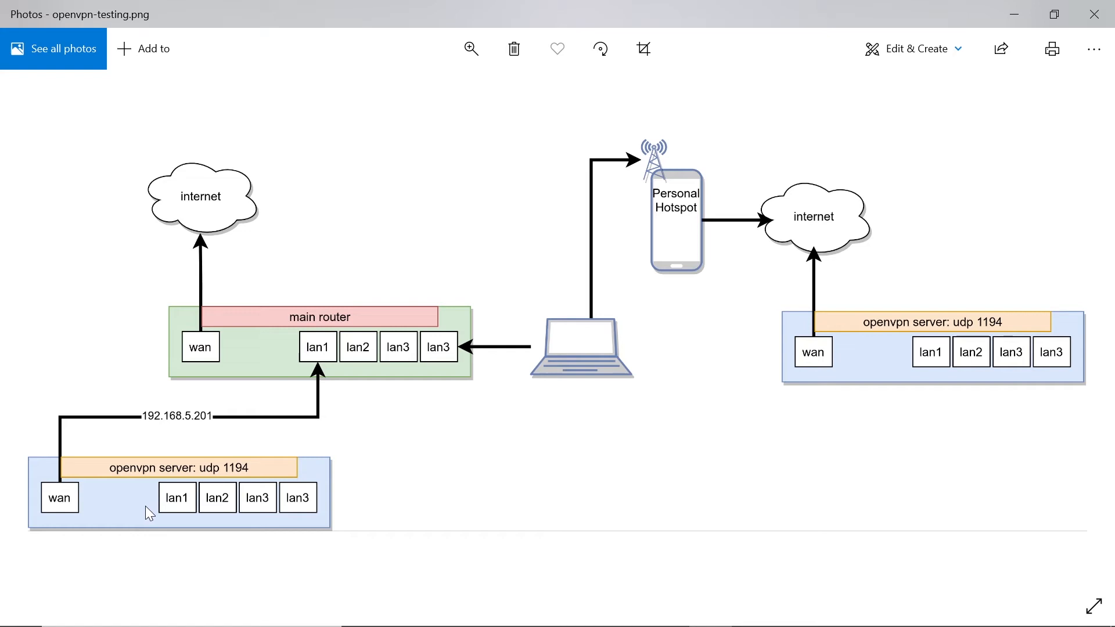
pyautogui.moveTo(509, 318)
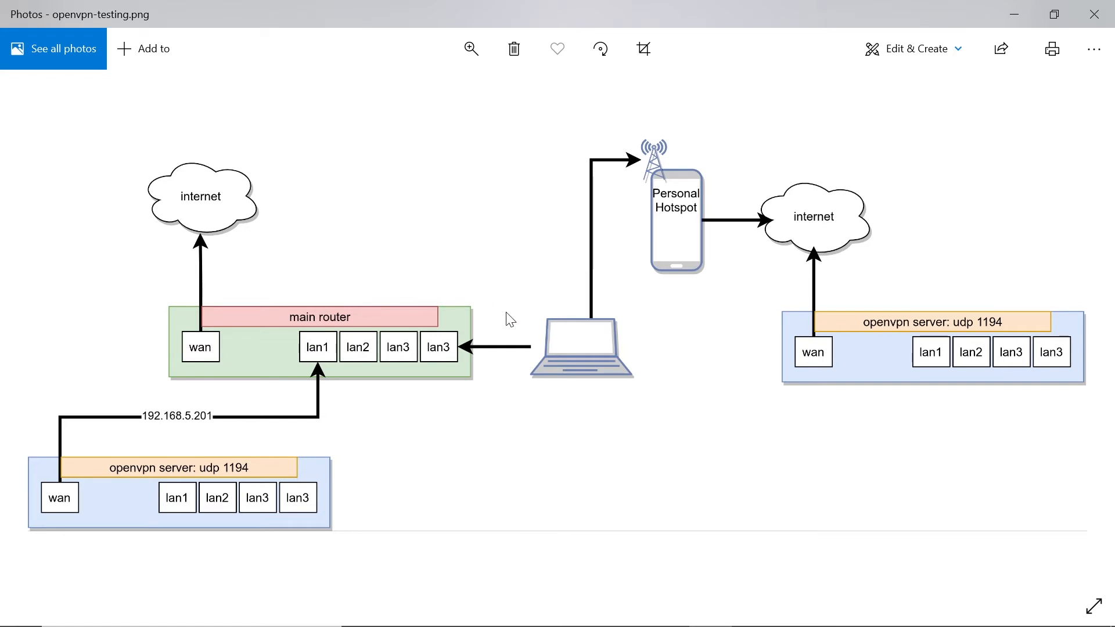
pyautogui.moveTo(283, 343)
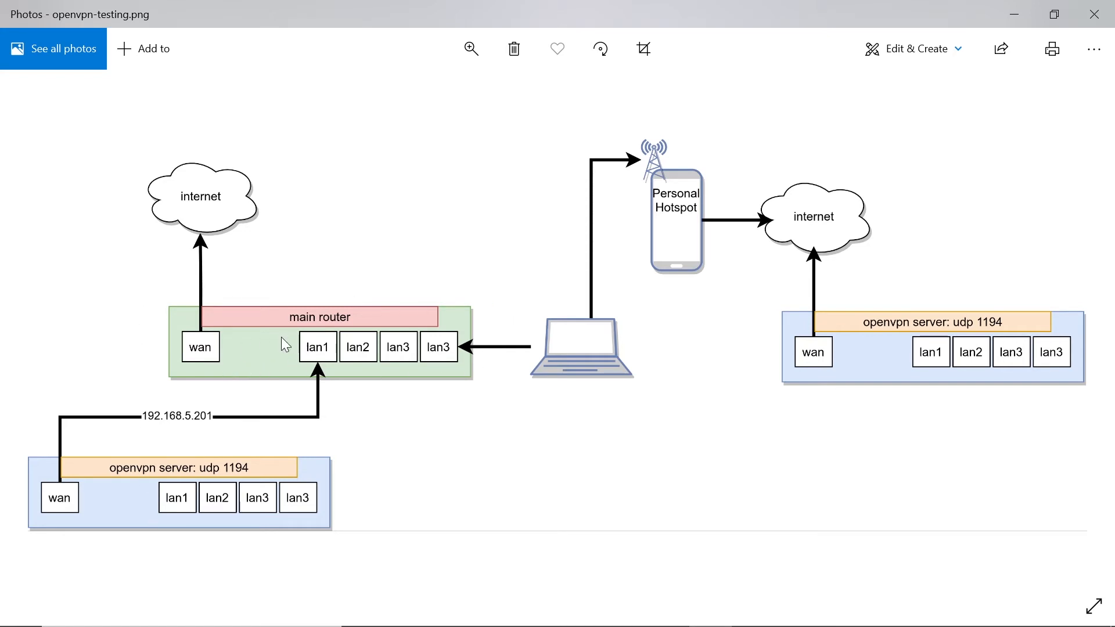
pyautogui.moveTo(290, 365)
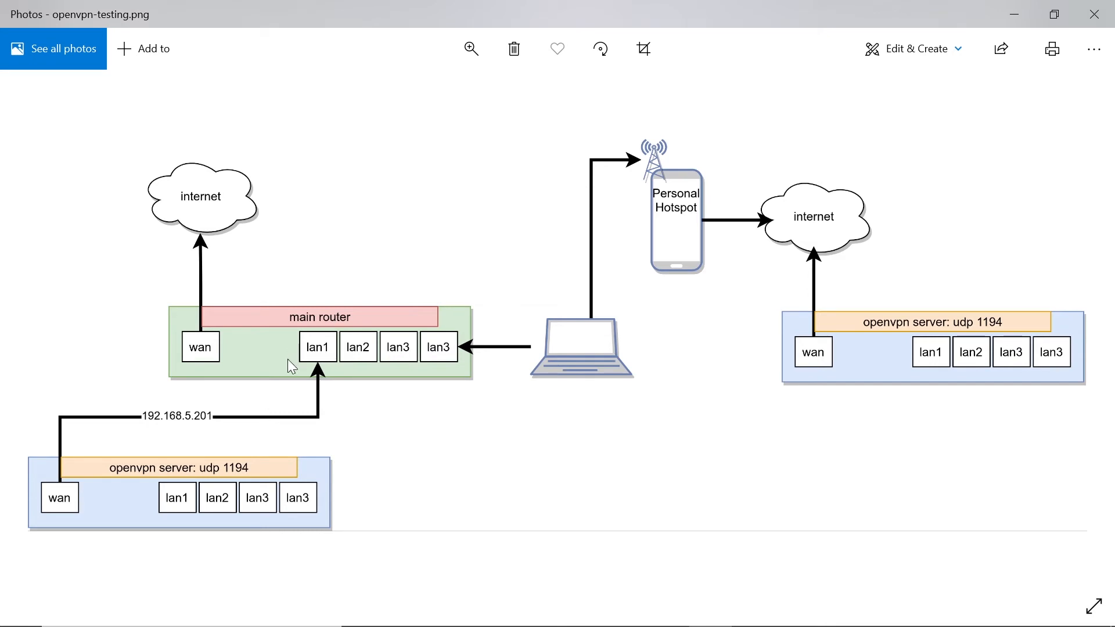
pyautogui.moveTo(224, 437)
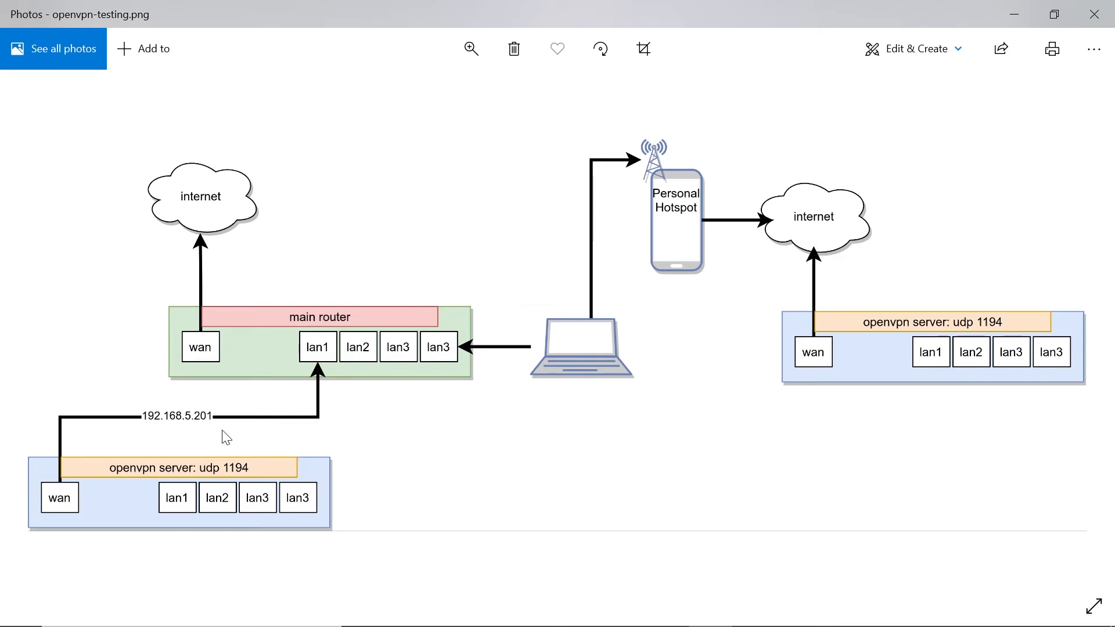
pyautogui.moveTo(94, 443)
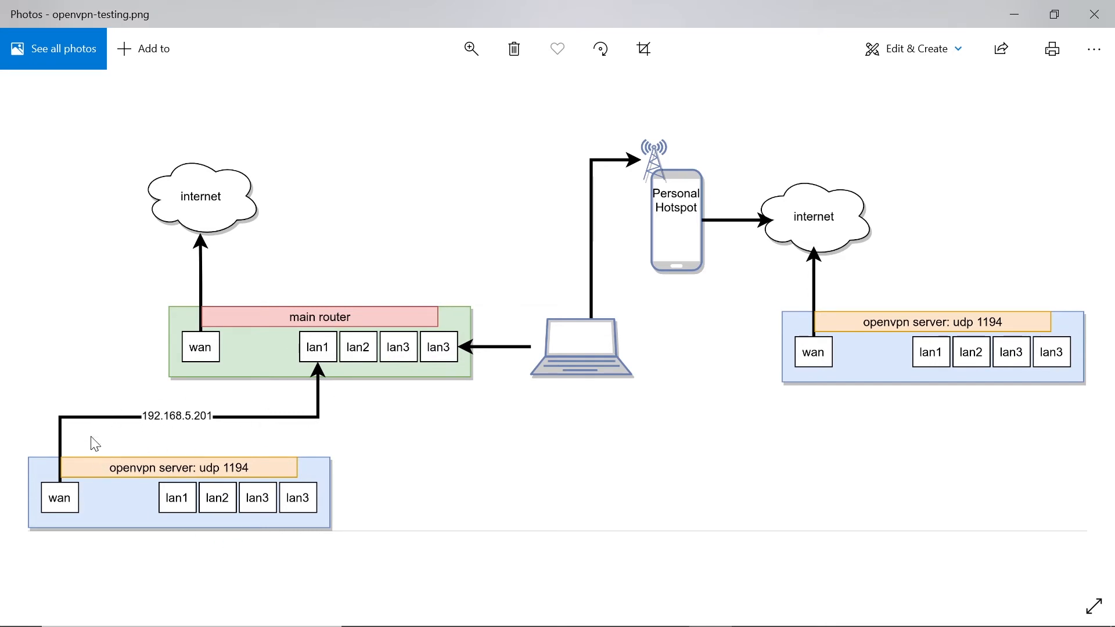
pyautogui.moveTo(335, 419)
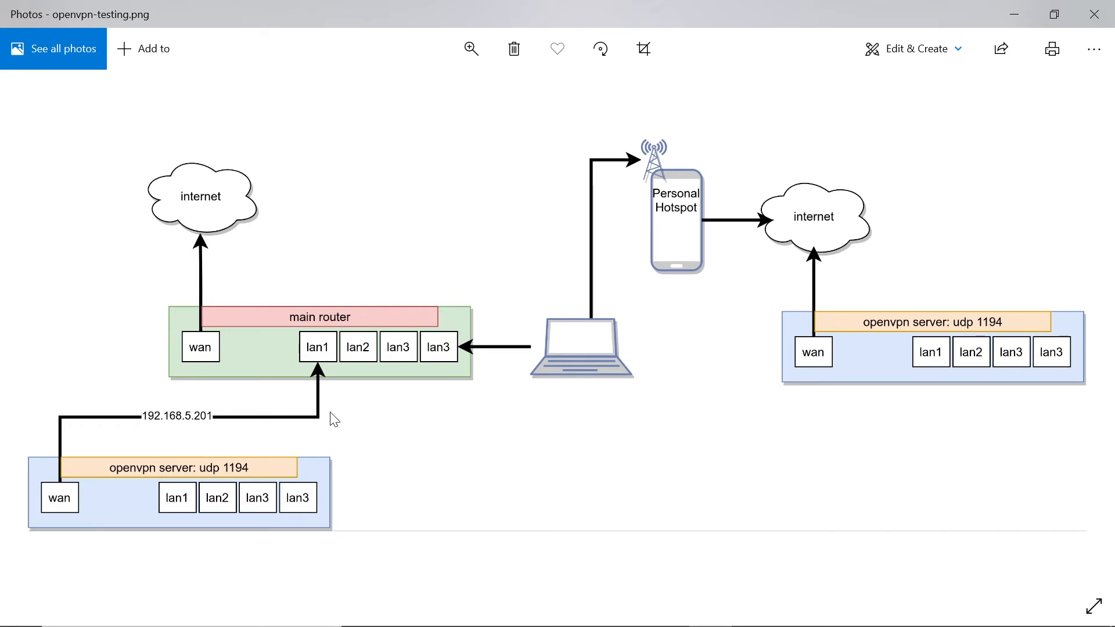
pyautogui.moveTo(105, 470)
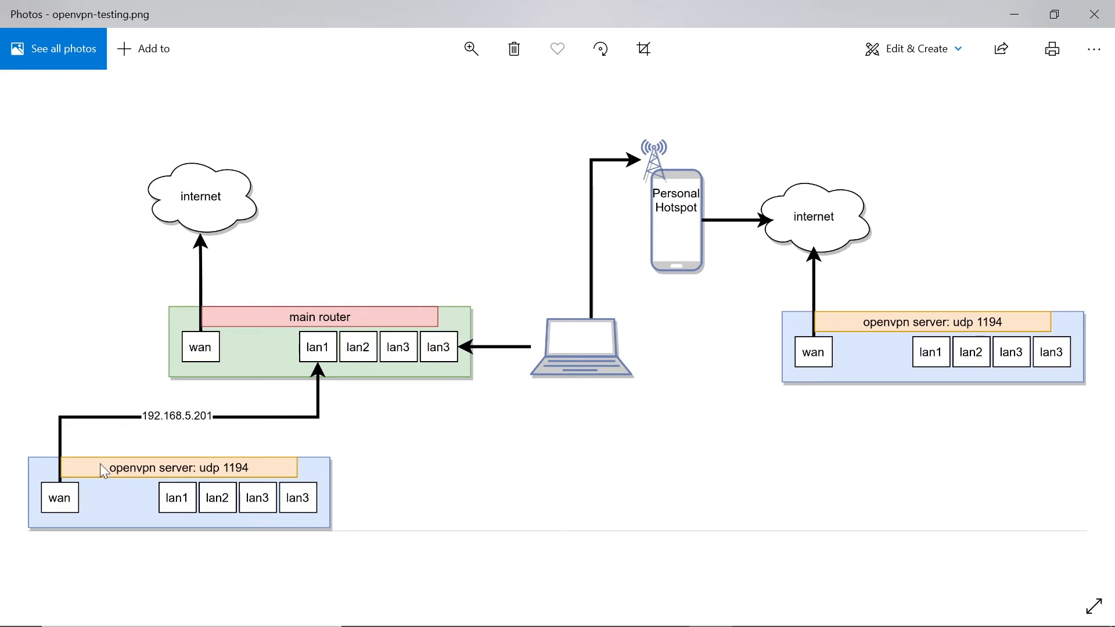
pyautogui.moveTo(172, 495)
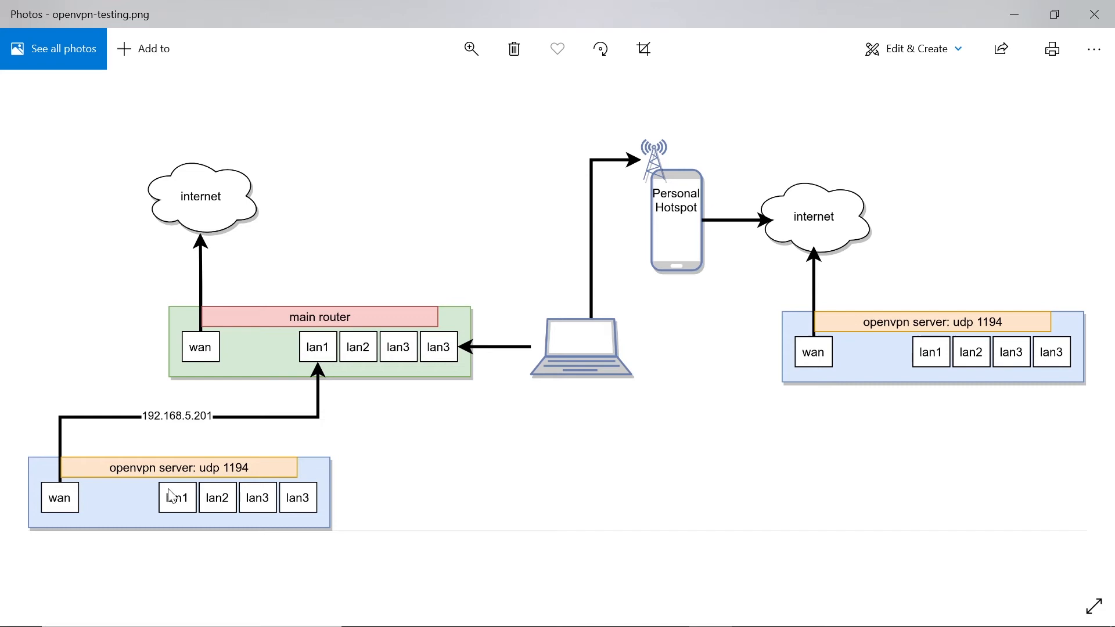
pyautogui.moveTo(313, 439)
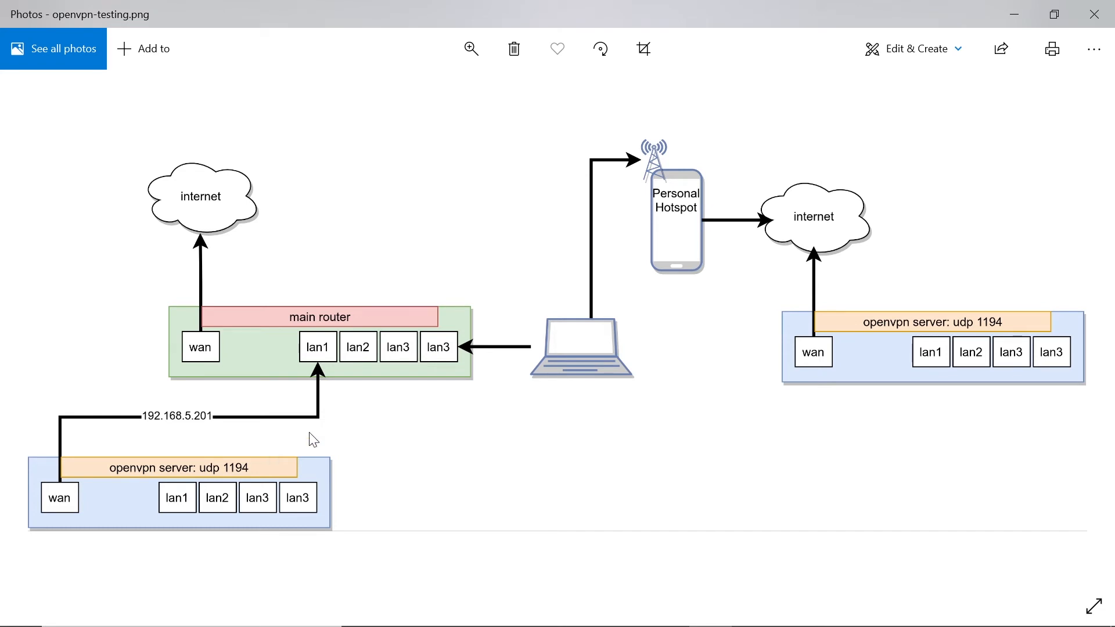
pyautogui.moveTo(533, 454)
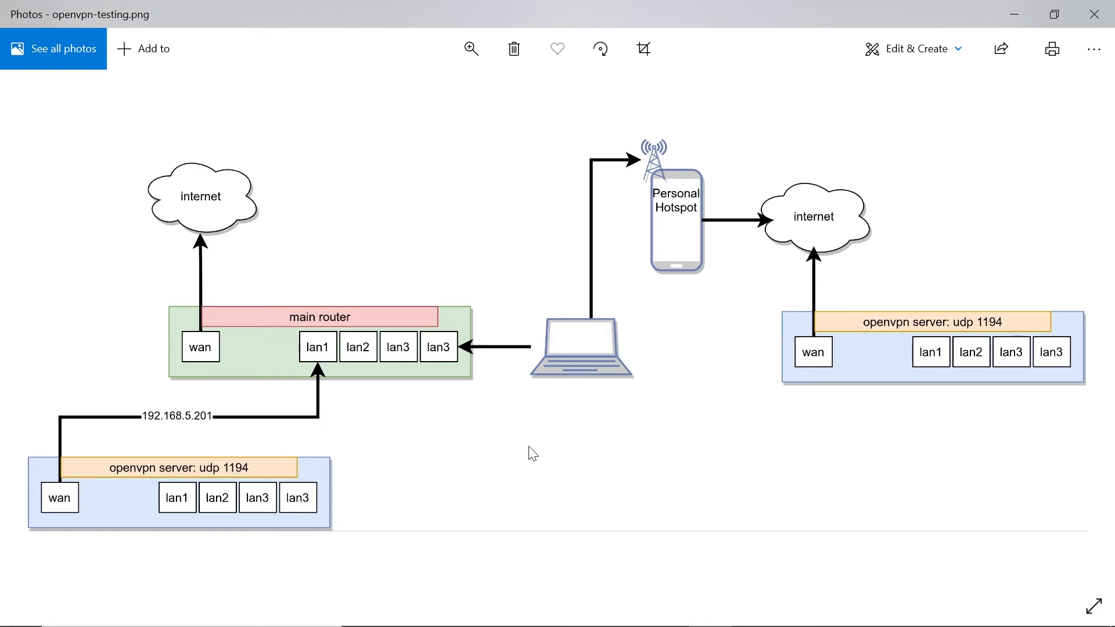
pyautogui.moveTo(993, 299)
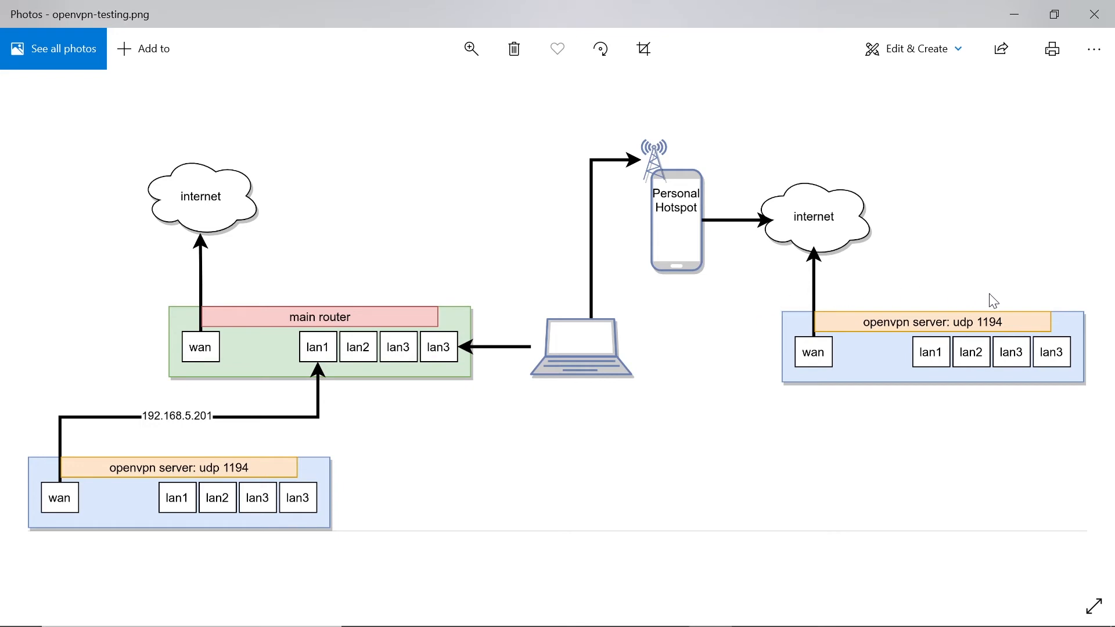
pyautogui.moveTo(825, 244)
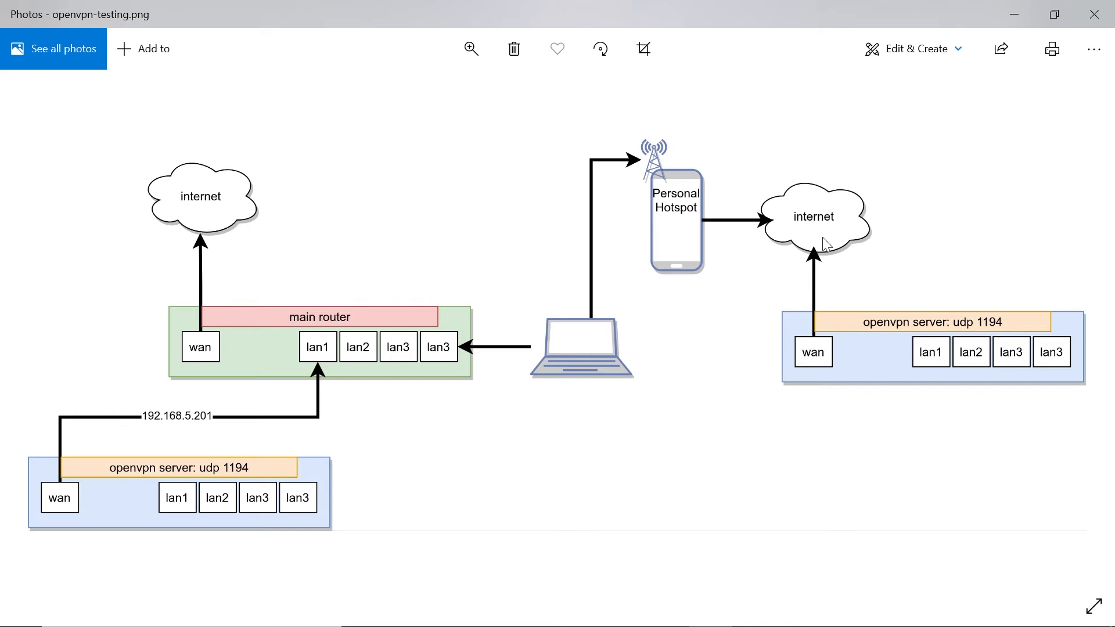
pyautogui.moveTo(591, 368)
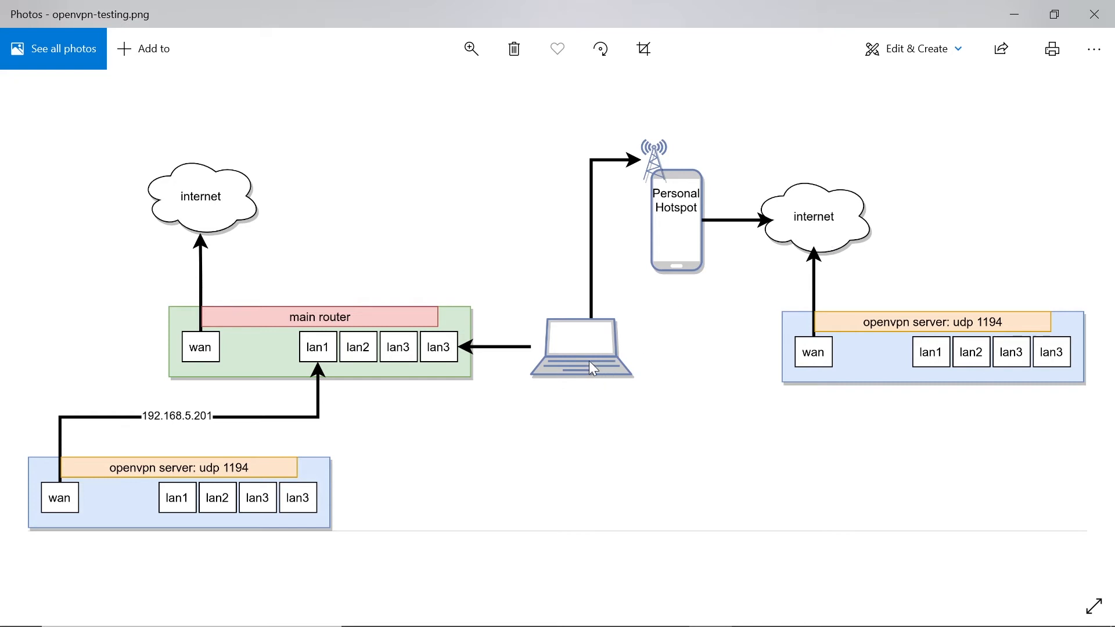
pyautogui.moveTo(665, 258)
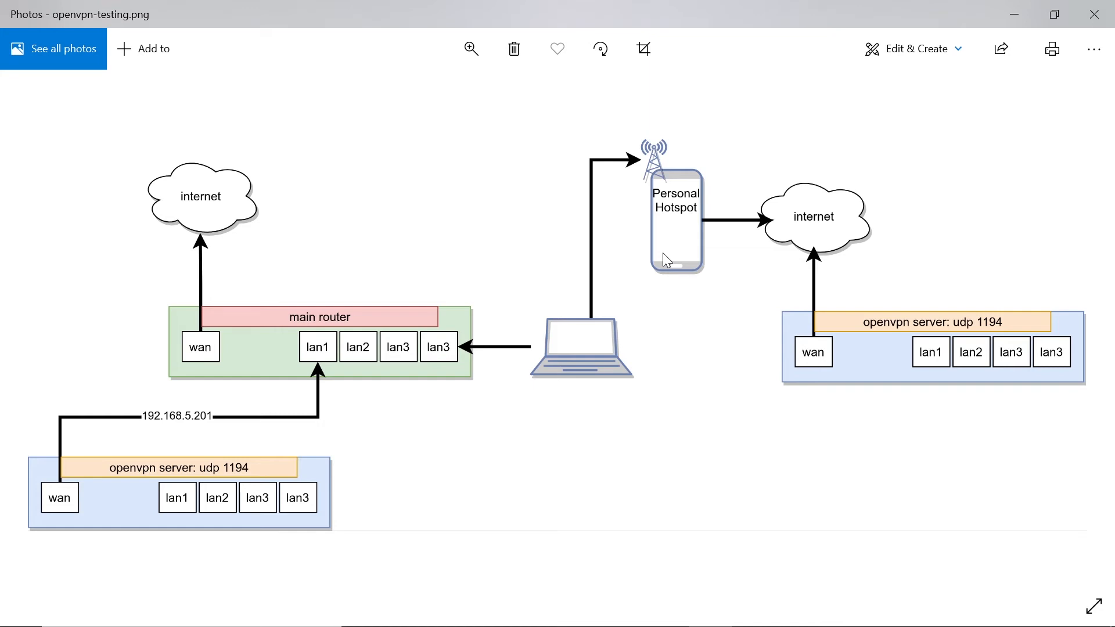
pyautogui.moveTo(610, 226)
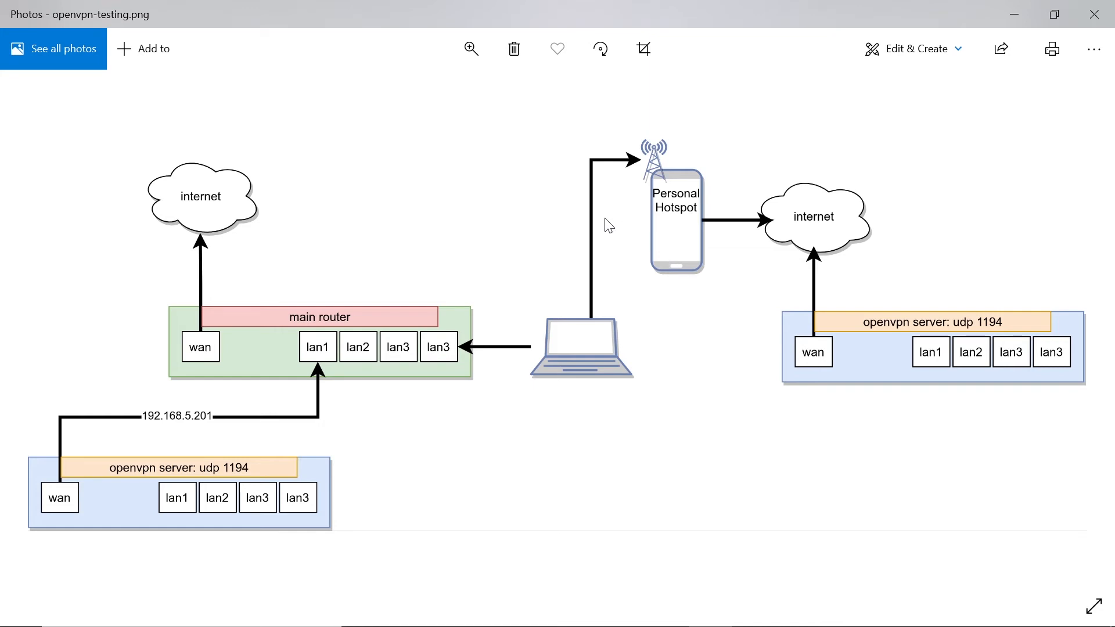
pyautogui.moveTo(482, 327)
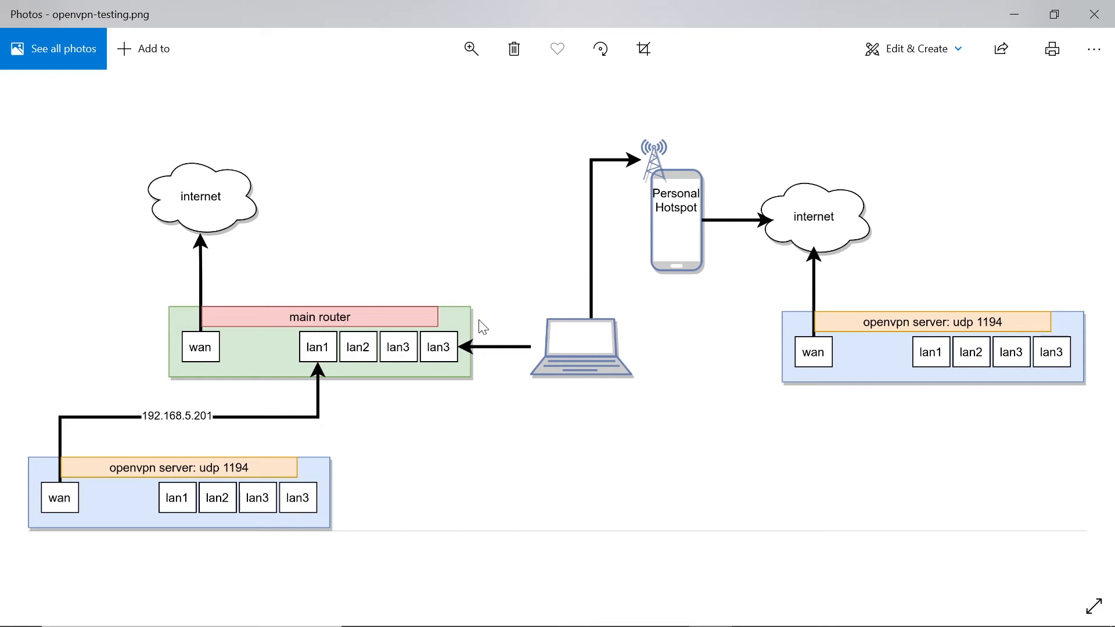
pyautogui.moveTo(353, 393)
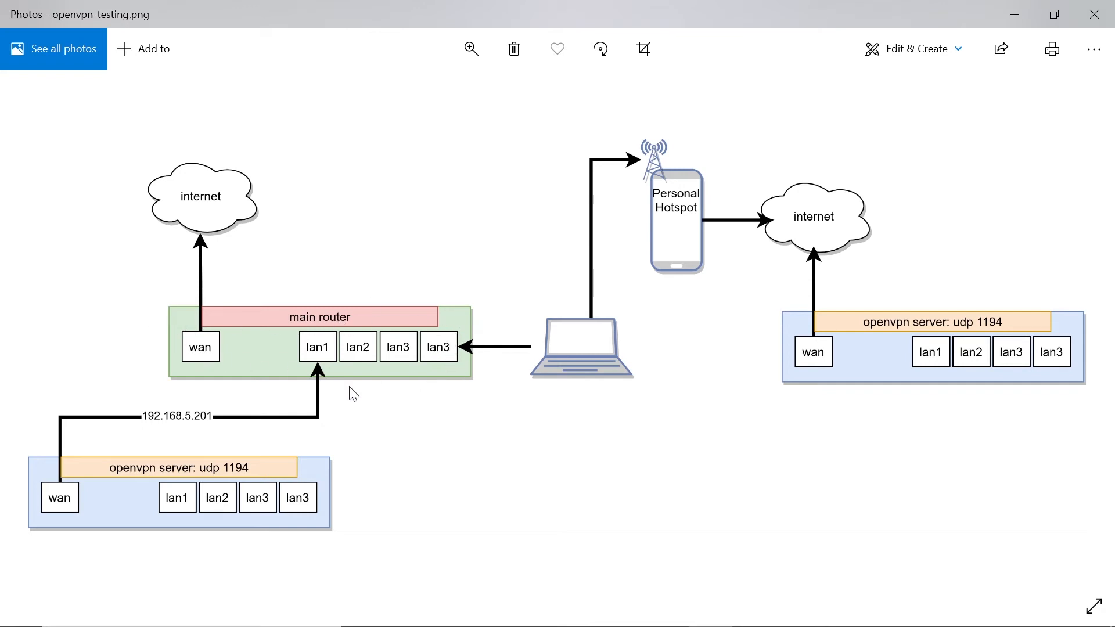
pyautogui.moveTo(270, 533)
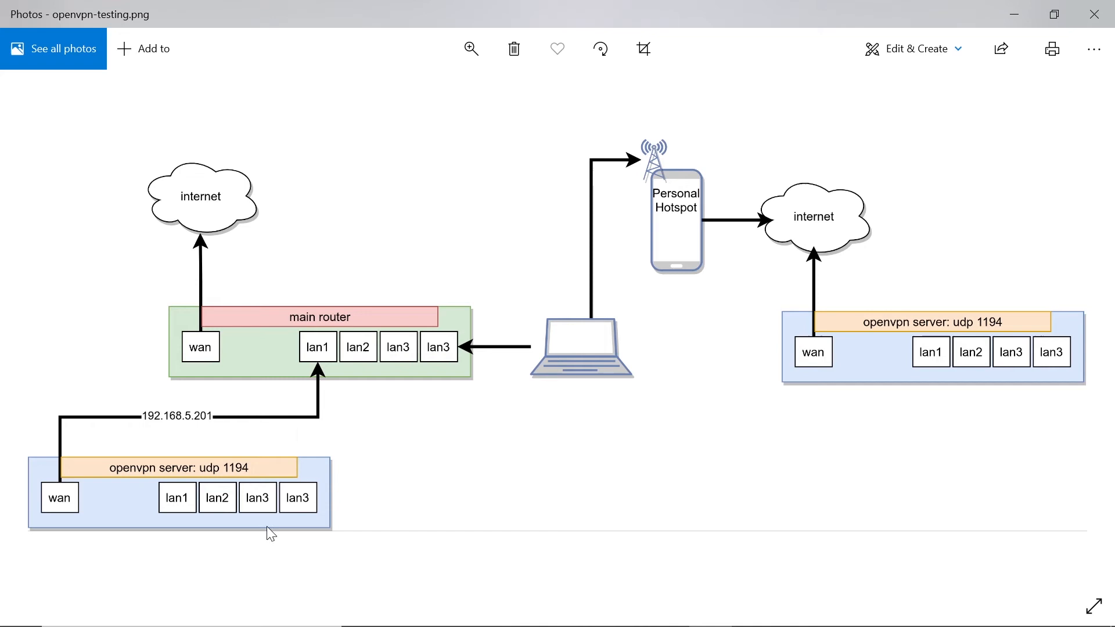
pyautogui.moveTo(295, 397)
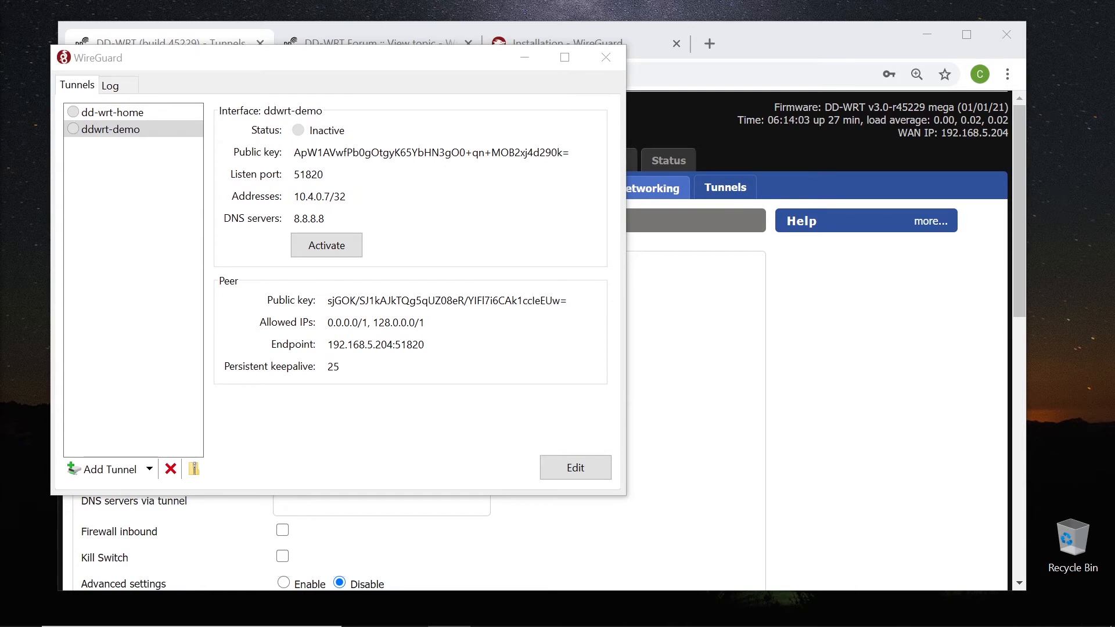
pyautogui.moveTo(217, 162)
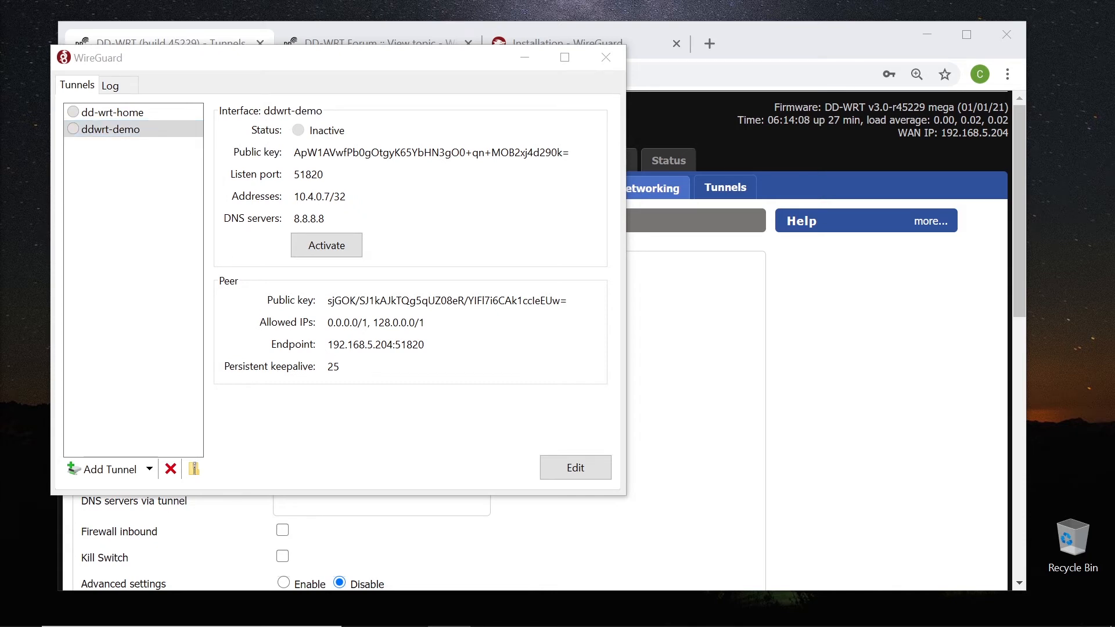
# Bring the Windows Terminal shell forward after reviewing the inactive ddwrt-demo tunnel.
pyautogui.click(605, 58)
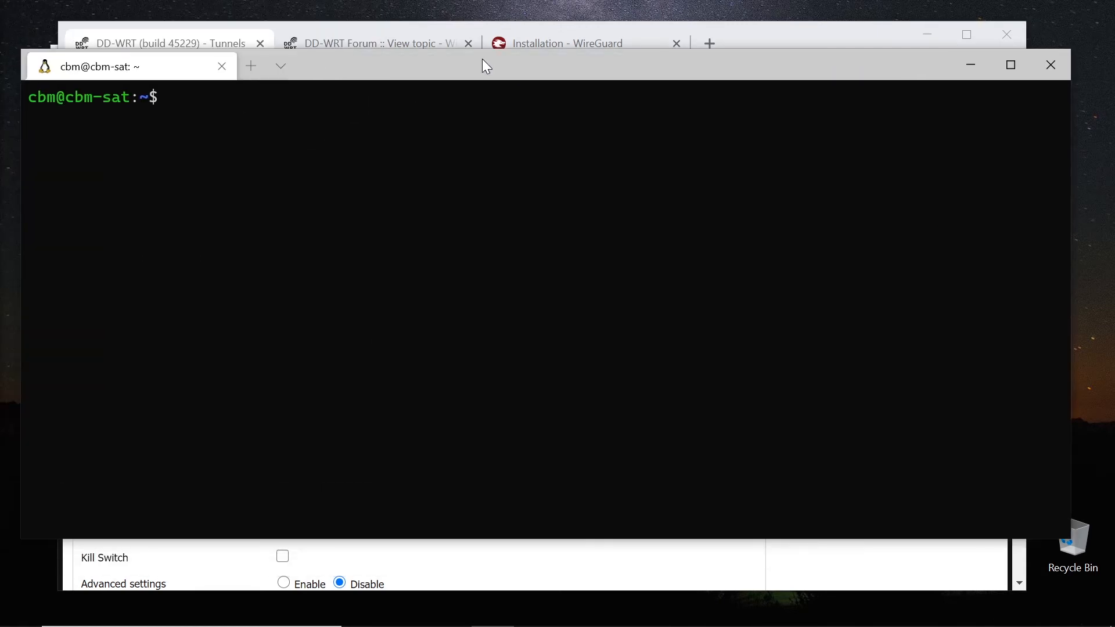
# Run ping 192.168.1.1 from the laptop to the router.
pyautogui.write('ping 1')
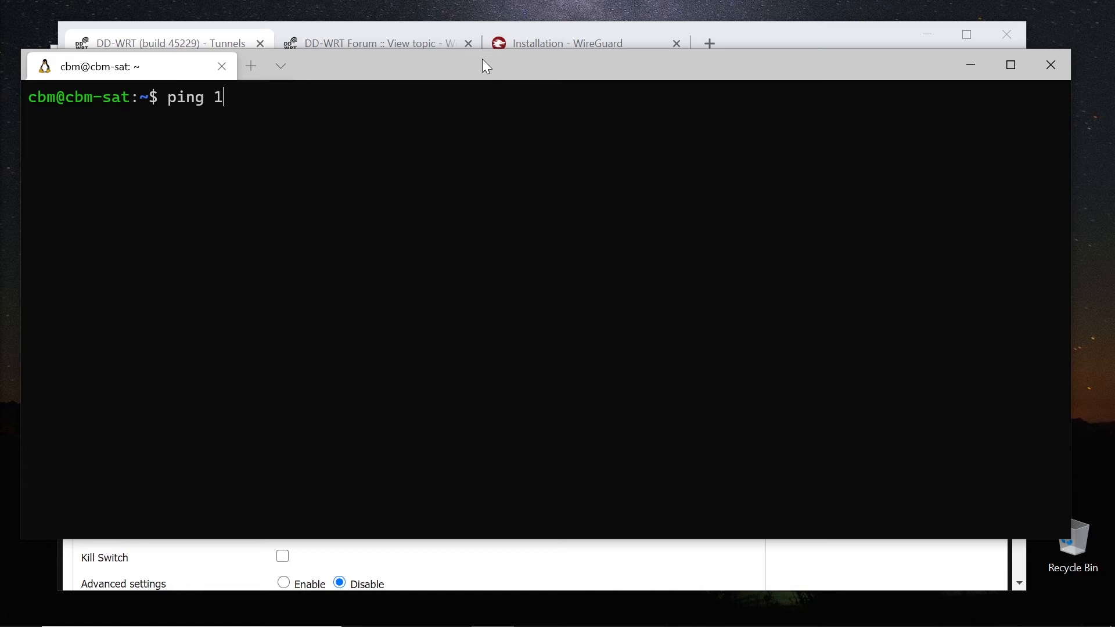
pyautogui.write('92.168.1.1')
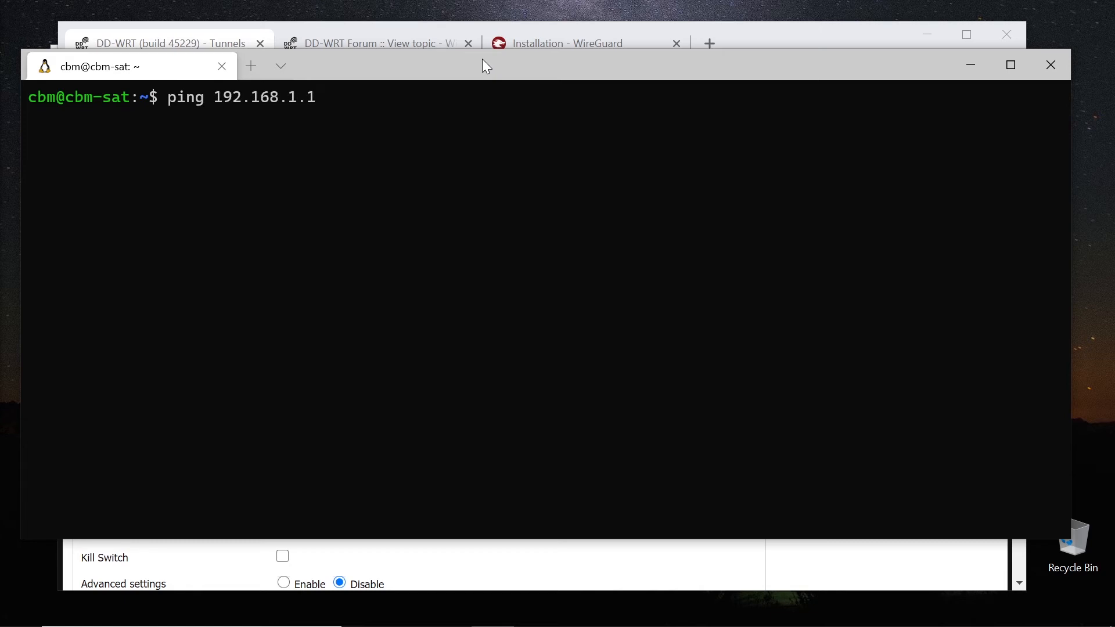
pyautogui.press('Return')
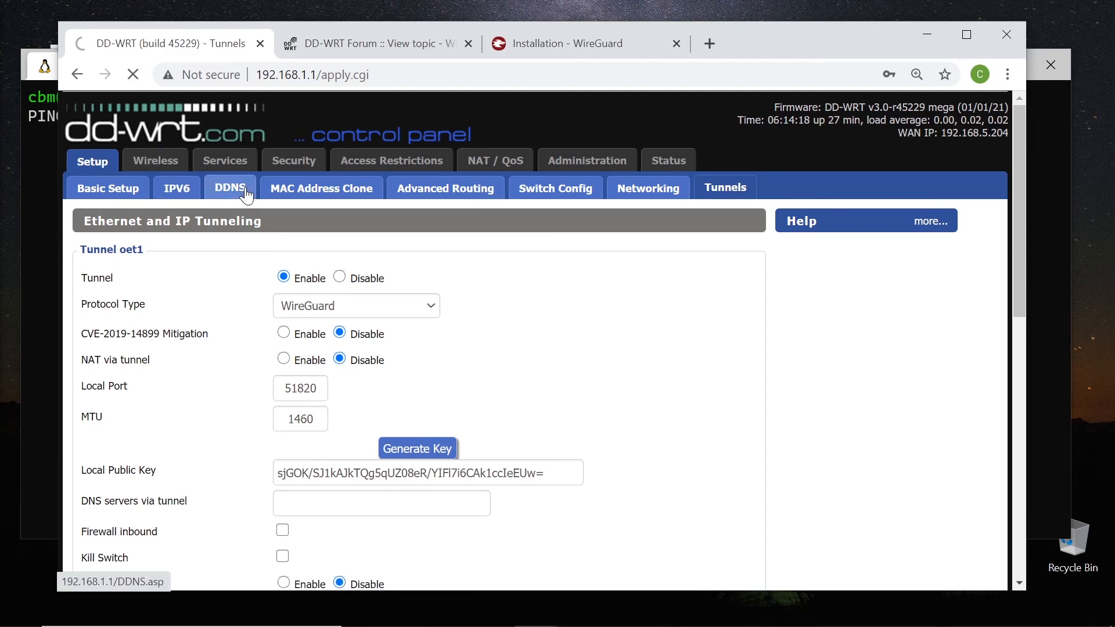
# Activate the ddwrt-demo tunnel so the ping to the router gets replies.
pyautogui.click(666, 609)
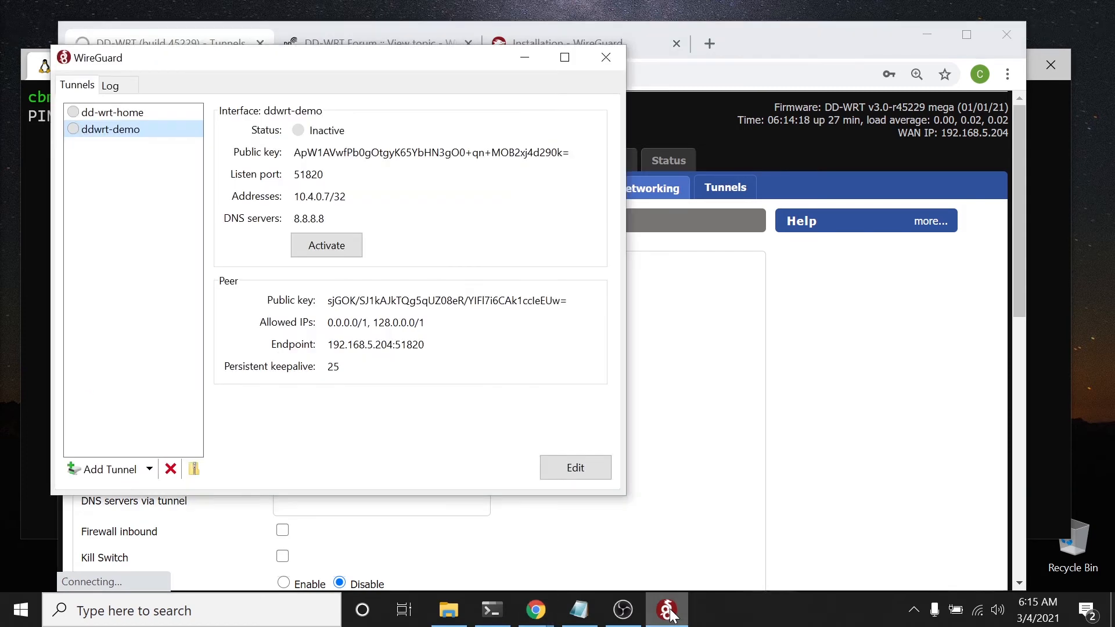
pyautogui.moveTo(217, 288)
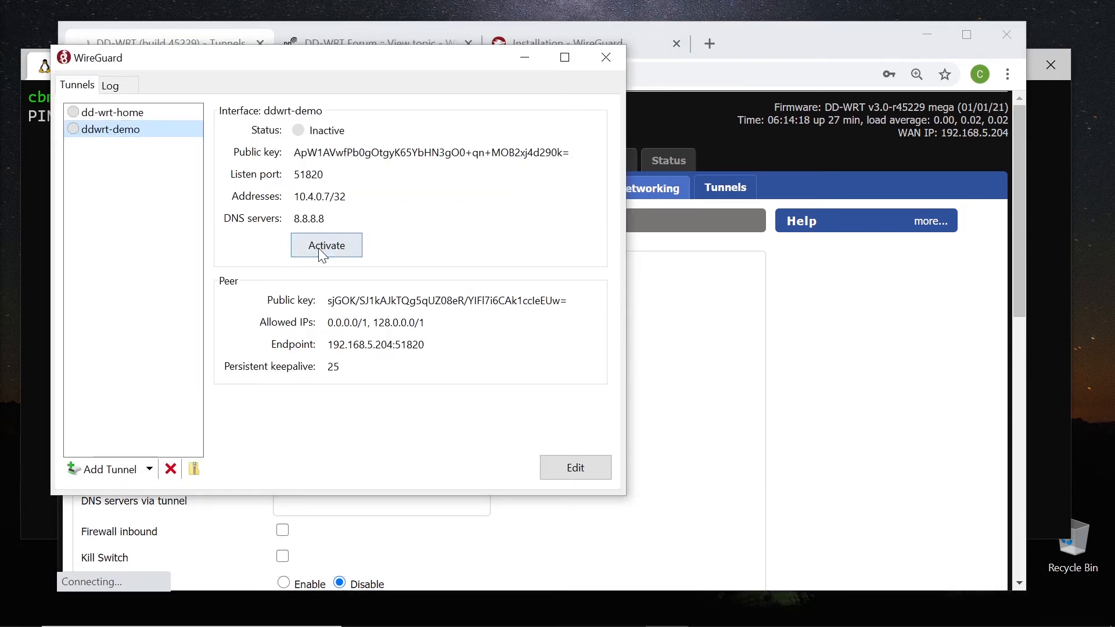
pyautogui.click(325, 245)
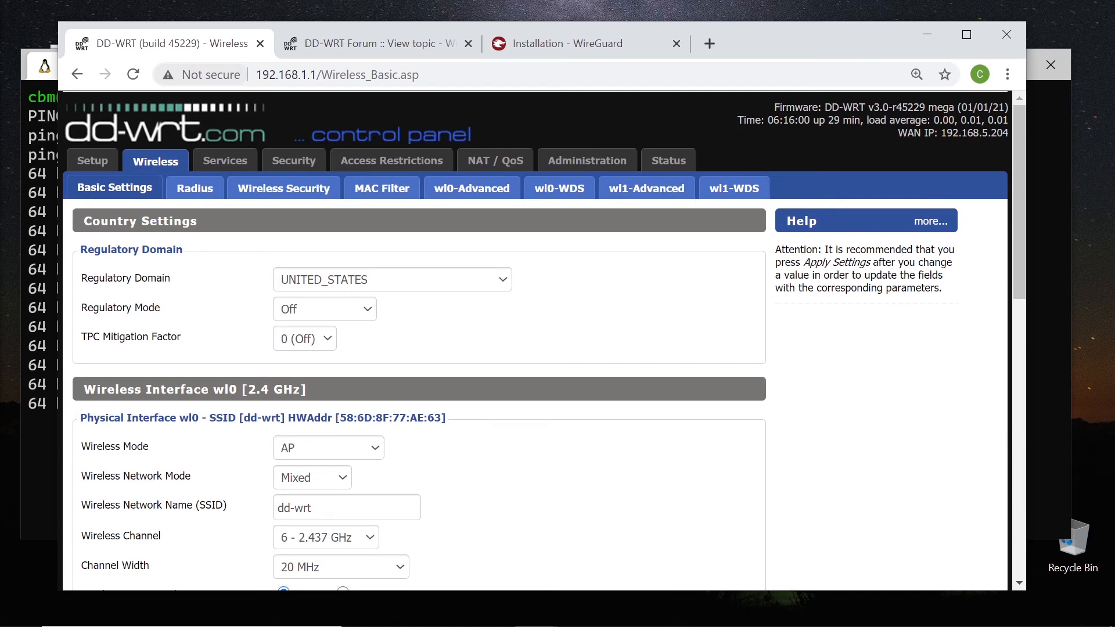
# Show the Setup > Tunnels page with the laptop peer's recent handshake and traffic.
pyautogui.click(92, 160)
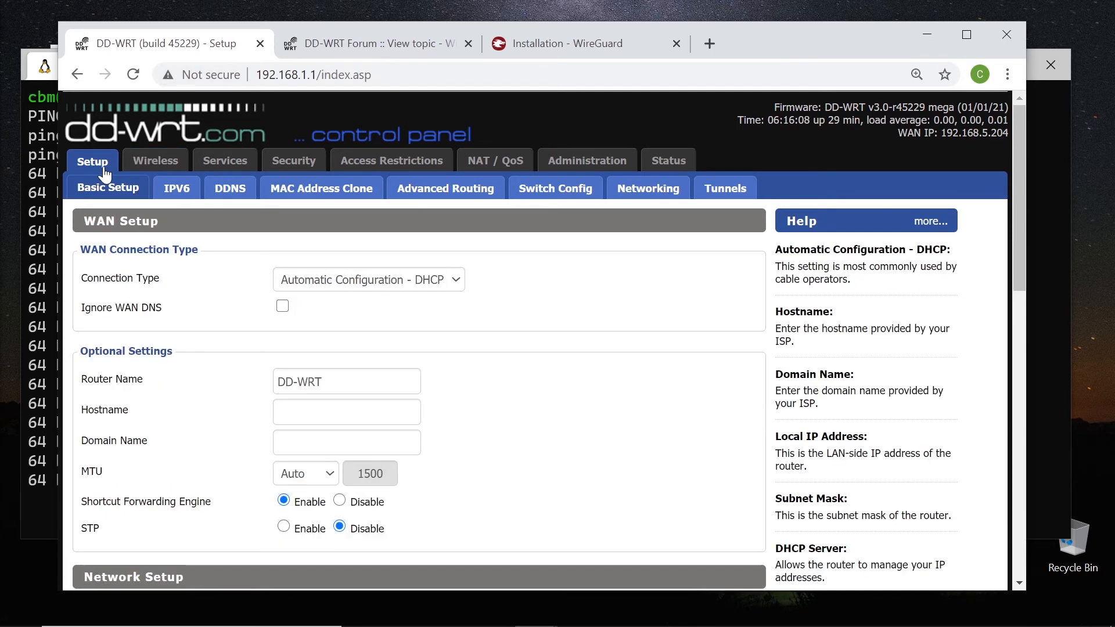
pyautogui.click(723, 188)
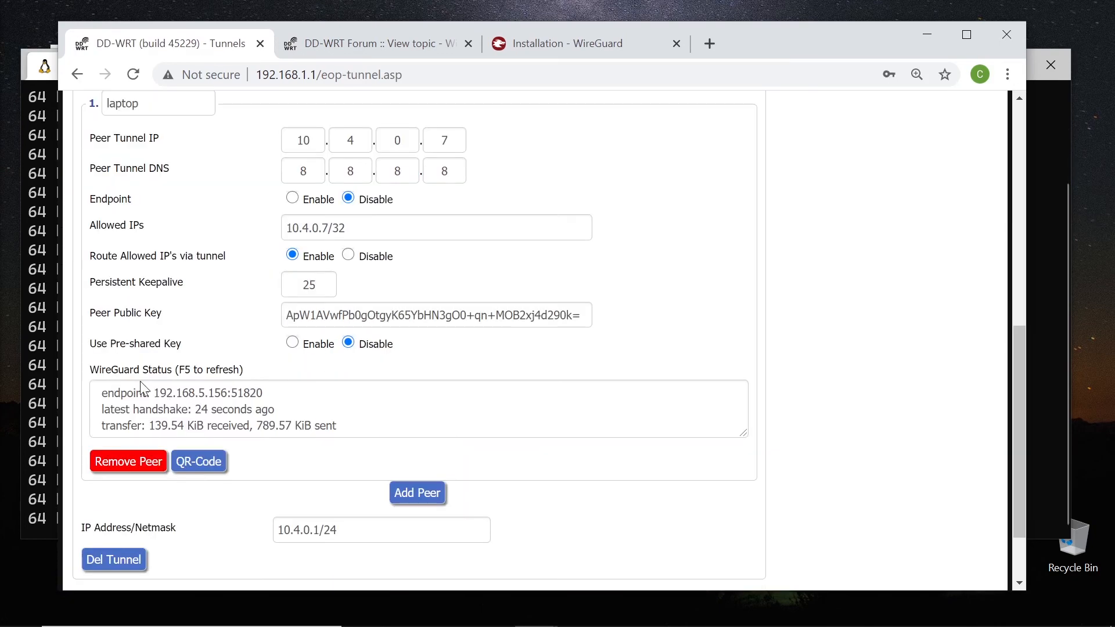
pyautogui.scroll(3)
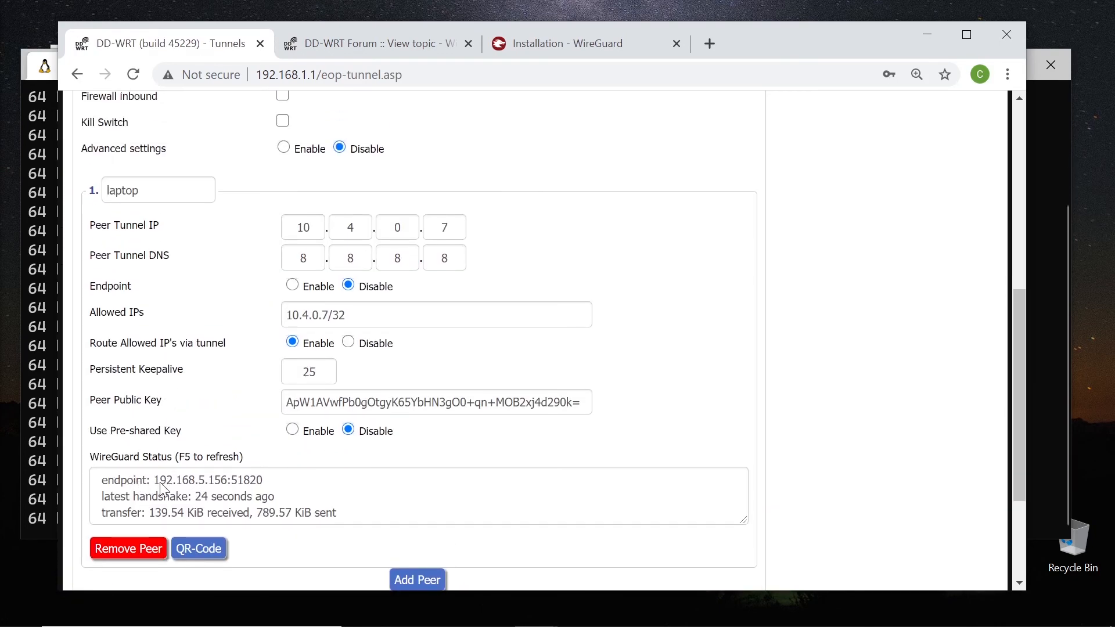
pyautogui.moveTo(303, 523)
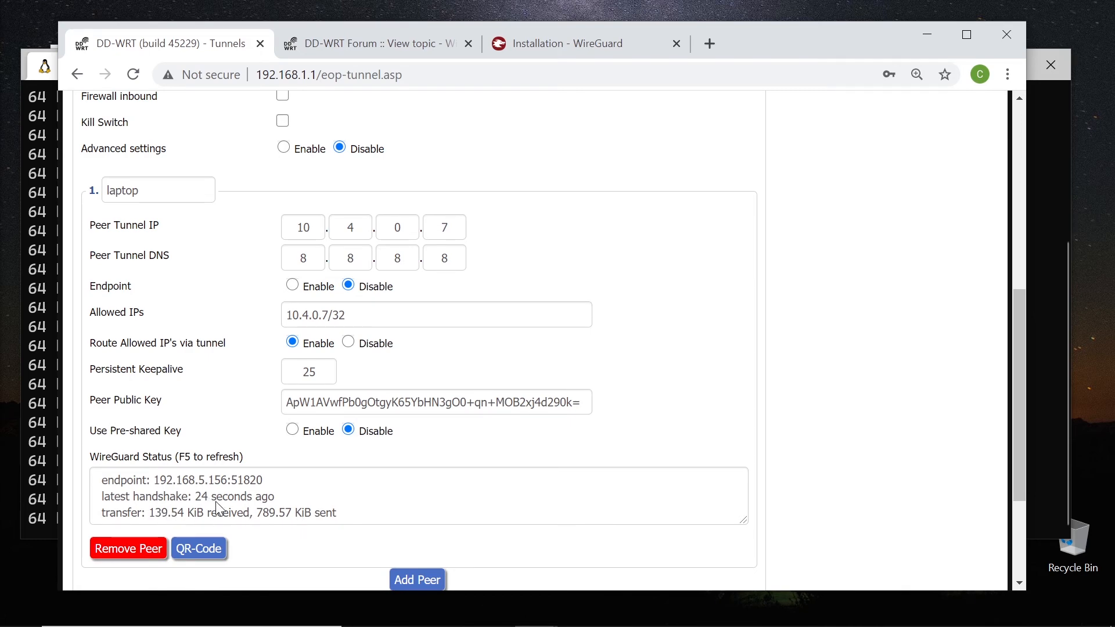
pyautogui.moveTo(44, 345)
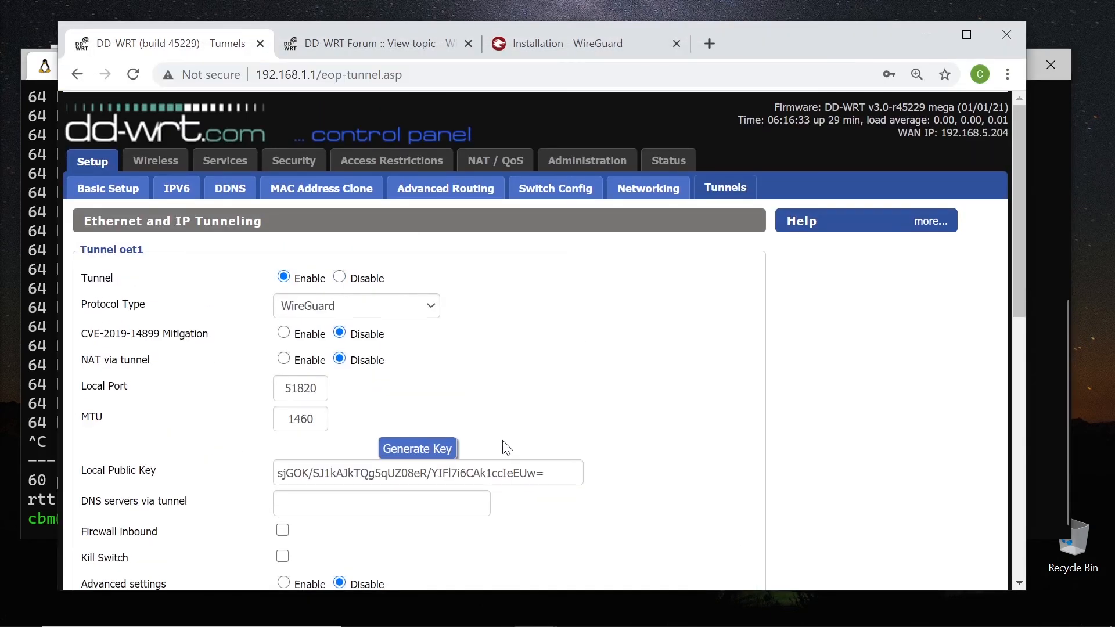
pyautogui.moveTo(502, 442)
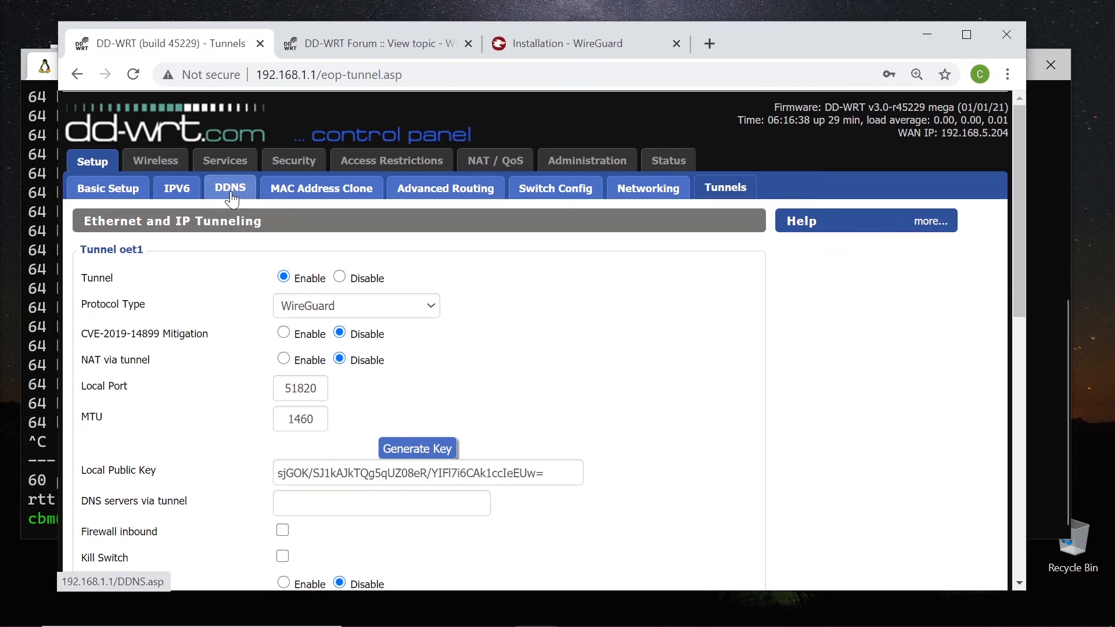
# On the DDNS page choose No-IP.com and enter hostname myname.no-ip.com.
pyautogui.click(230, 188)
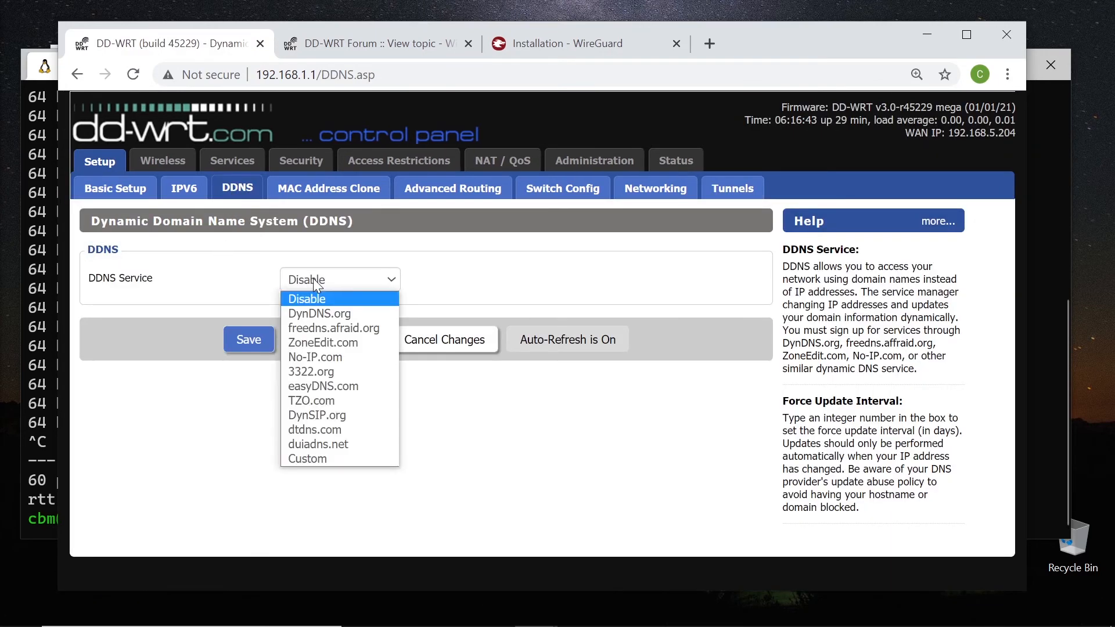
pyautogui.moveTo(319, 444)
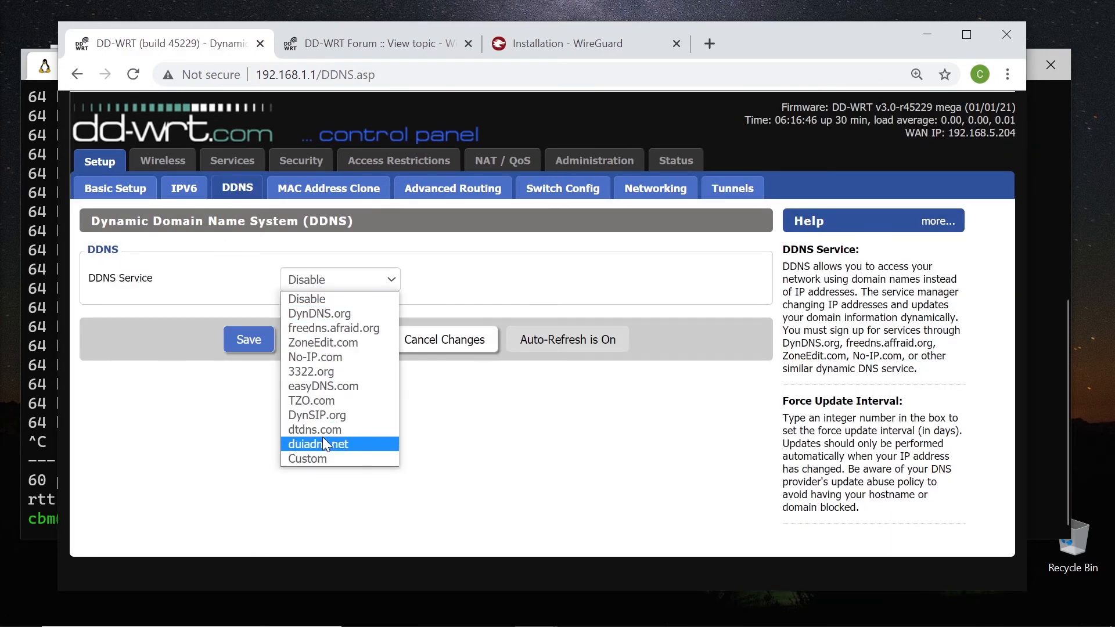
pyautogui.moveTo(331, 372)
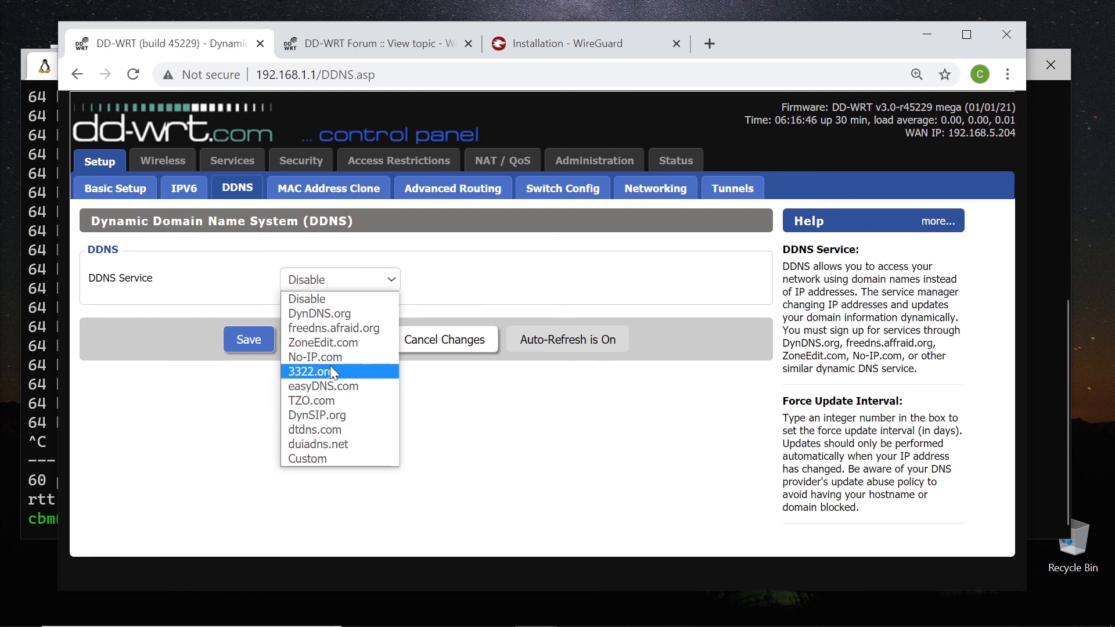
pyautogui.click(315, 357)
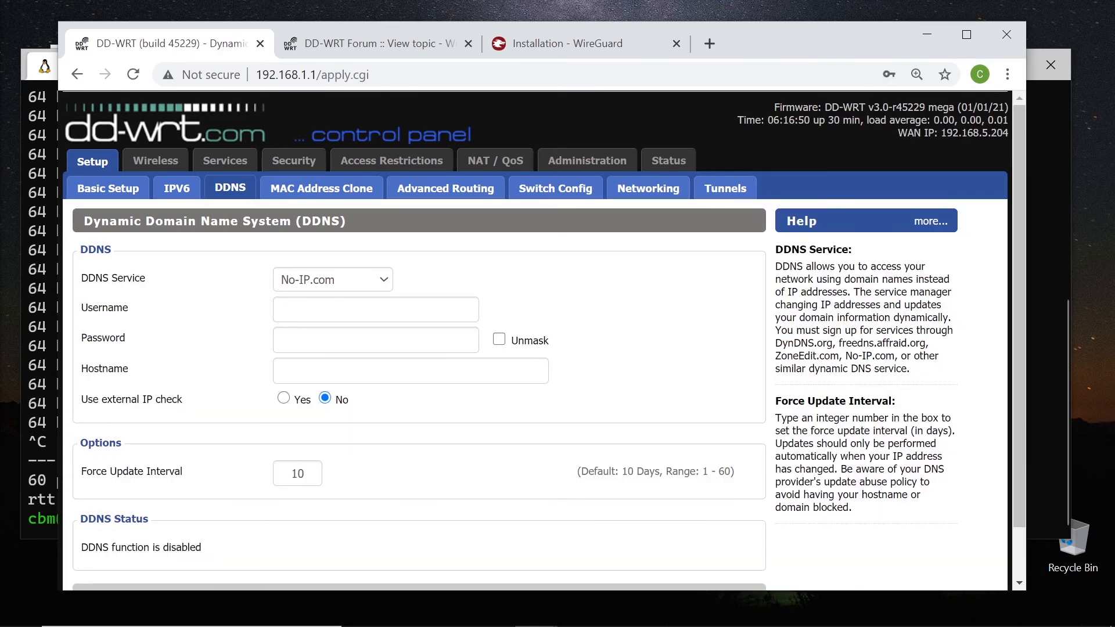
pyautogui.click(410, 371)
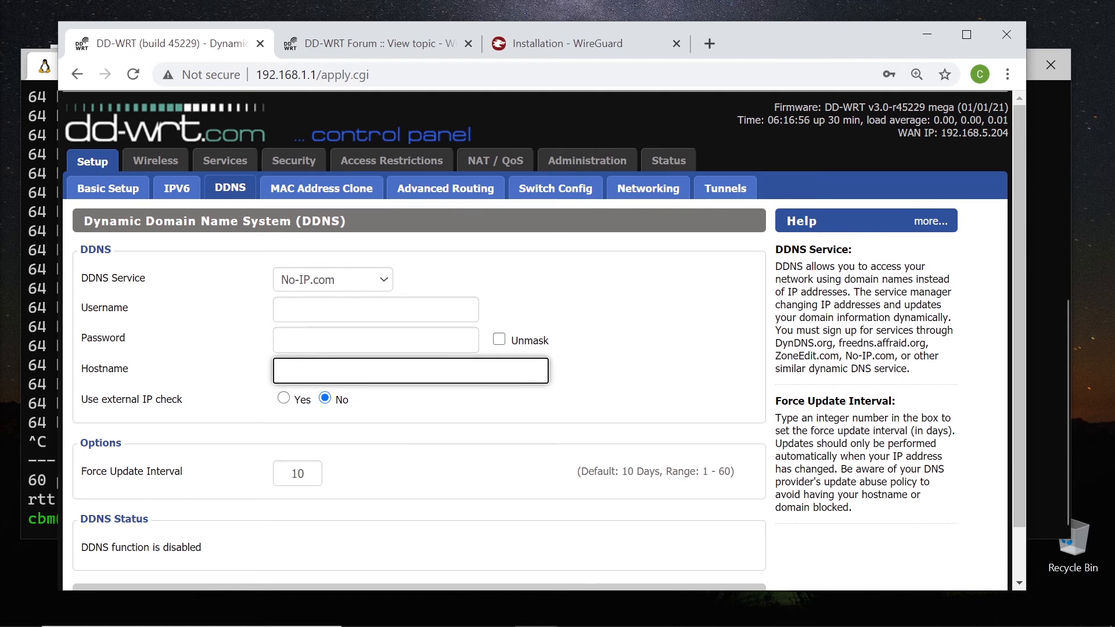
pyautogui.write('myname')
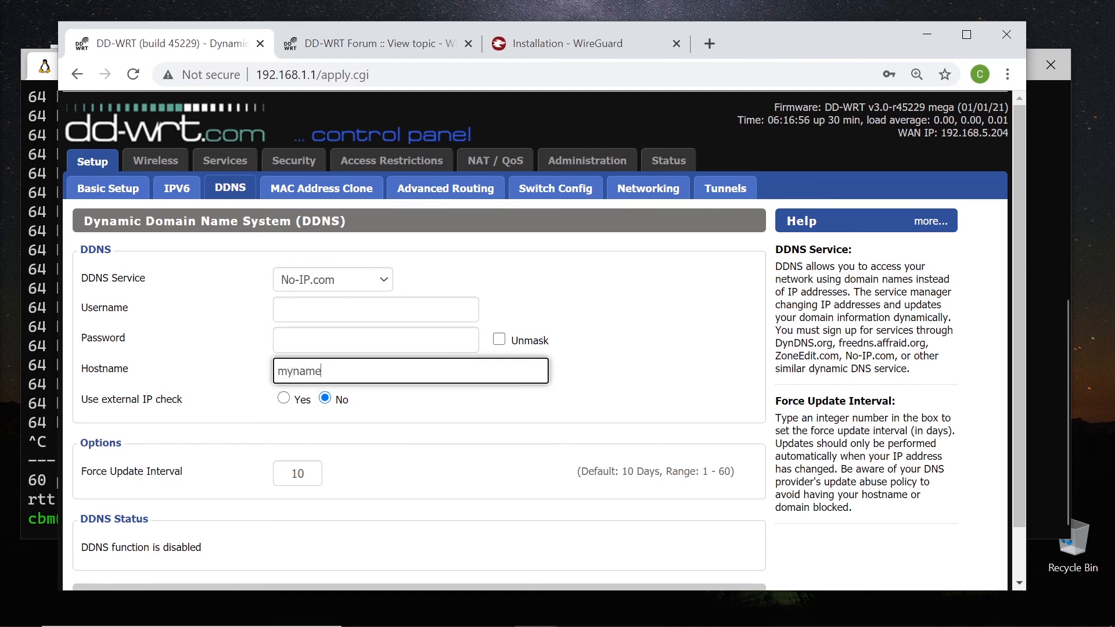
pyautogui.write('.no-i')
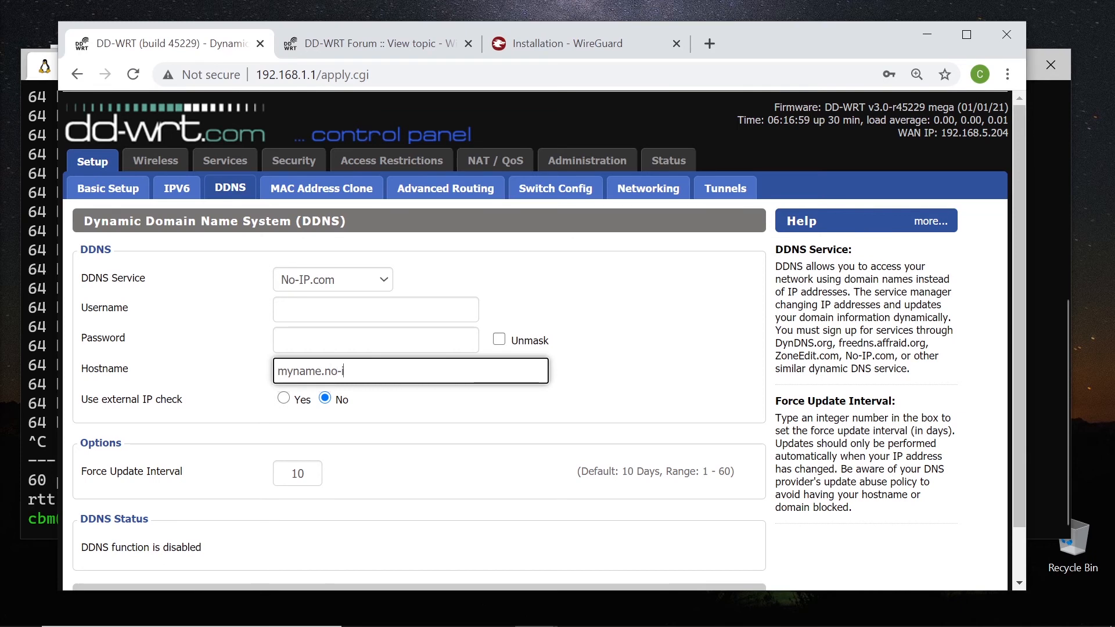
pyautogui.write('p.com')
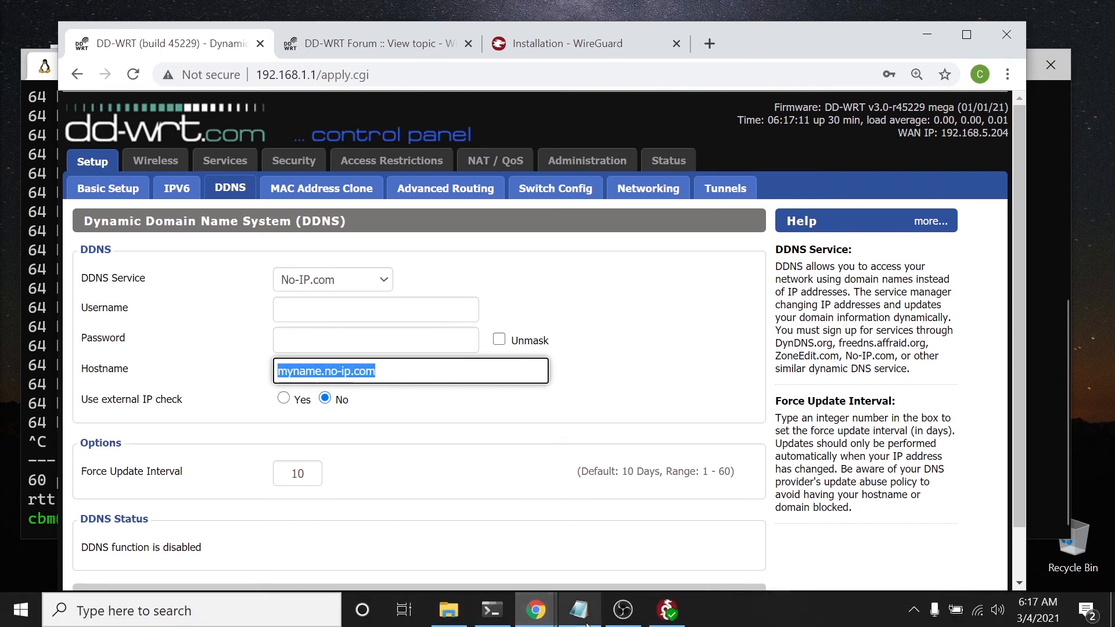
# Deactivate ddwrt-demo, change its peer endpoint to myname.no-ip.com, and reactivate it.
pyautogui.click(578, 610)
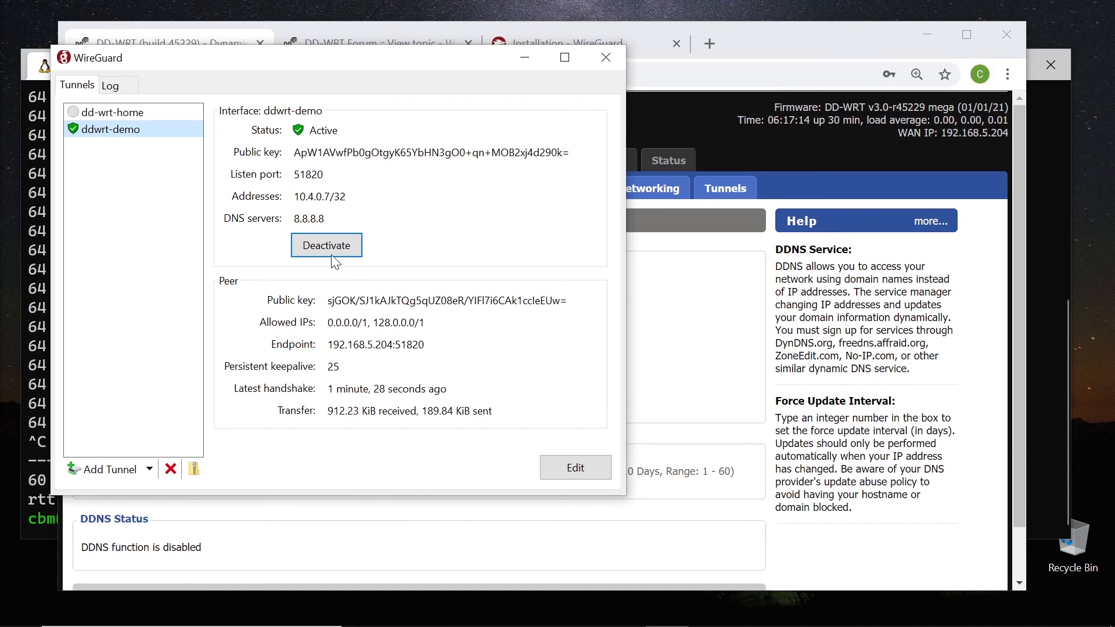
pyautogui.click(325, 245)
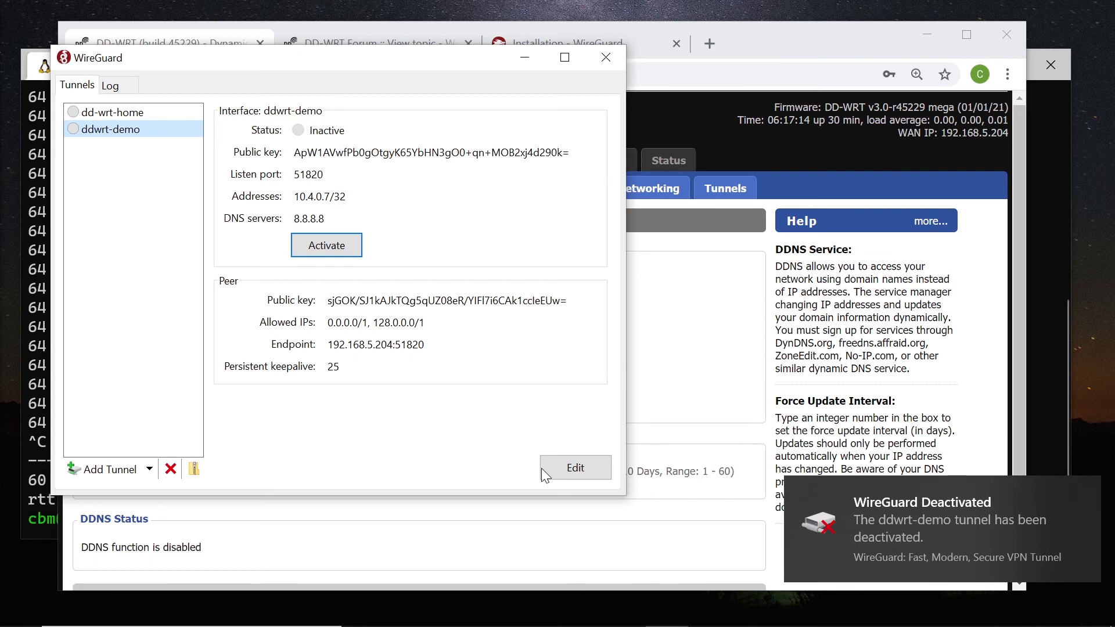
pyautogui.click(574, 467)
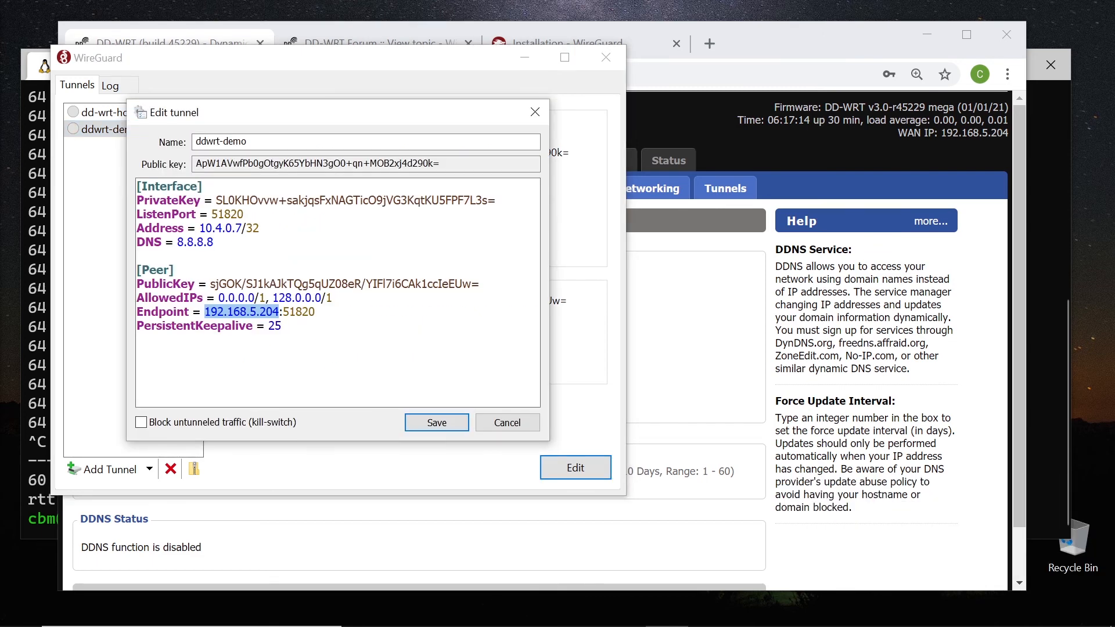
pyautogui.write('myname.')
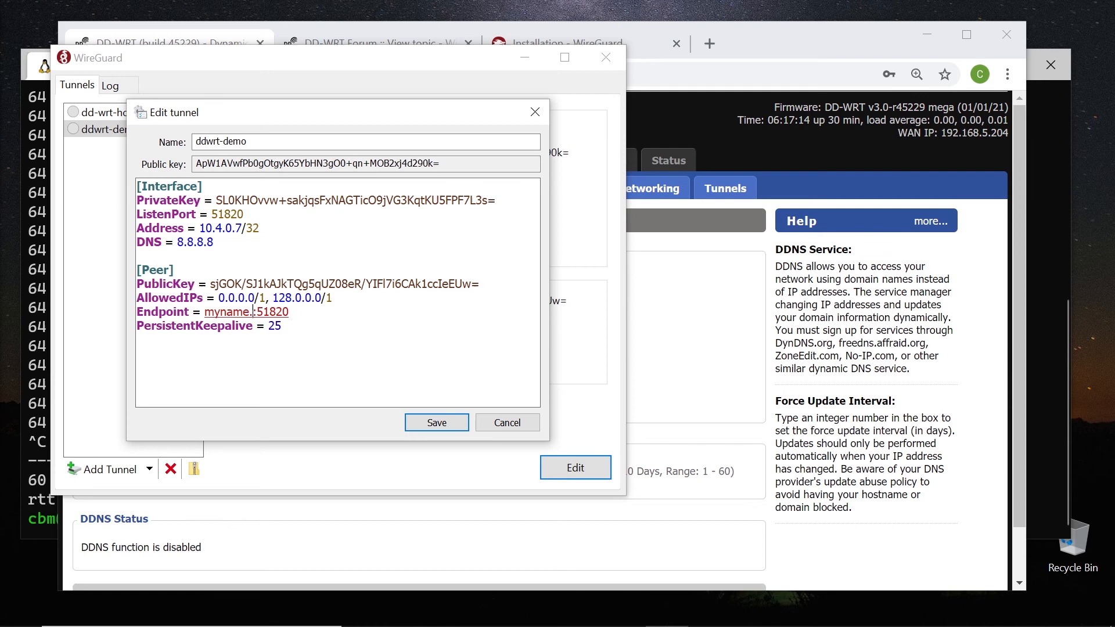
pyautogui.write('no-ip.com')
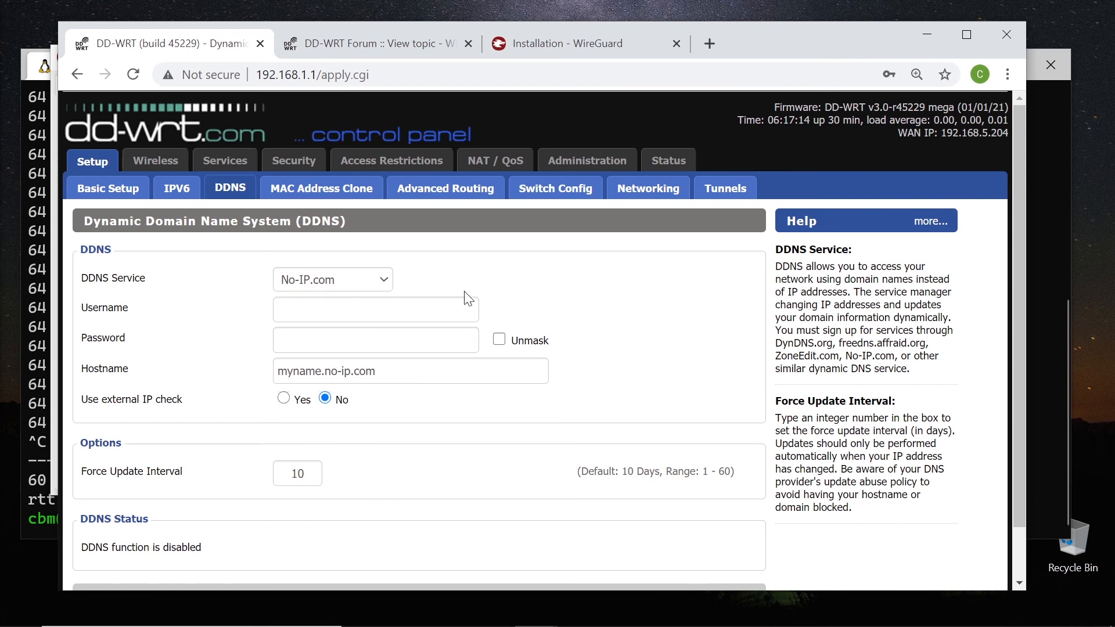
pyautogui.moveTo(618, 610)
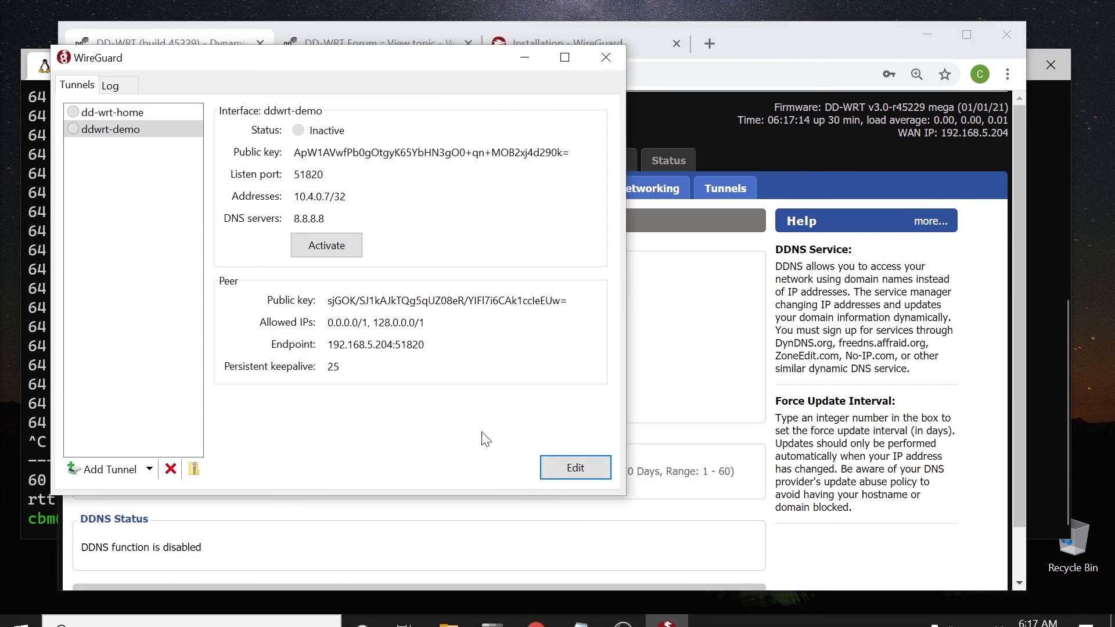
pyautogui.click(327, 245)
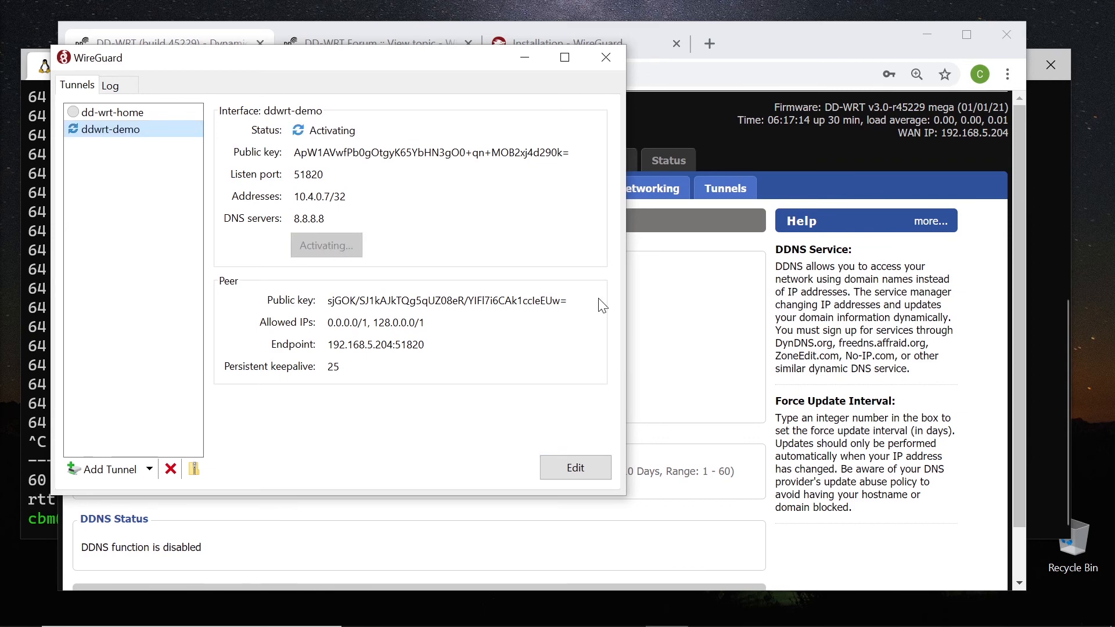
# Scroll the router's Tunnels page to the laptop peer's WireGuard status showing a recent handshake.
pyautogui.click(604, 57)
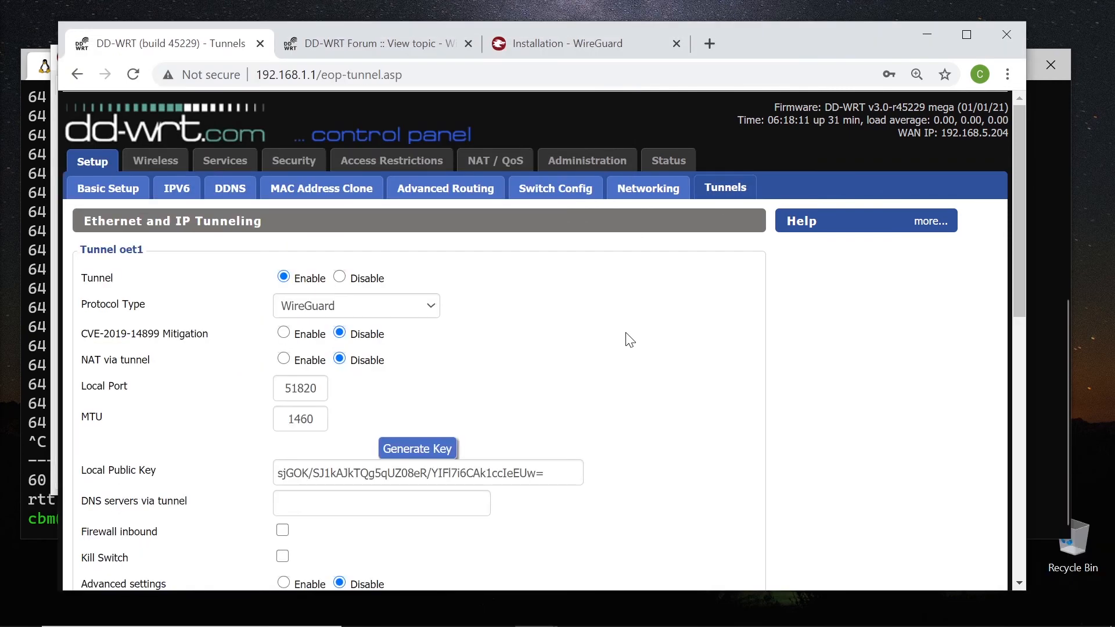
pyautogui.scroll(-3)
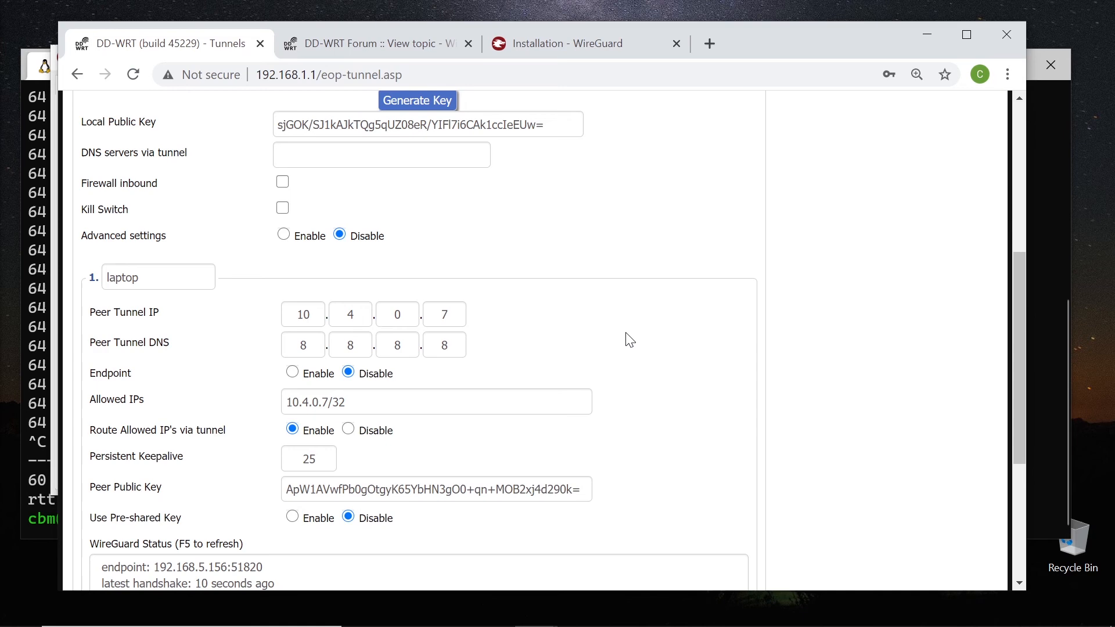
pyautogui.scroll(-3)
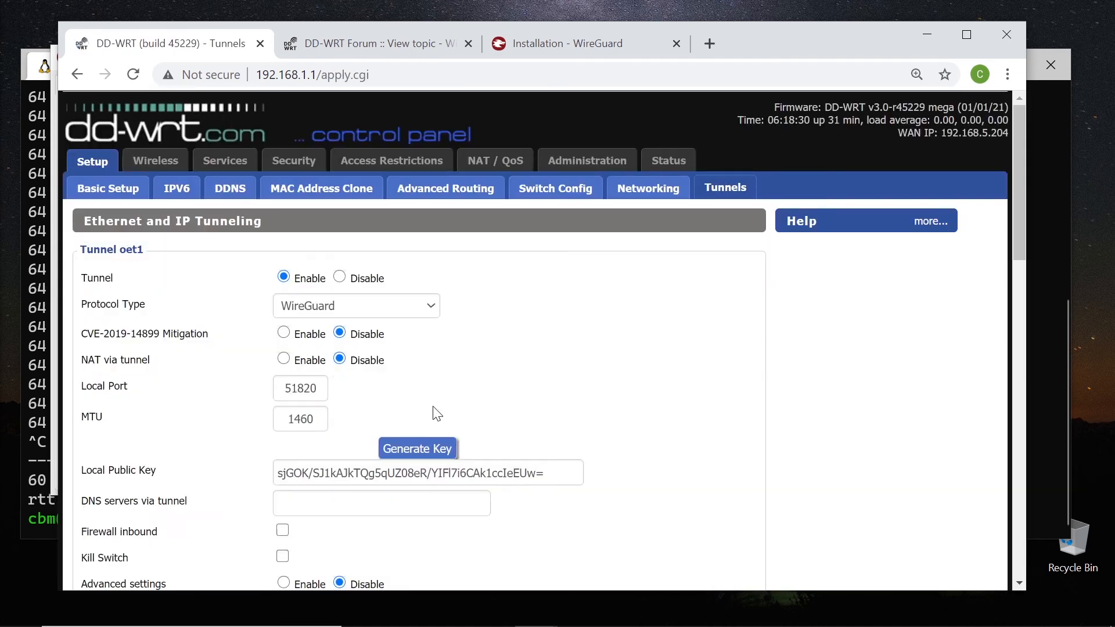
pyautogui.scroll(-3)
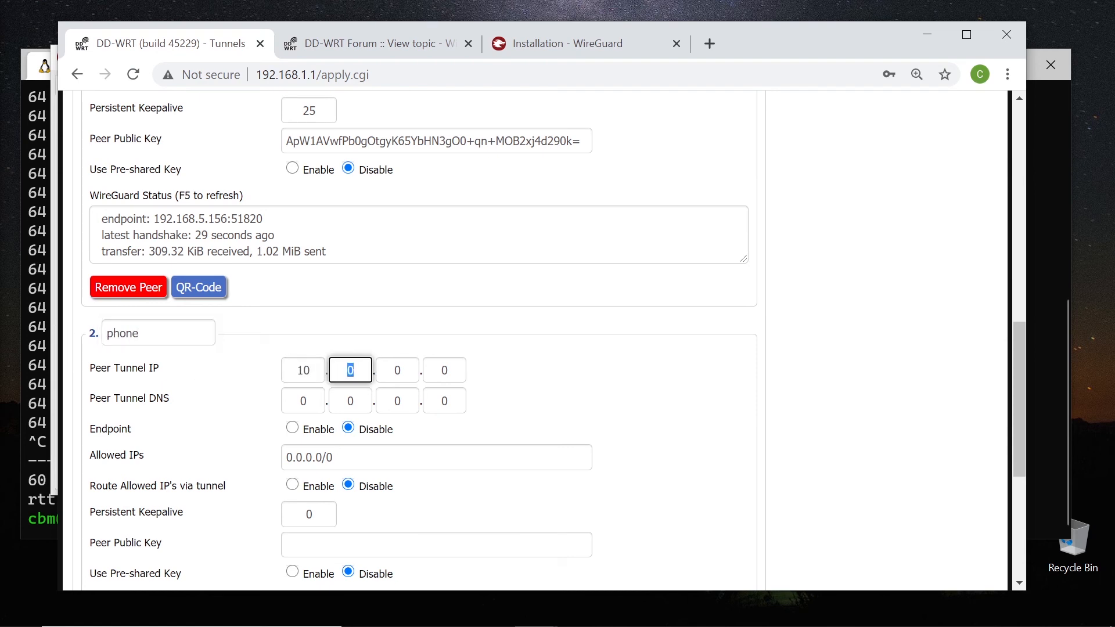
# Give the phone peer tunnel IP 10.4.0.6, allowed IPs 10.0.4.6/32 routed via tunnel, keepalive 25.
pyautogui.write('4')
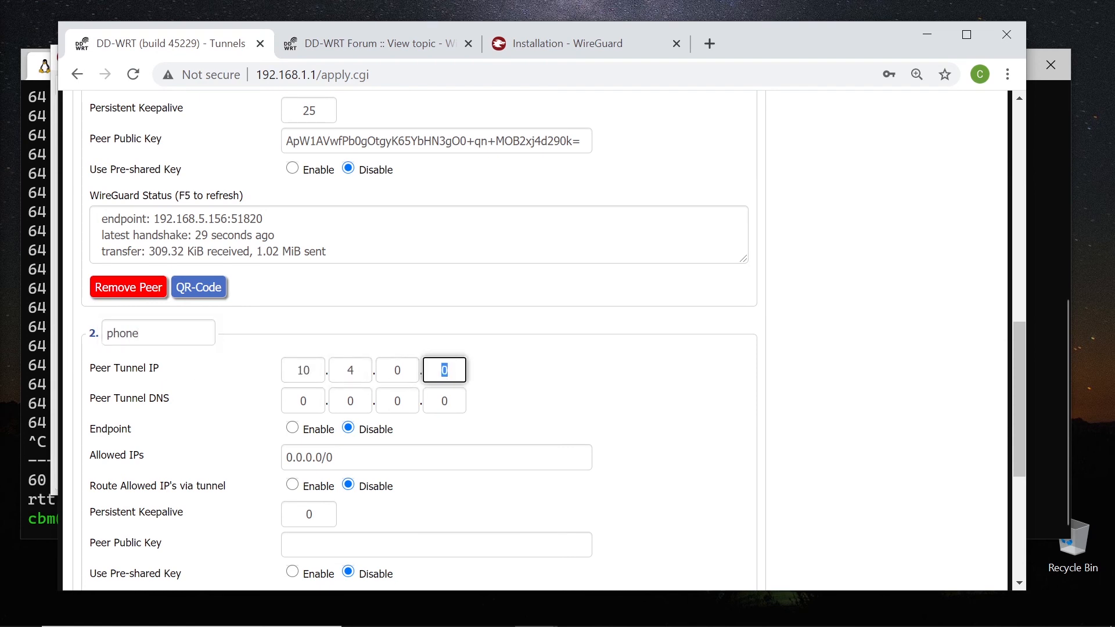
pyautogui.write('6')
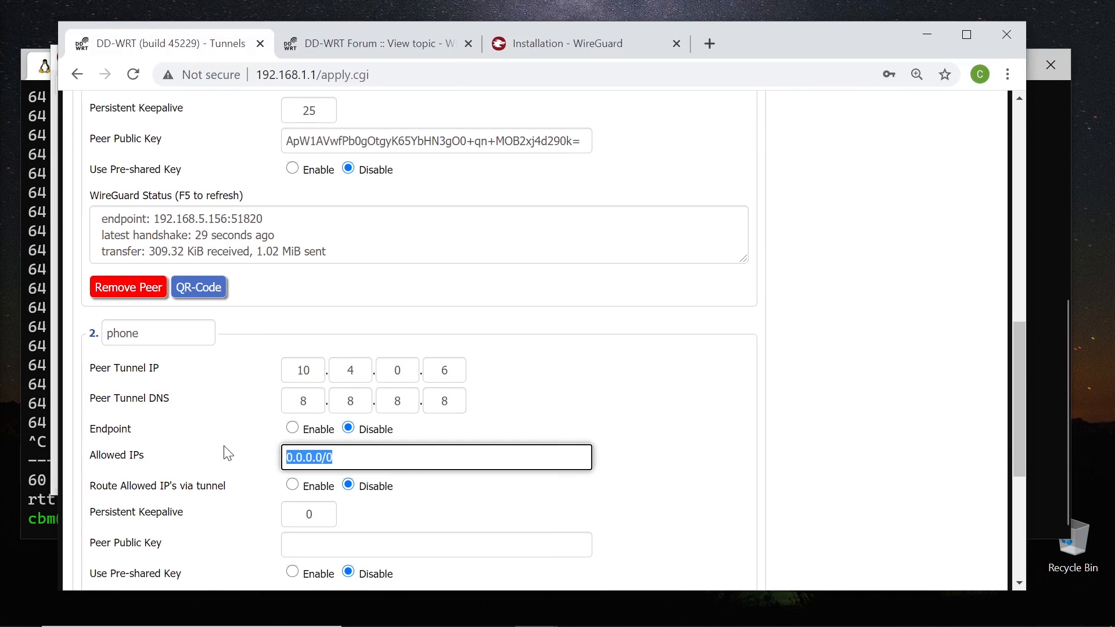
pyautogui.write('10.0.4.')
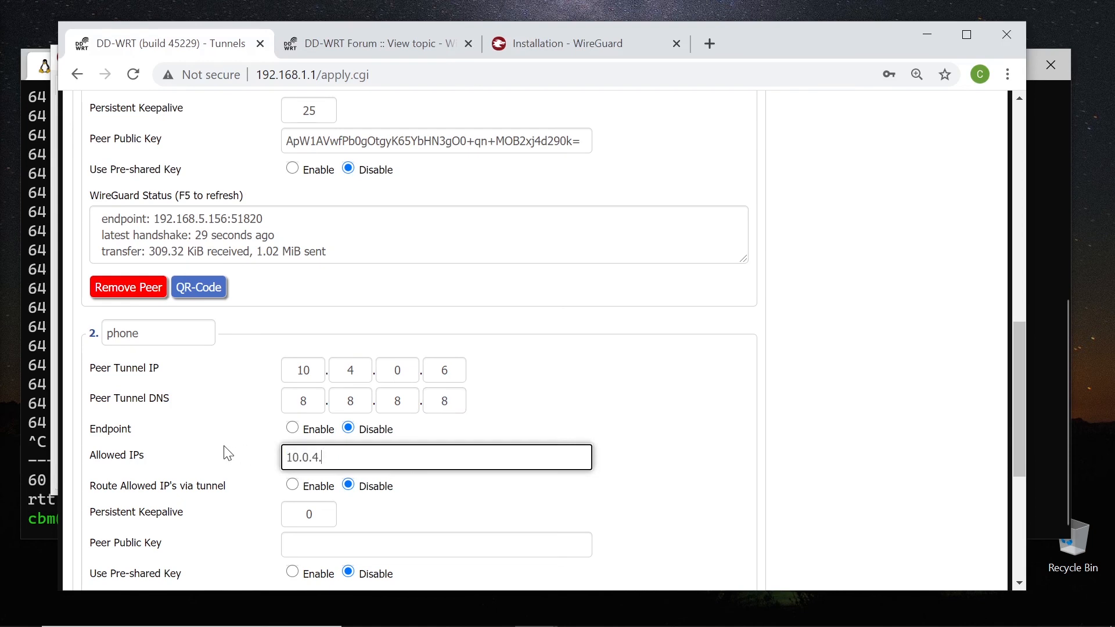
pyautogui.write('6/32')
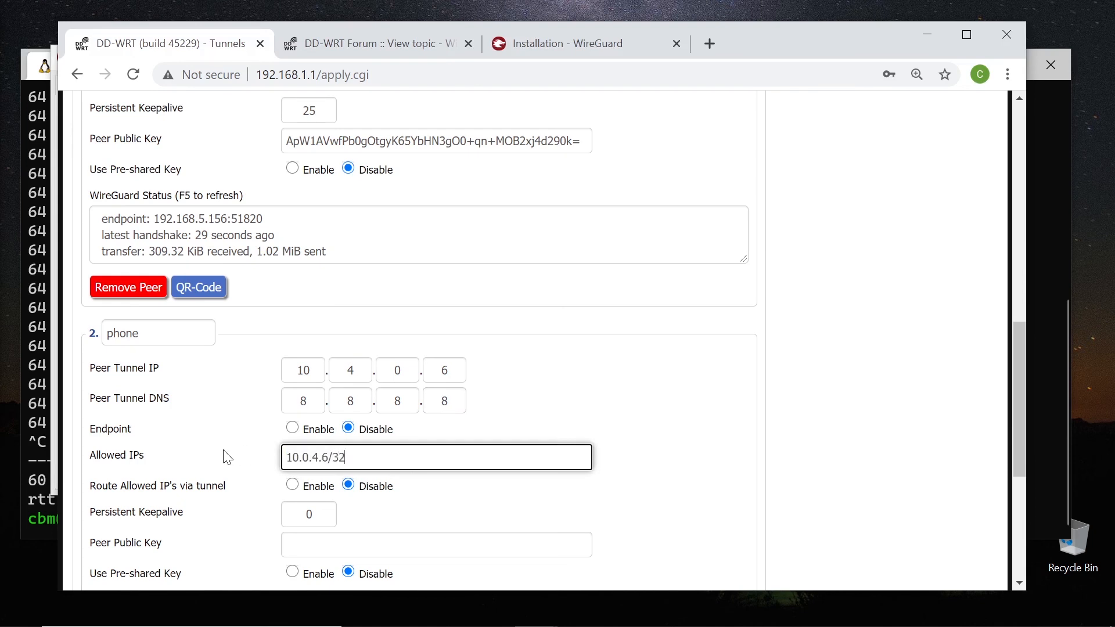
pyautogui.click(293, 485)
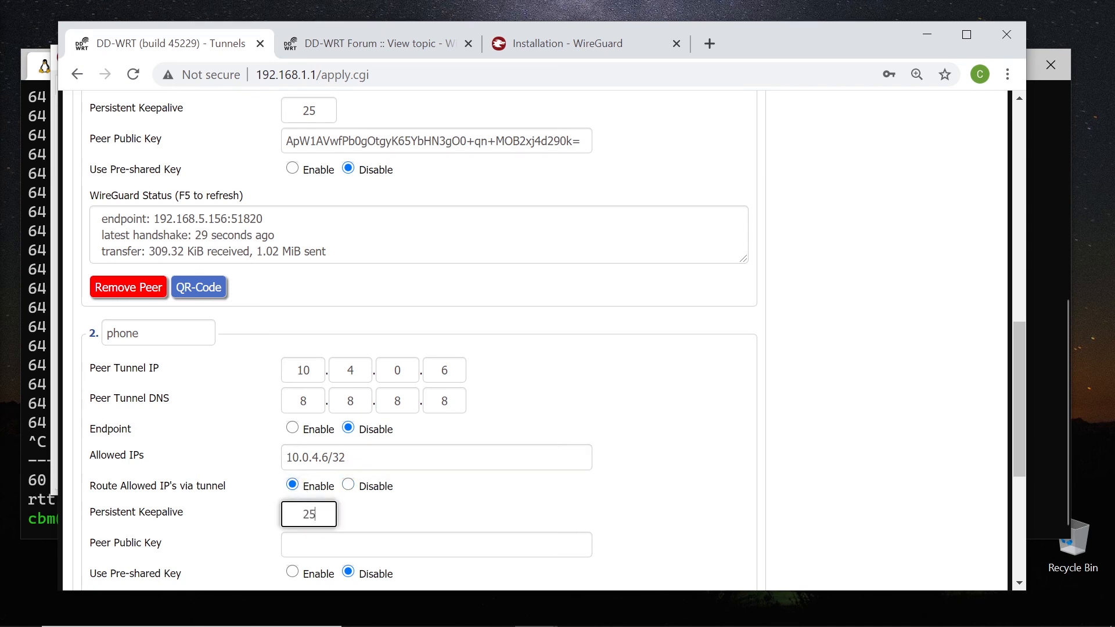
pyautogui.scroll(-3)
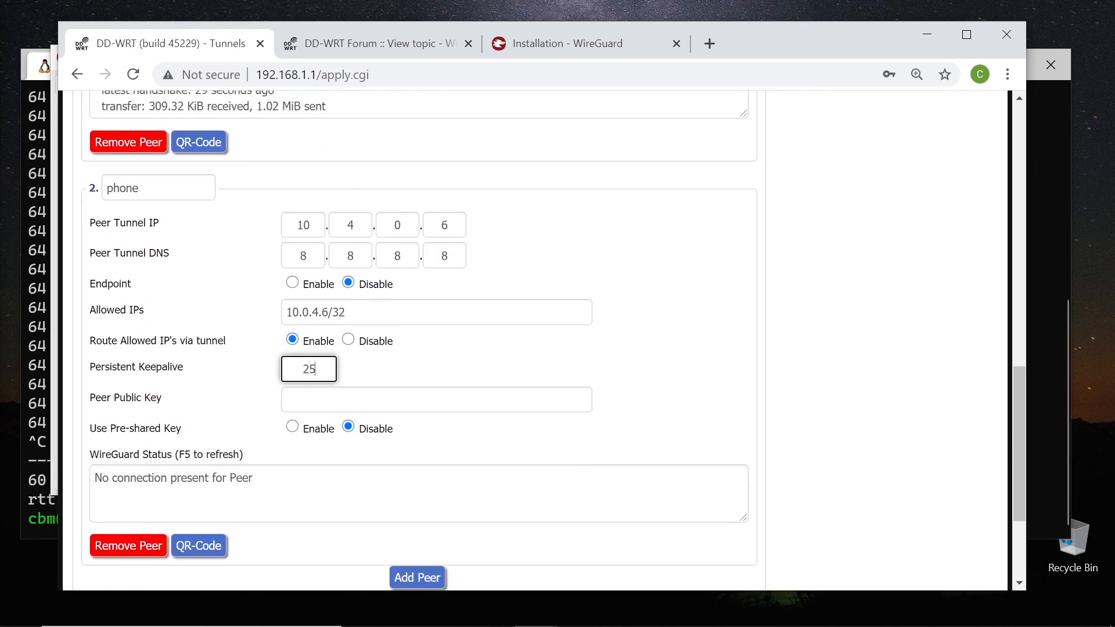
pyautogui.click(435, 398)
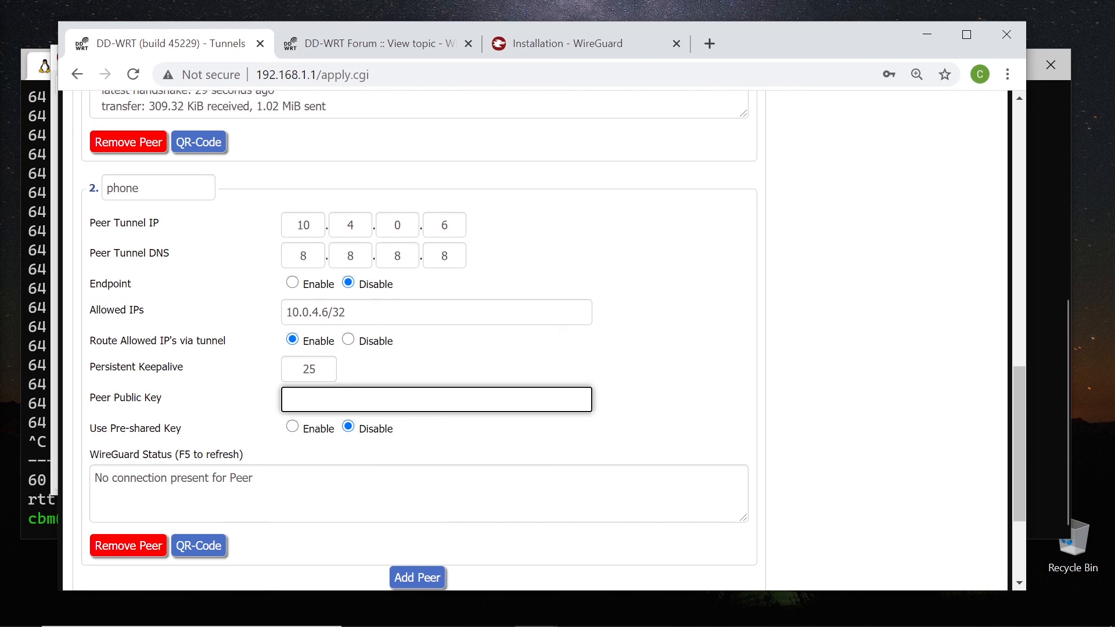
# Generate the phone peer's key pair and QR code, leaving its public key auto-filled.
pyautogui.click(198, 546)
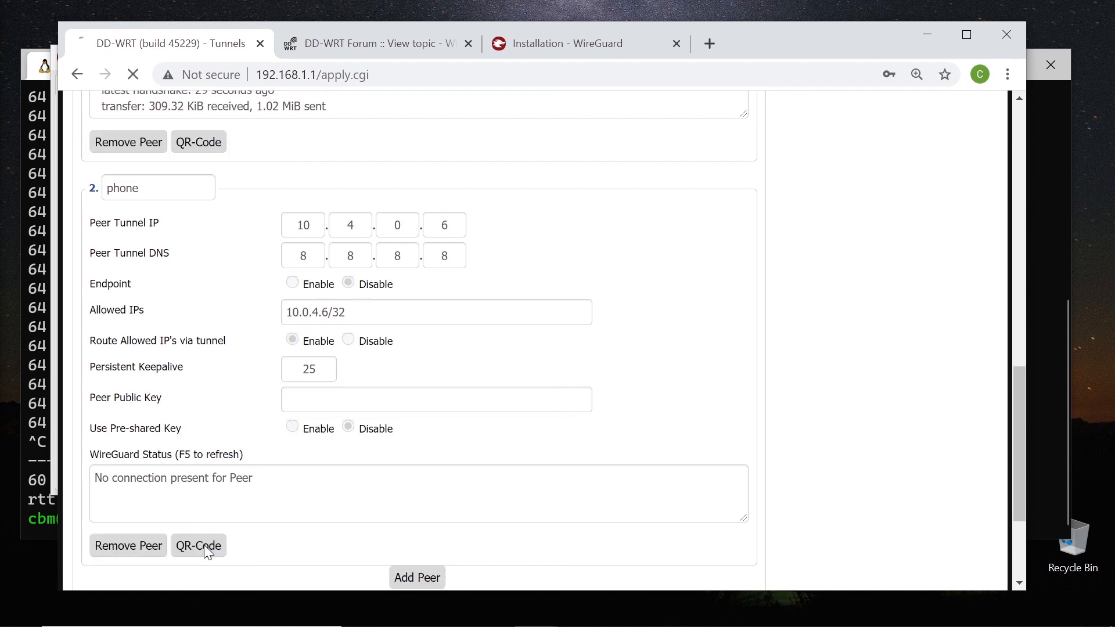
pyautogui.click(197, 546)
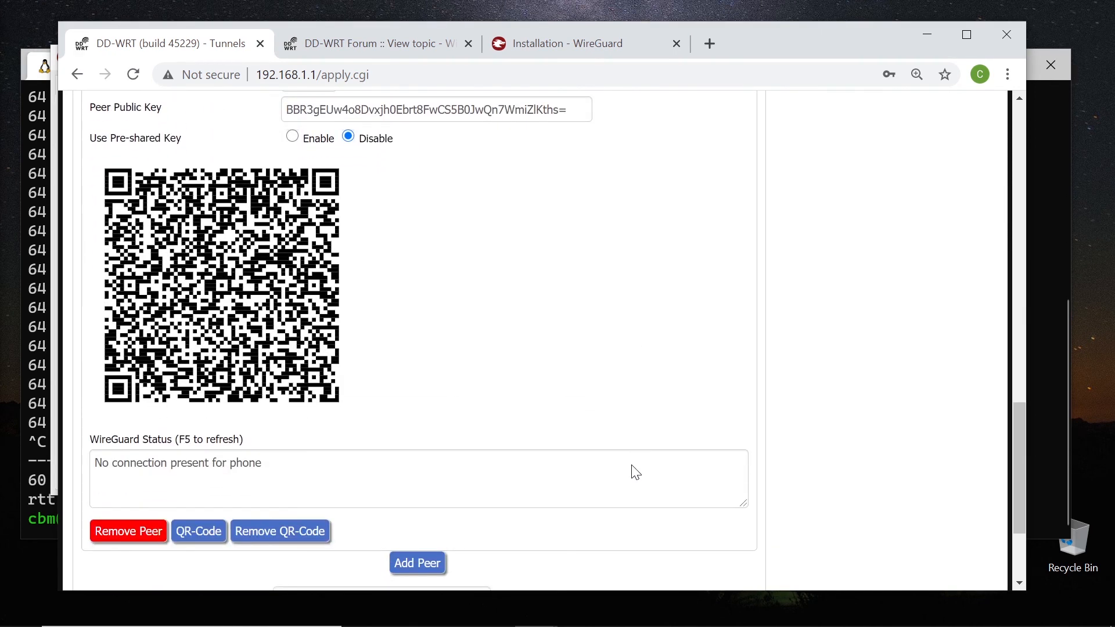
pyautogui.moveTo(236, 311)
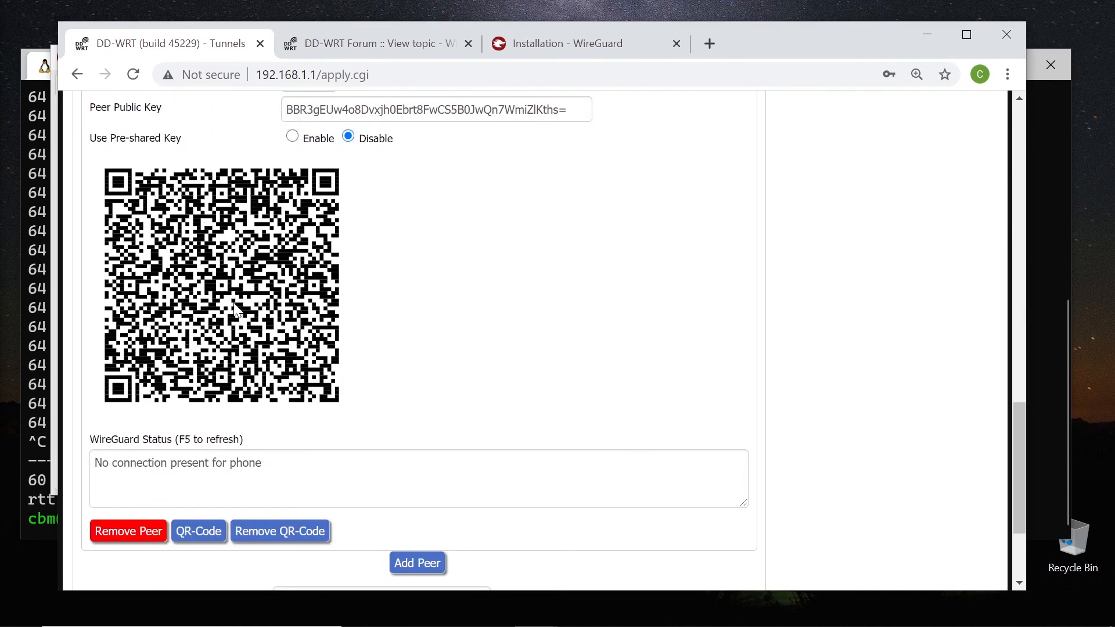
pyautogui.moveTo(198, 299)
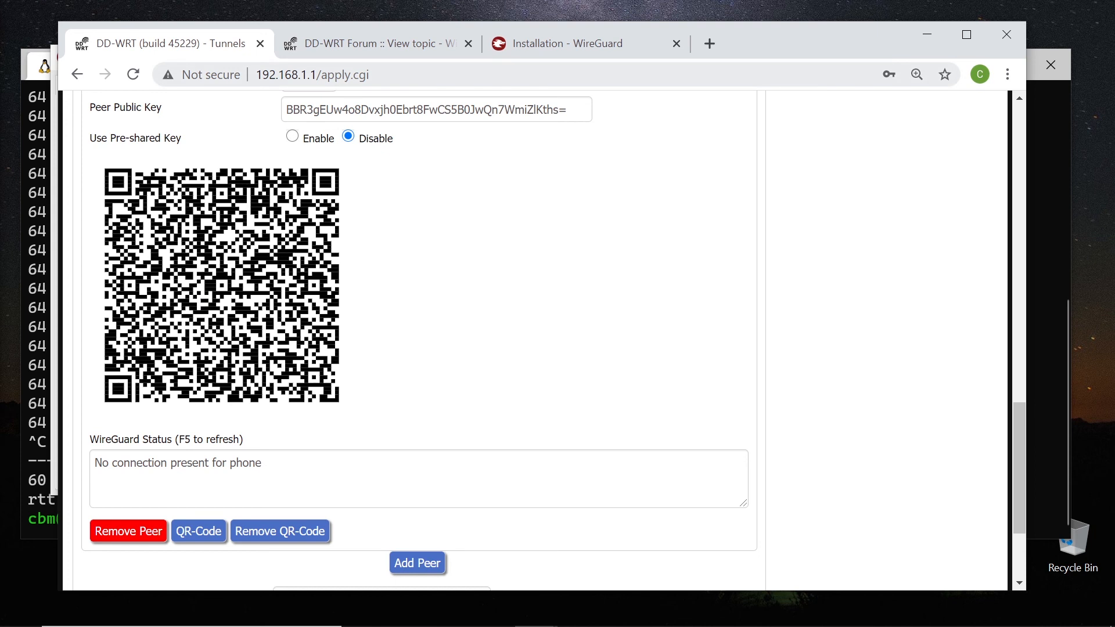
pyautogui.moveTo(284, 221)
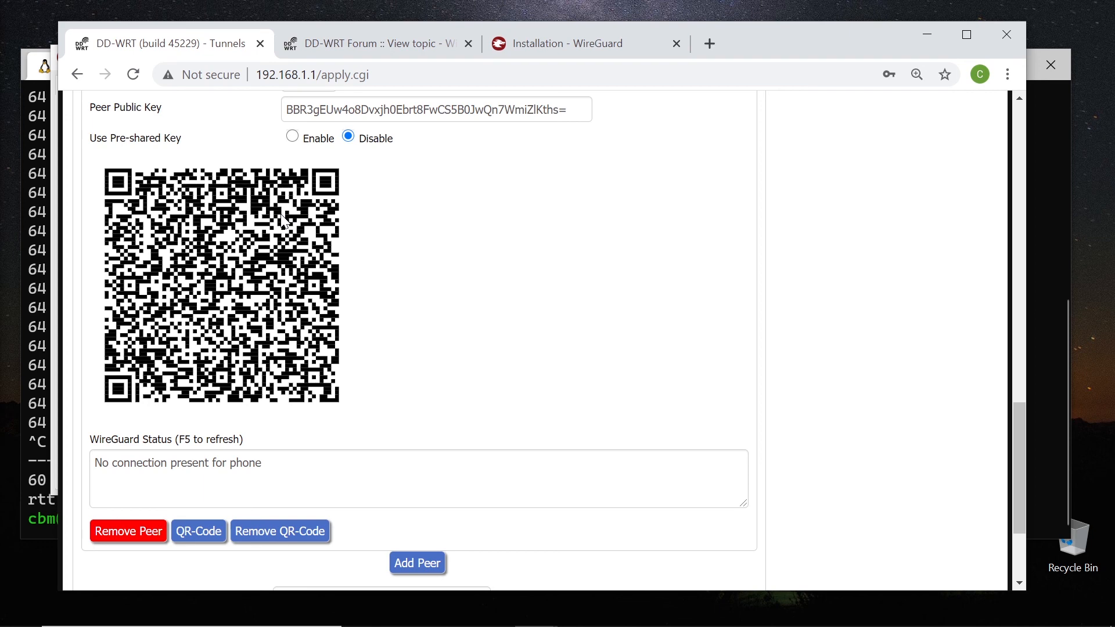
pyautogui.scroll(-3)
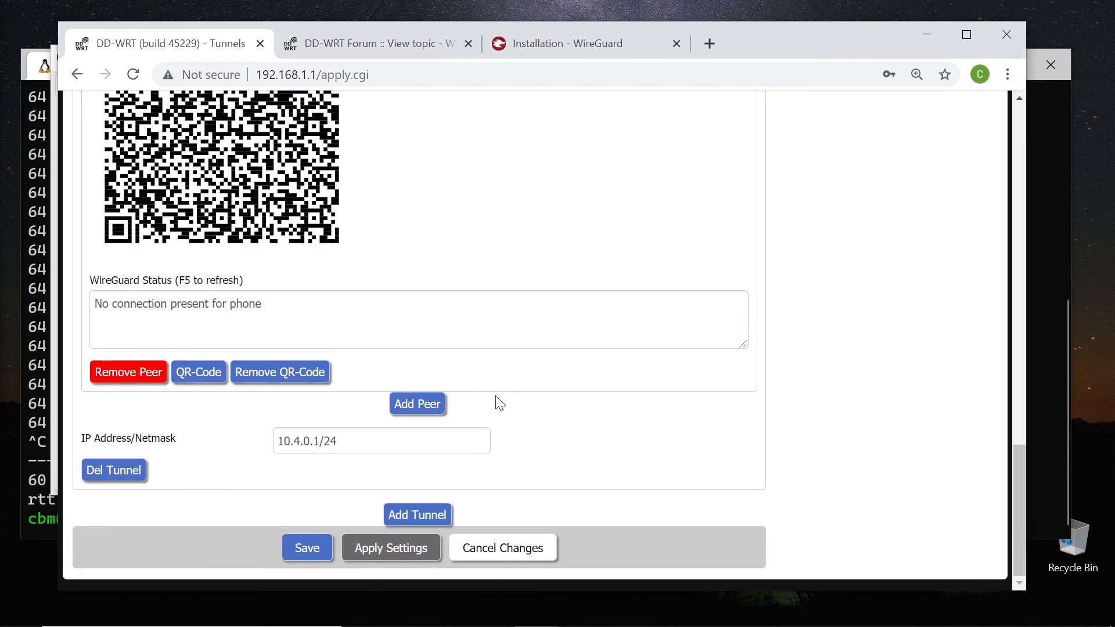